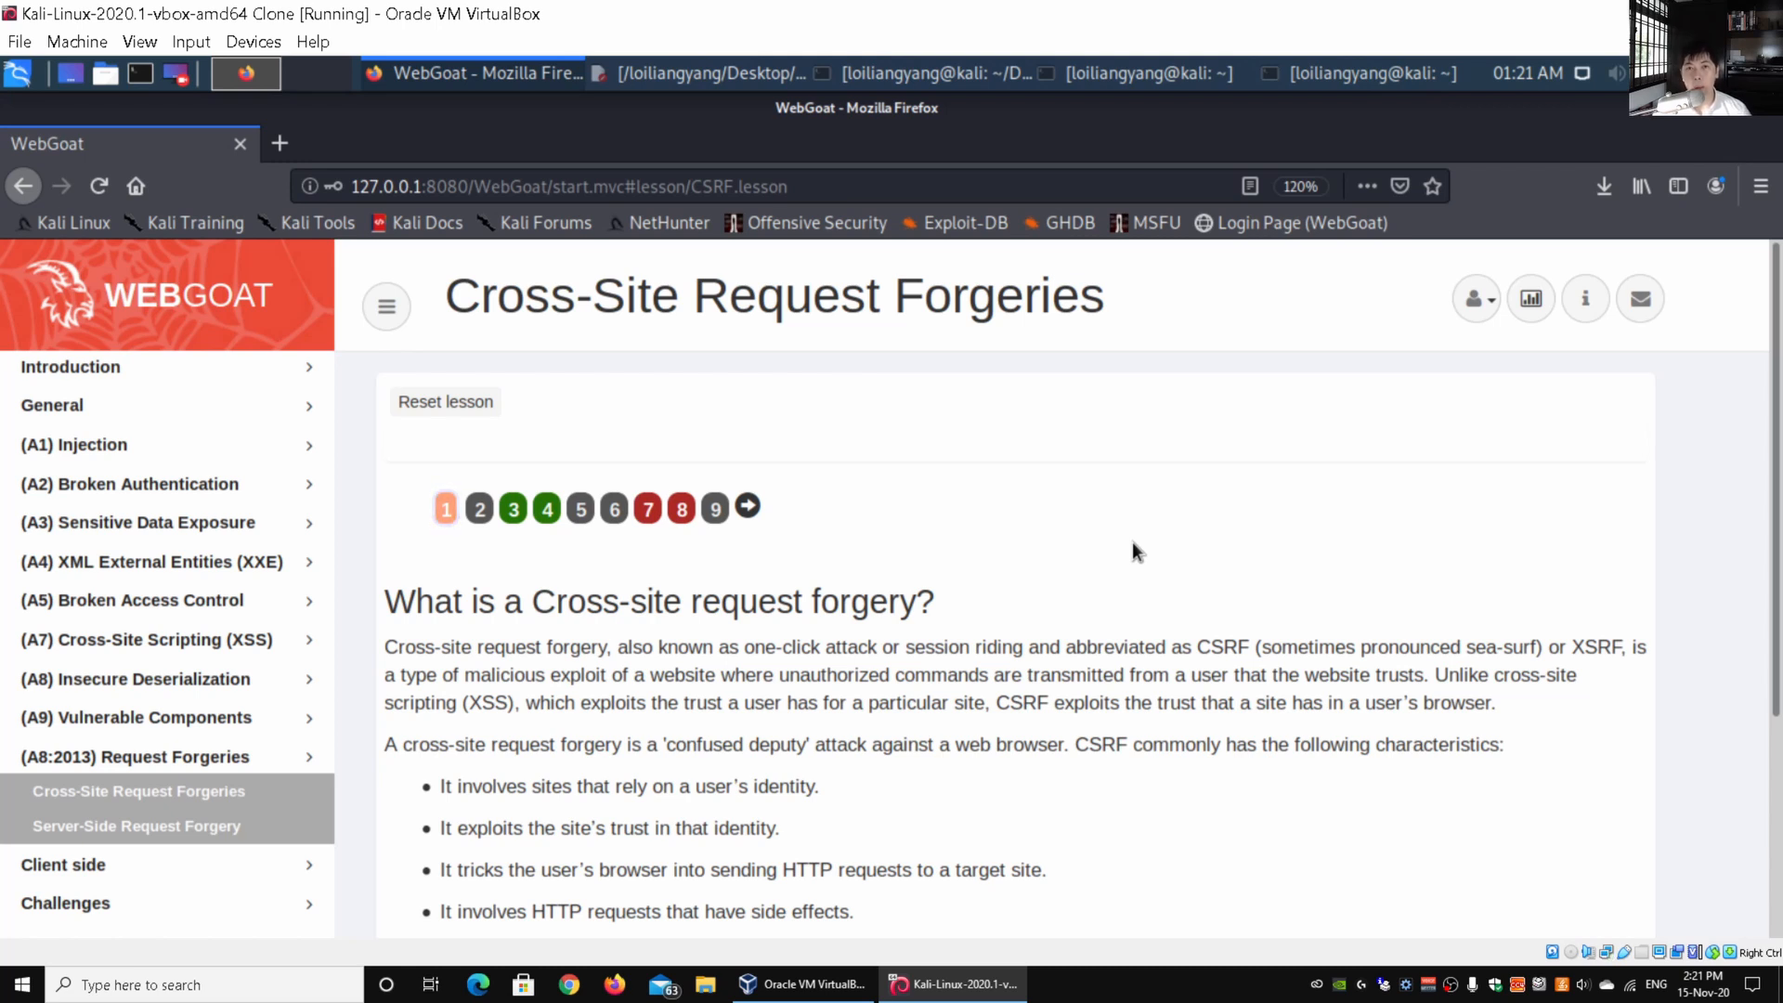
Advance to lesson page 2, 'CSRF with a GET request', and read the bank transfer link example.
click(446, 506)
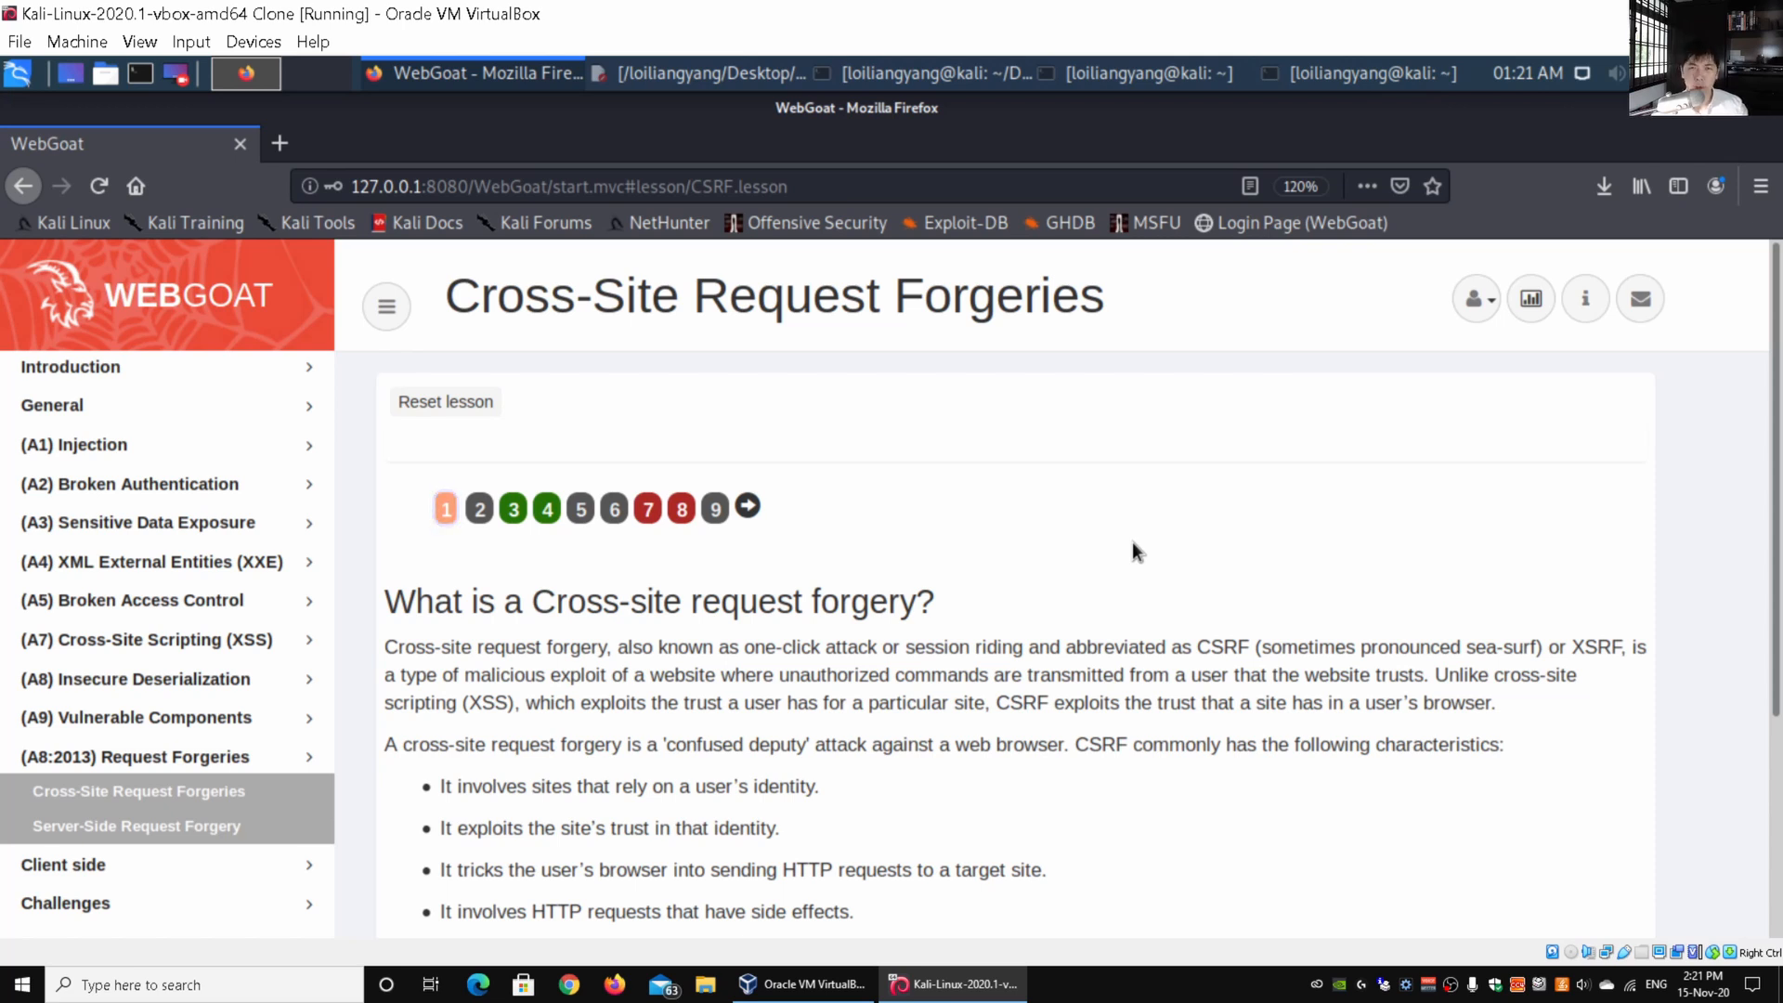
click(446, 507)
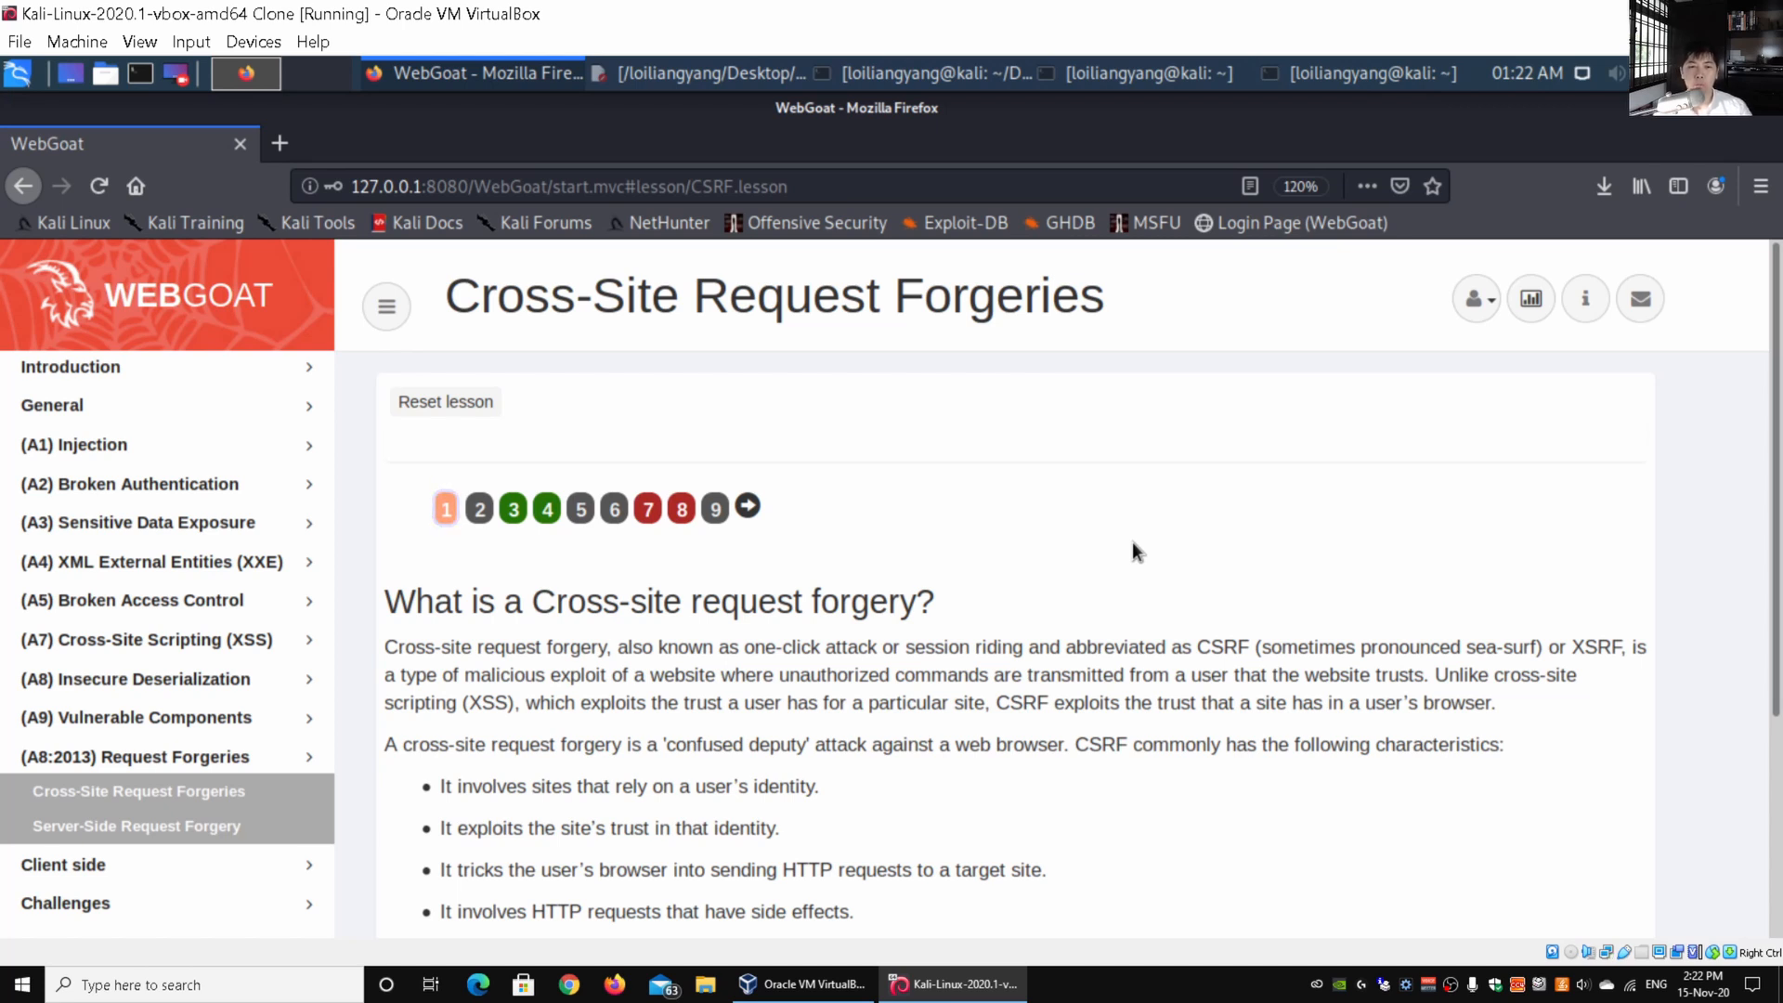
scroll(down, 3)
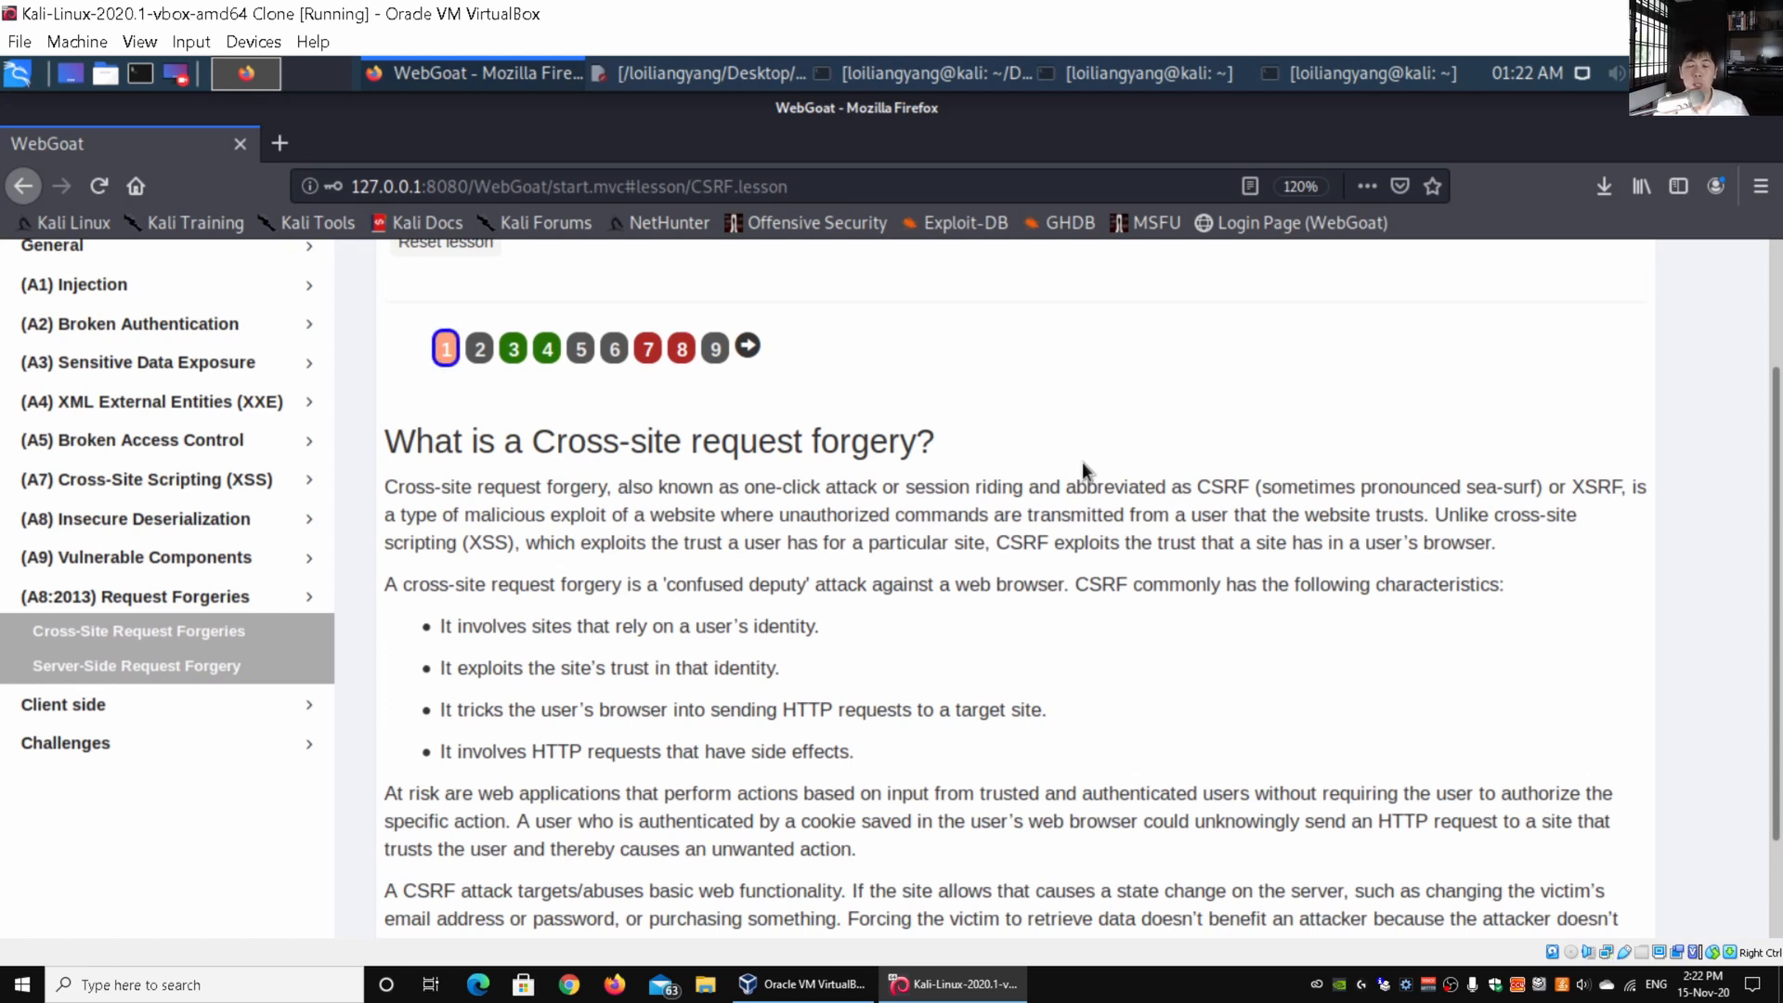
mouse_move(1077, 425)
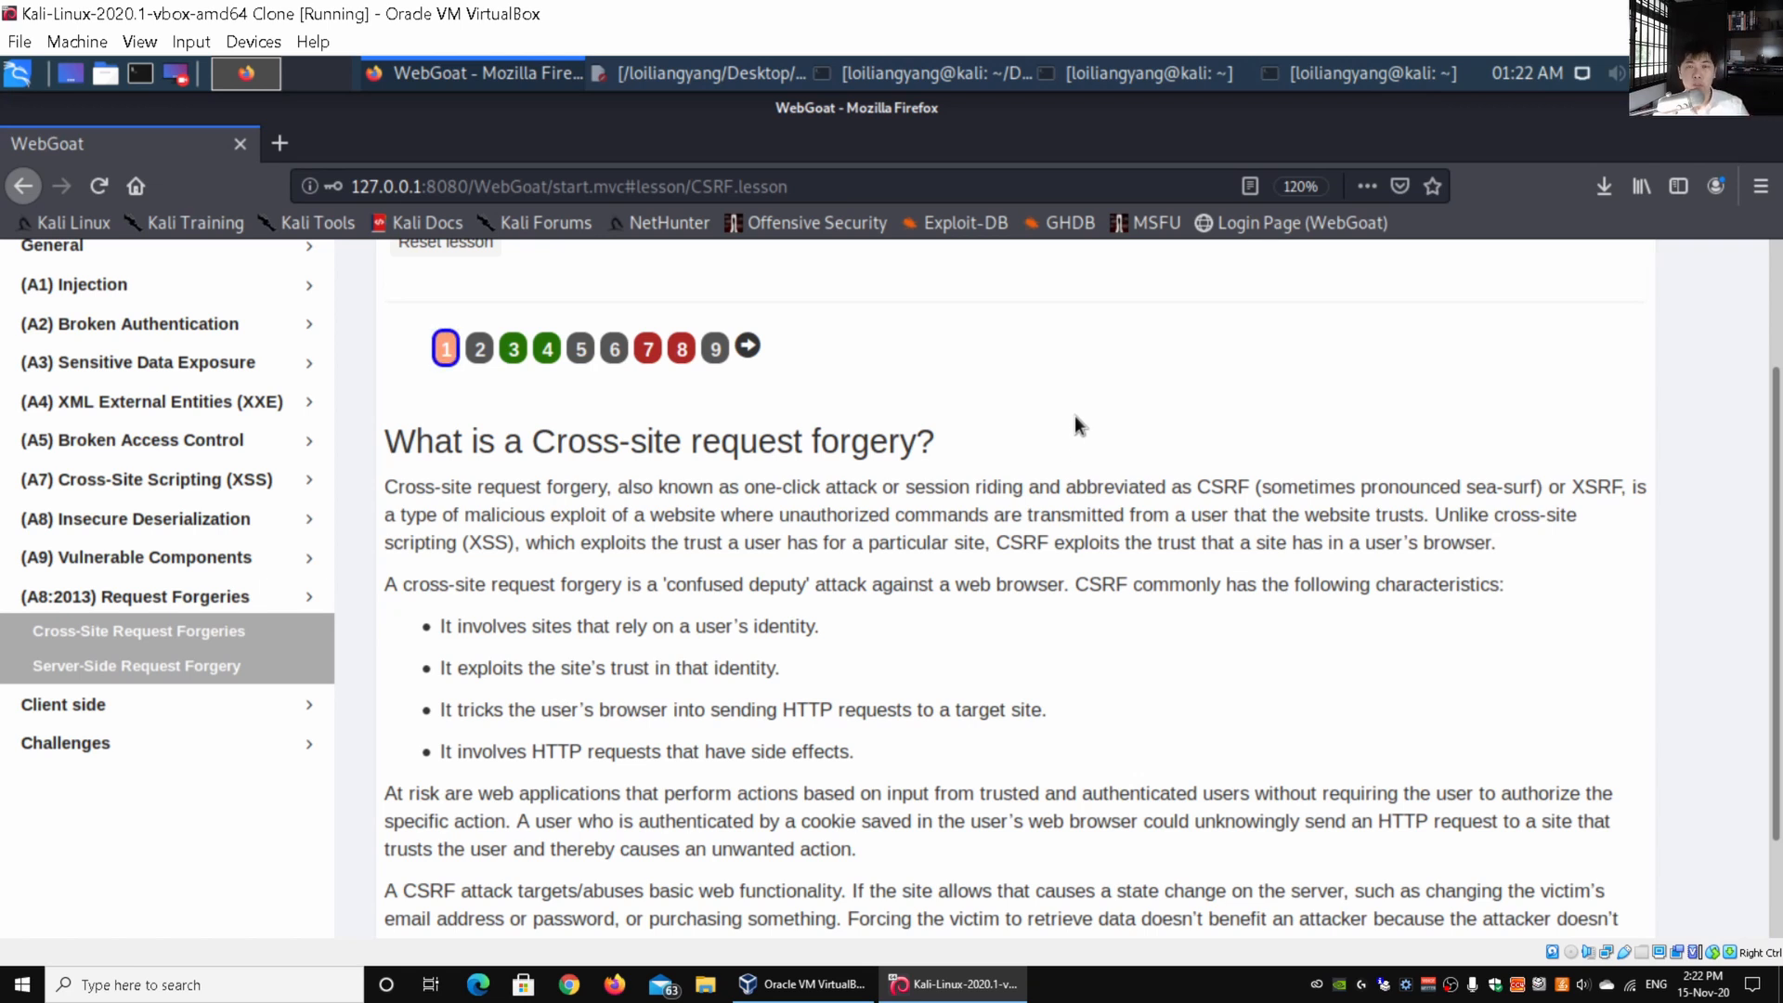
mouse_move(1067, 407)
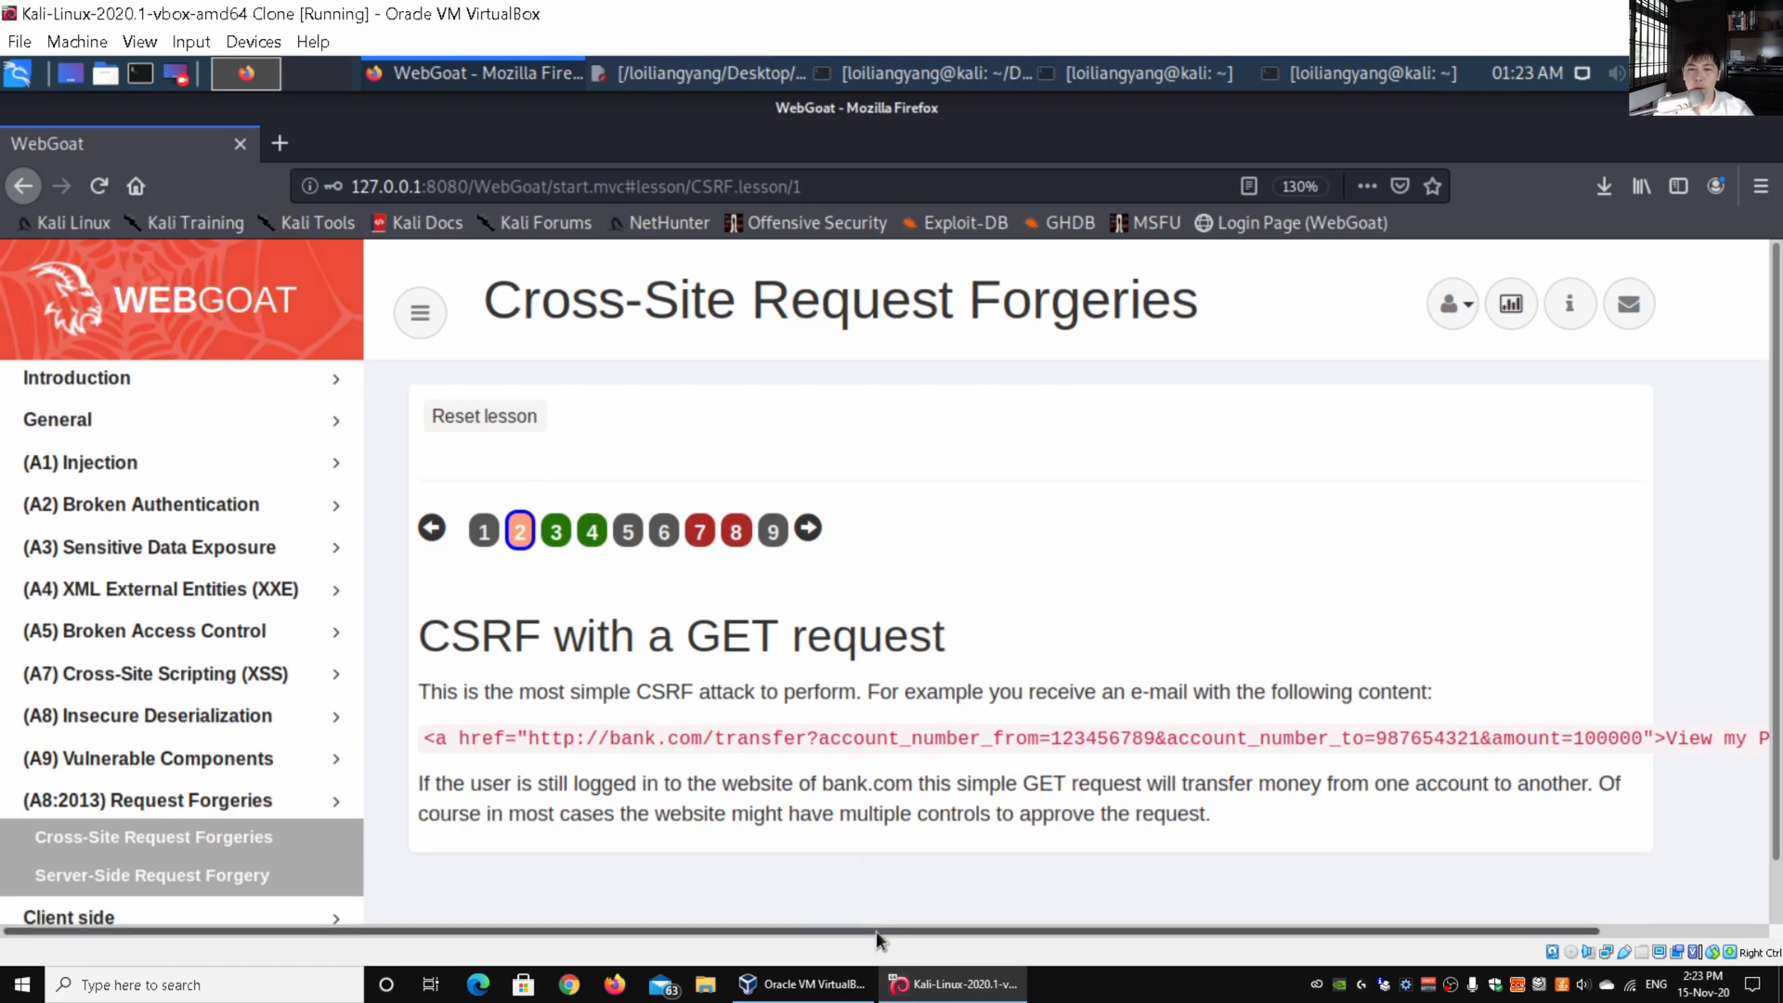
scroll(right, 3)
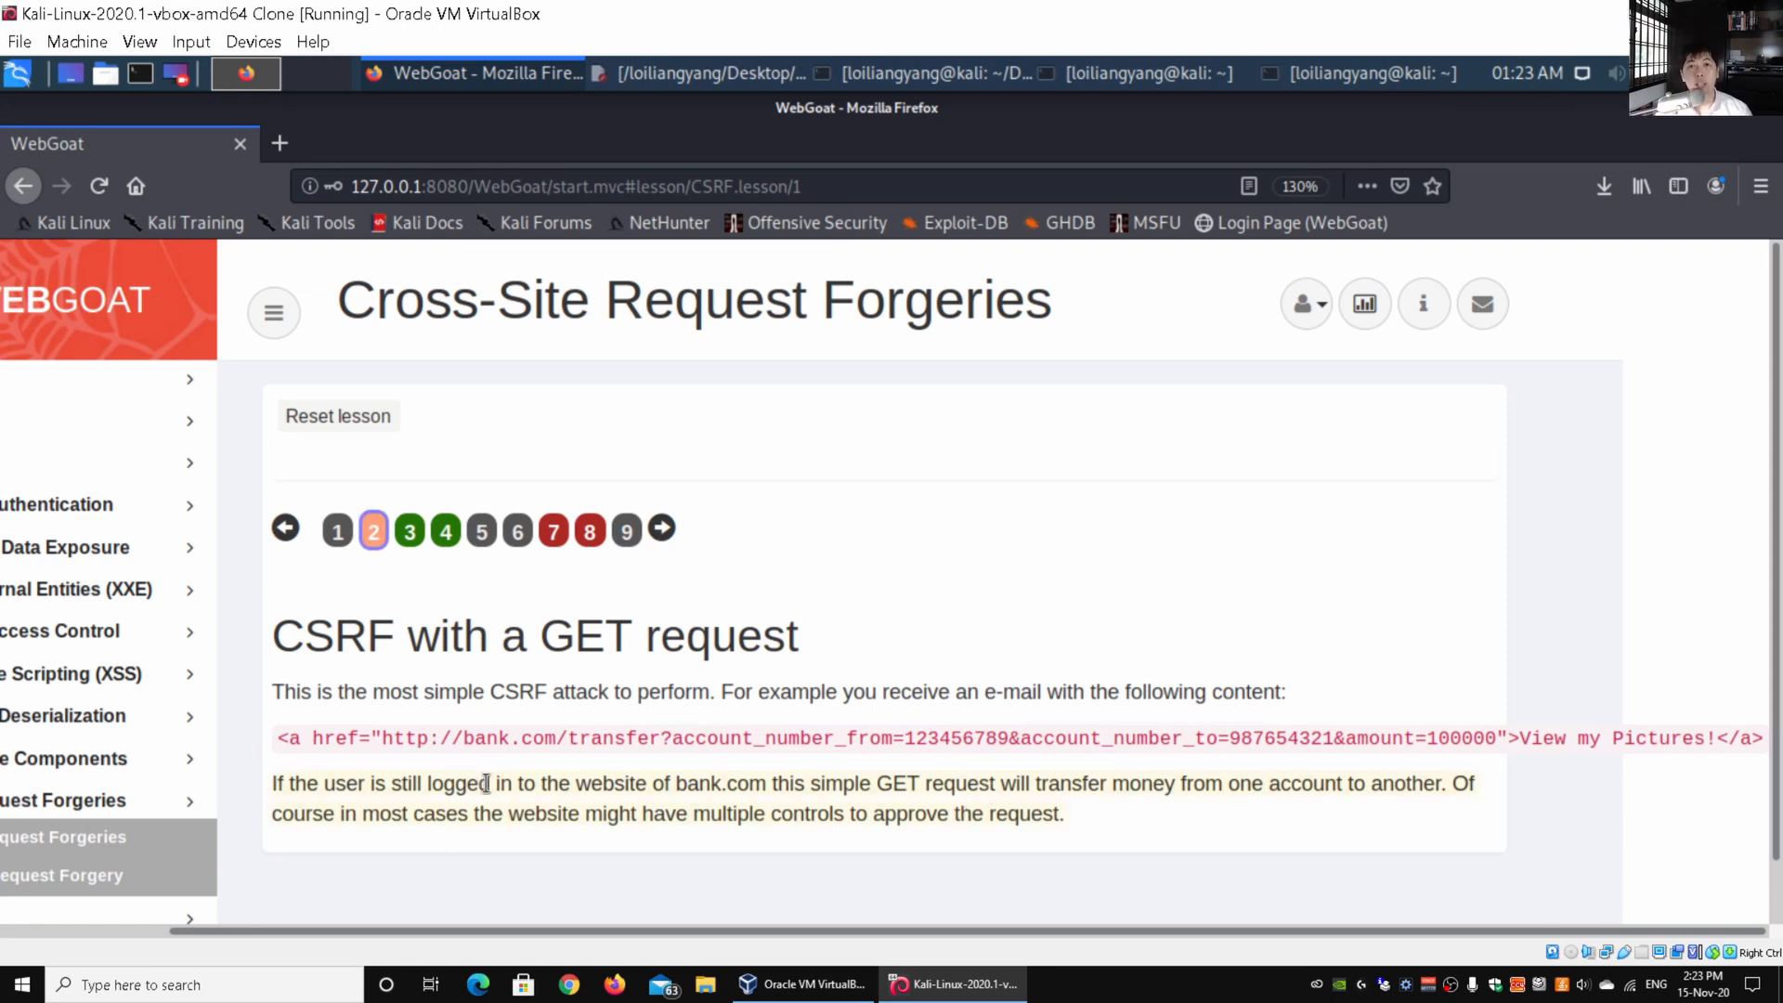
mouse_move(425, 546)
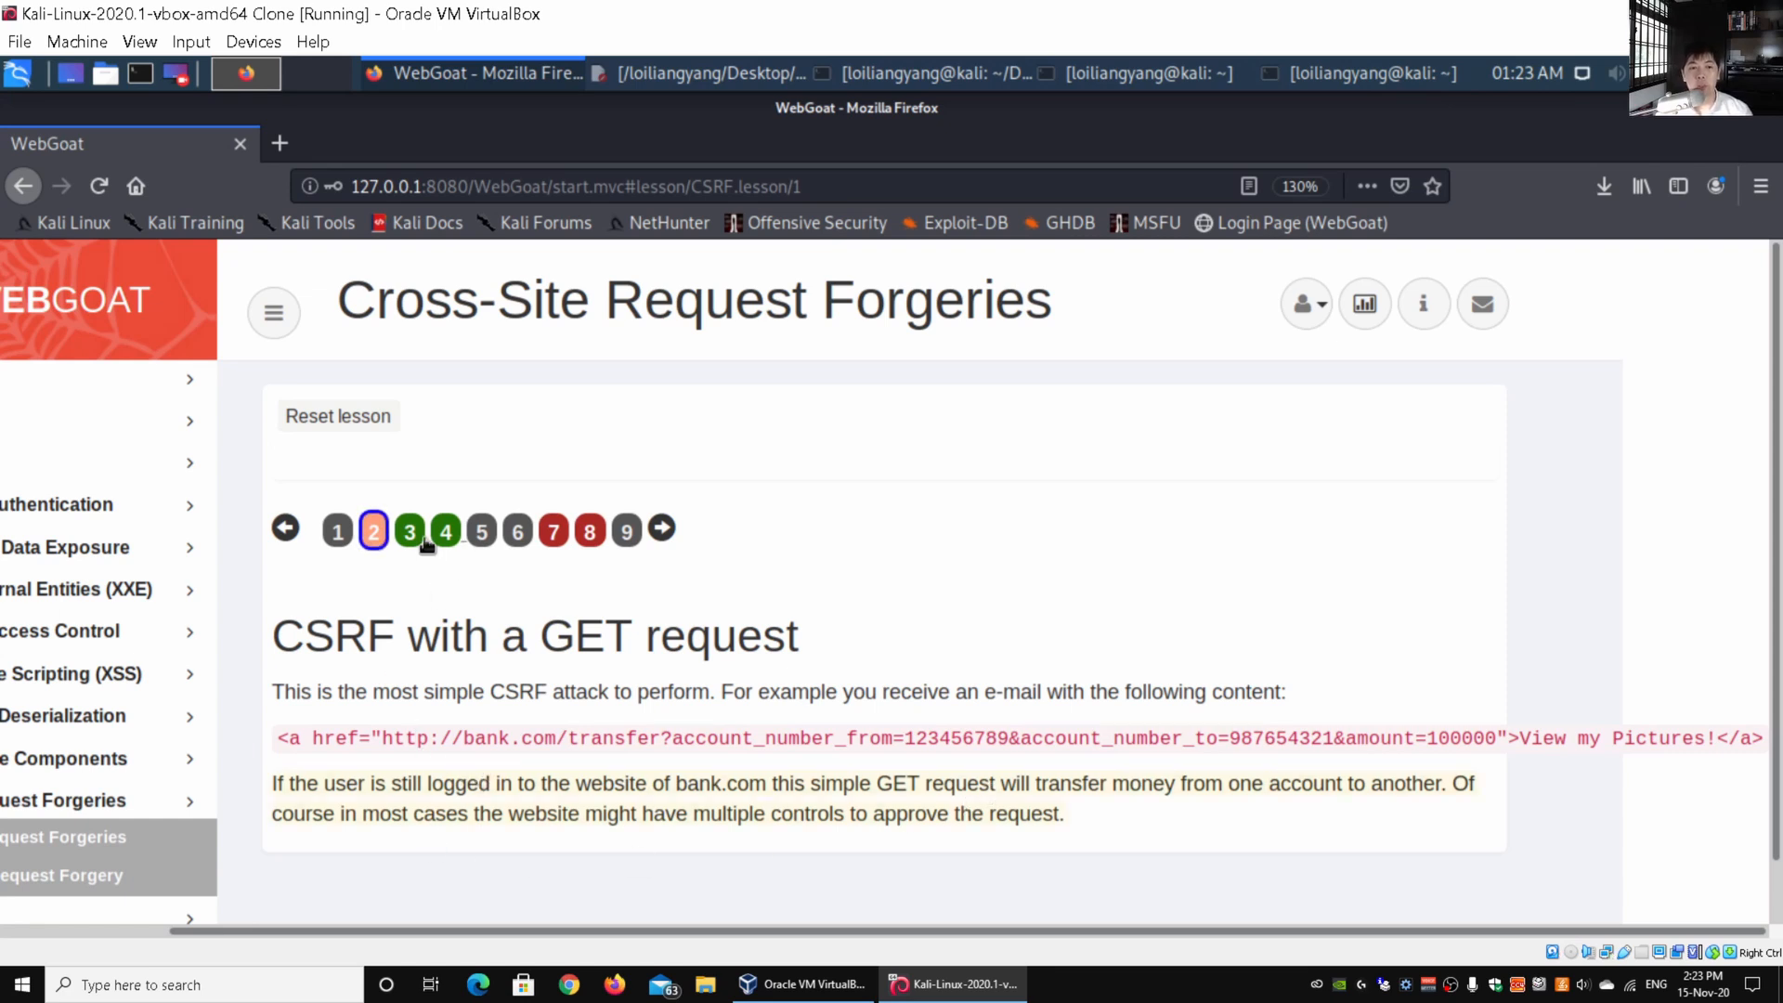
Advance to lesson page 3, 'Basic Get CSRF Exercise', with its query form and flag field.
click(373, 531)
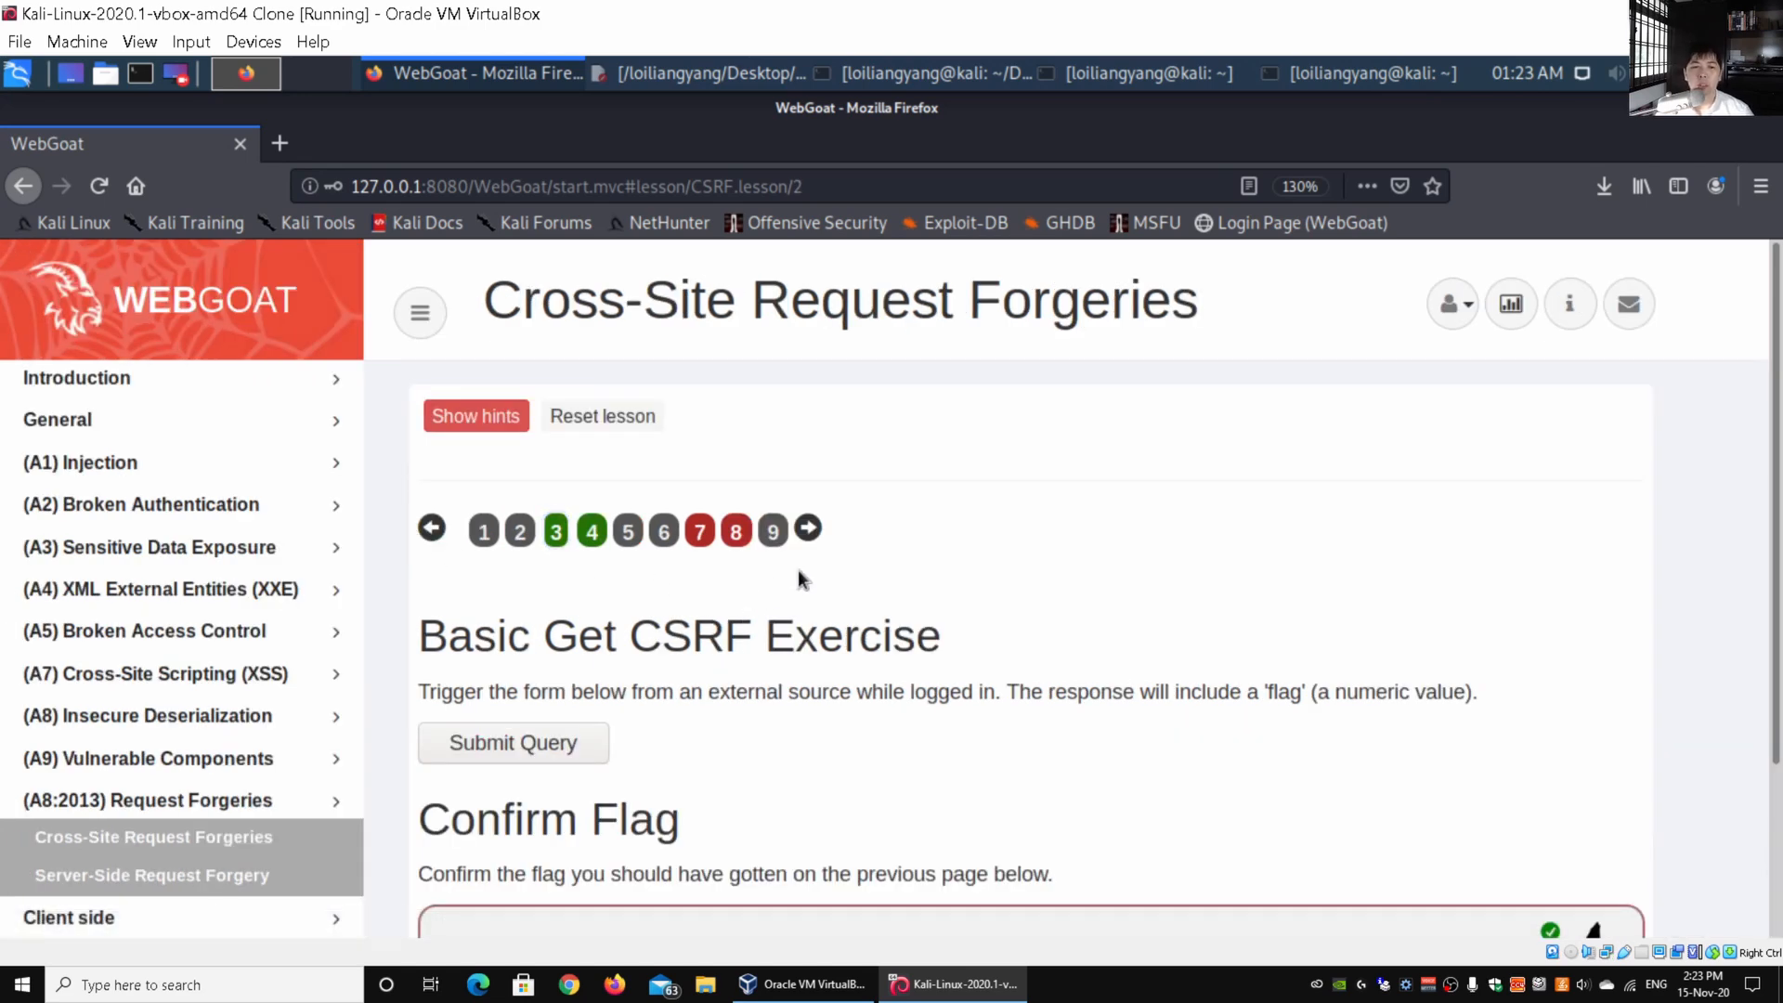
scroll(down, 3)
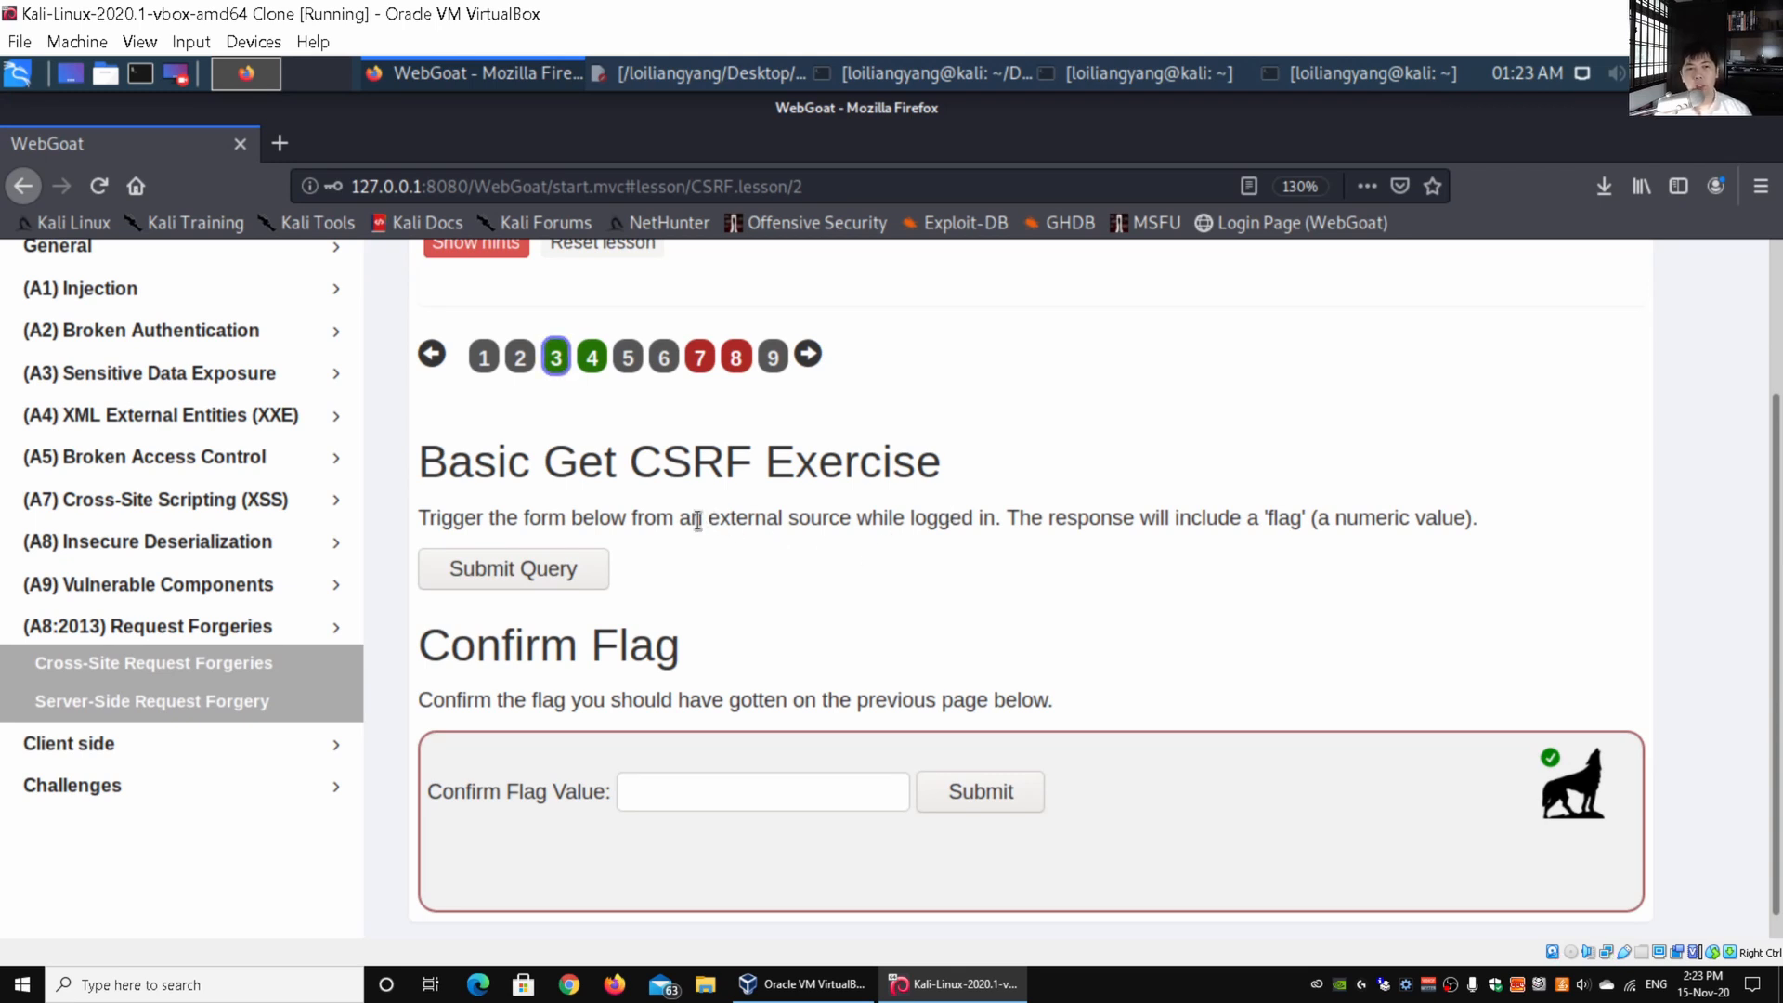
mouse_move(708, 530)
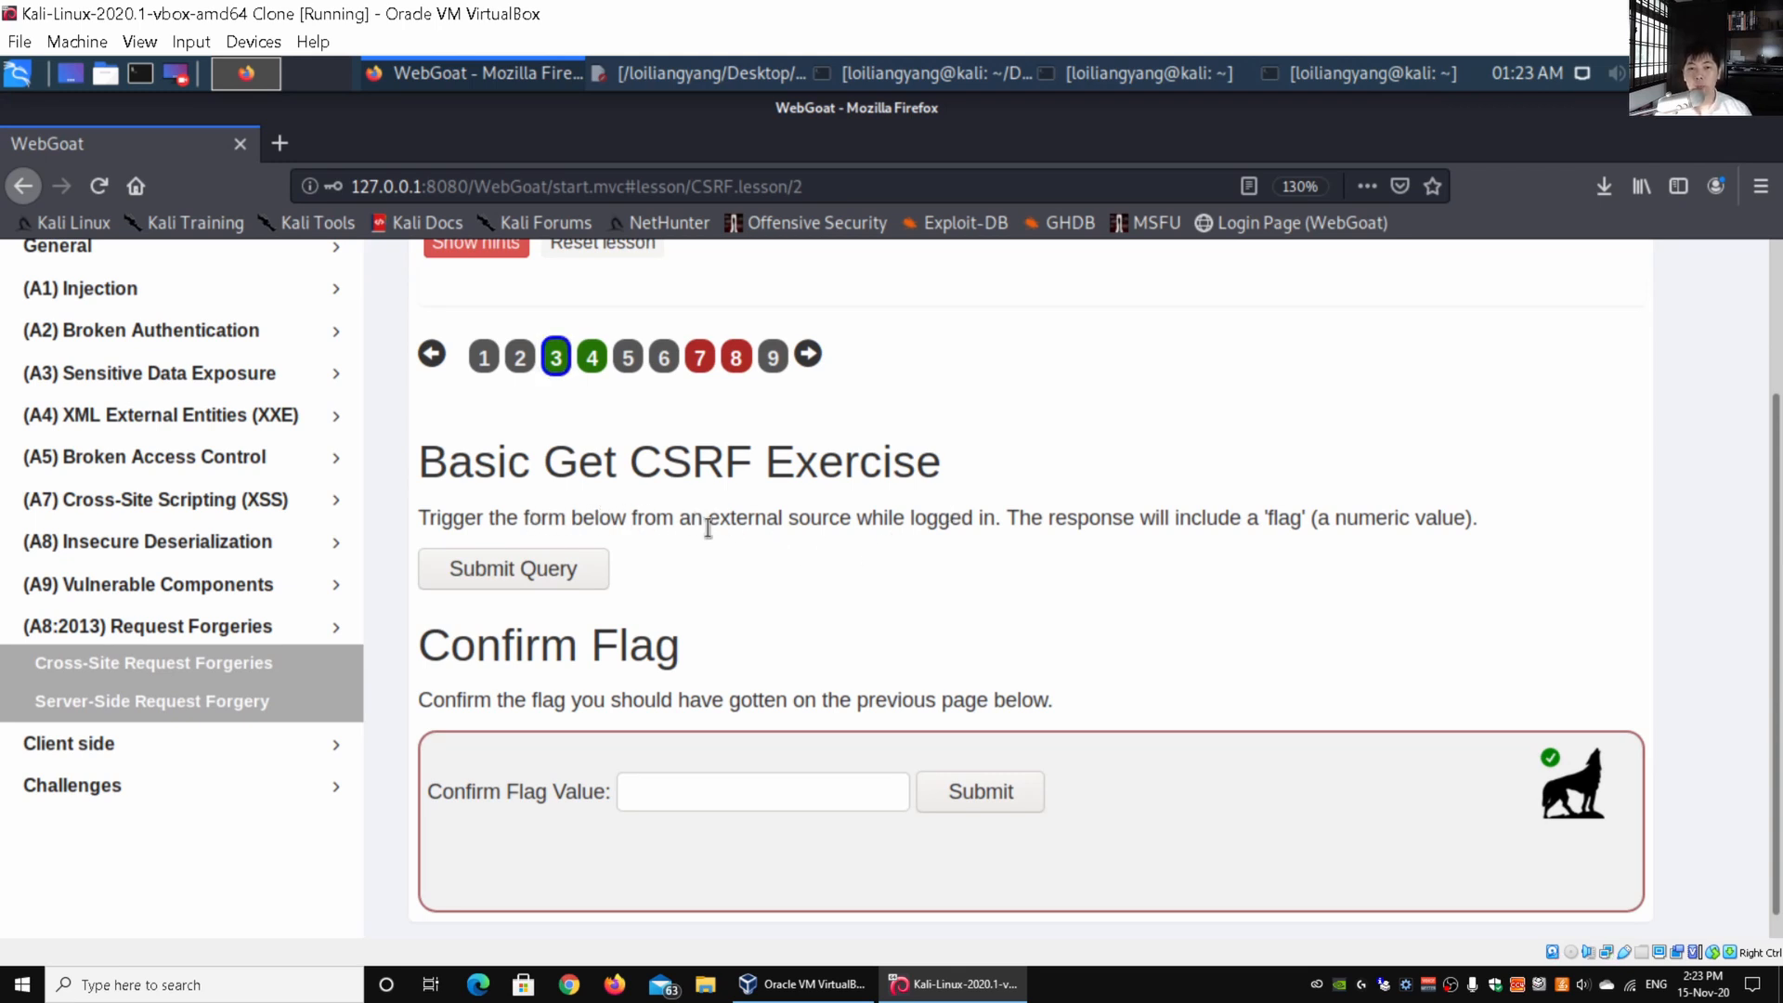
mouse_move(1077, 528)
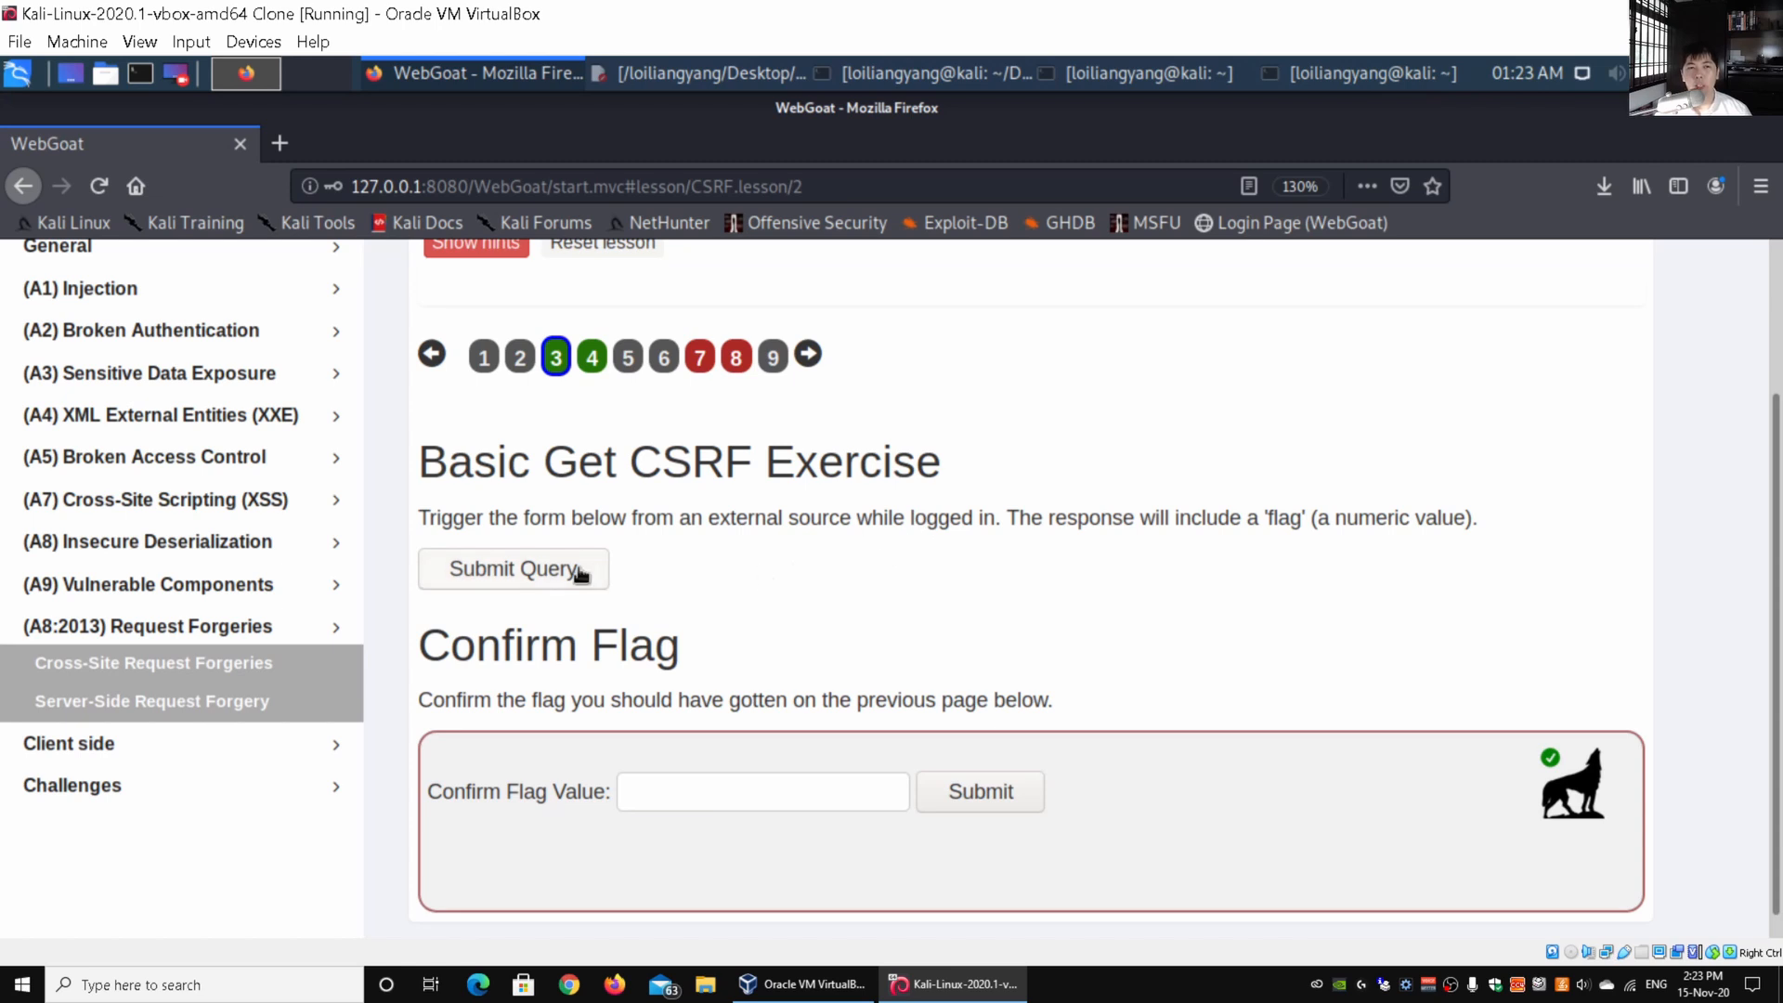
click(513, 570)
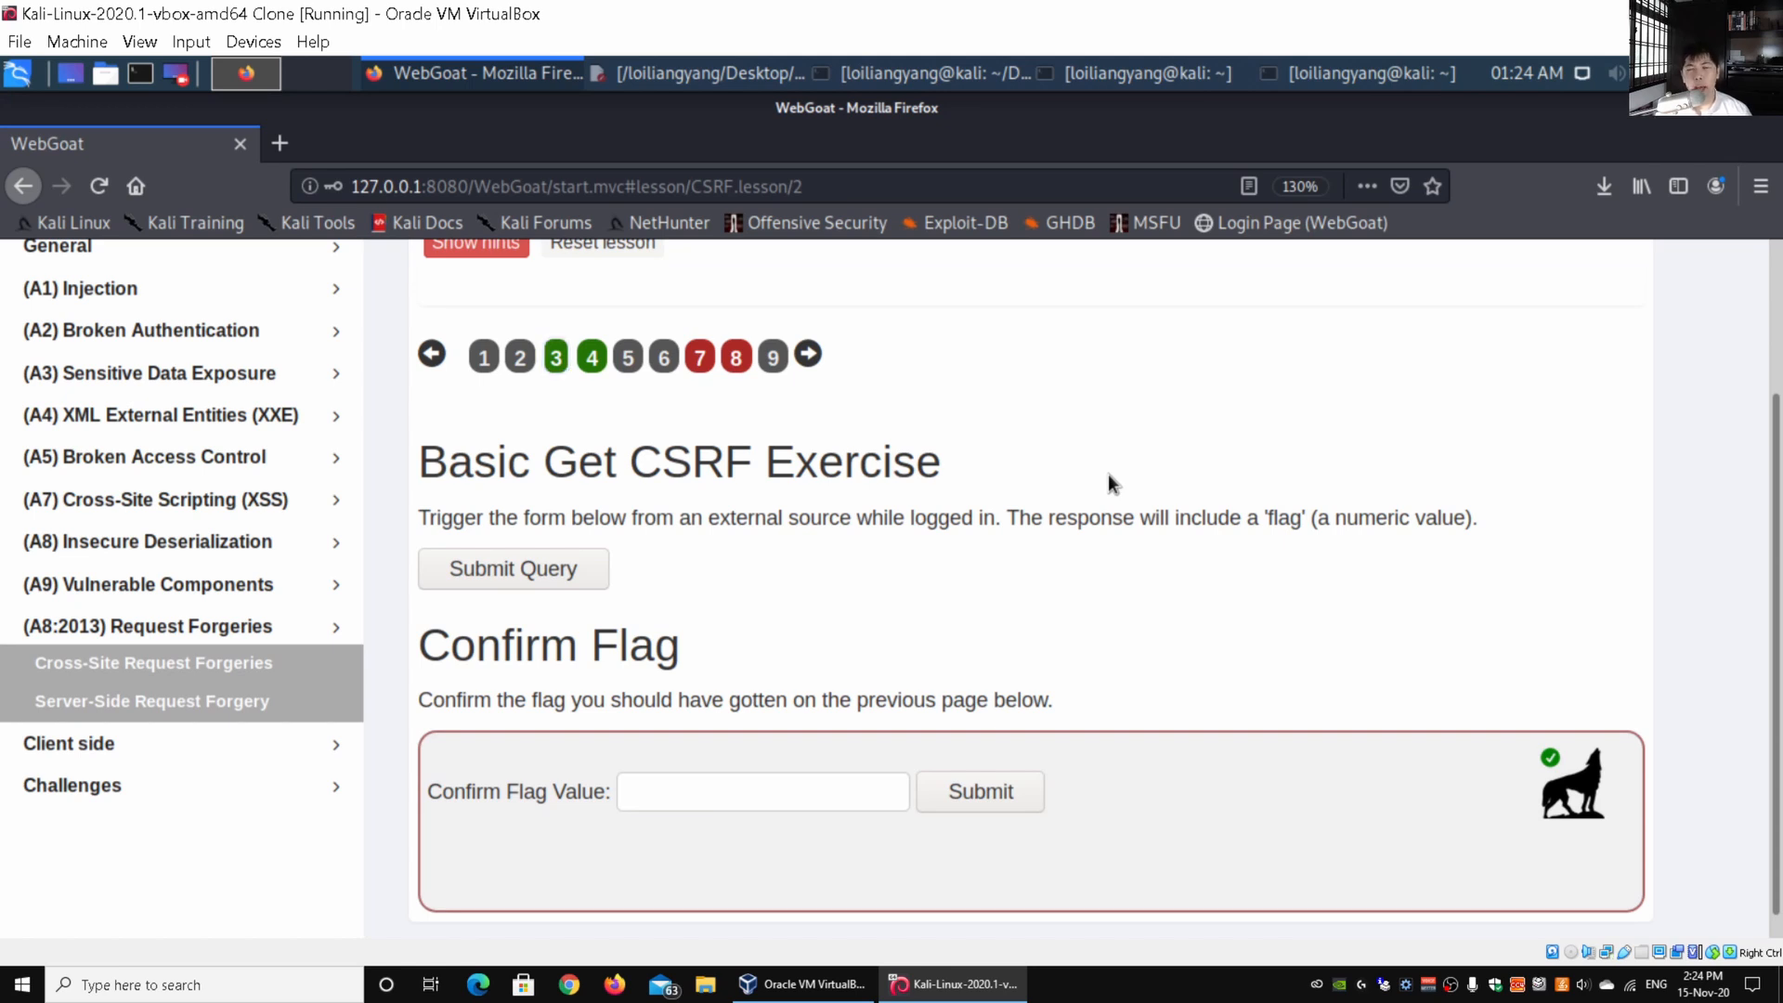
click(556, 356)
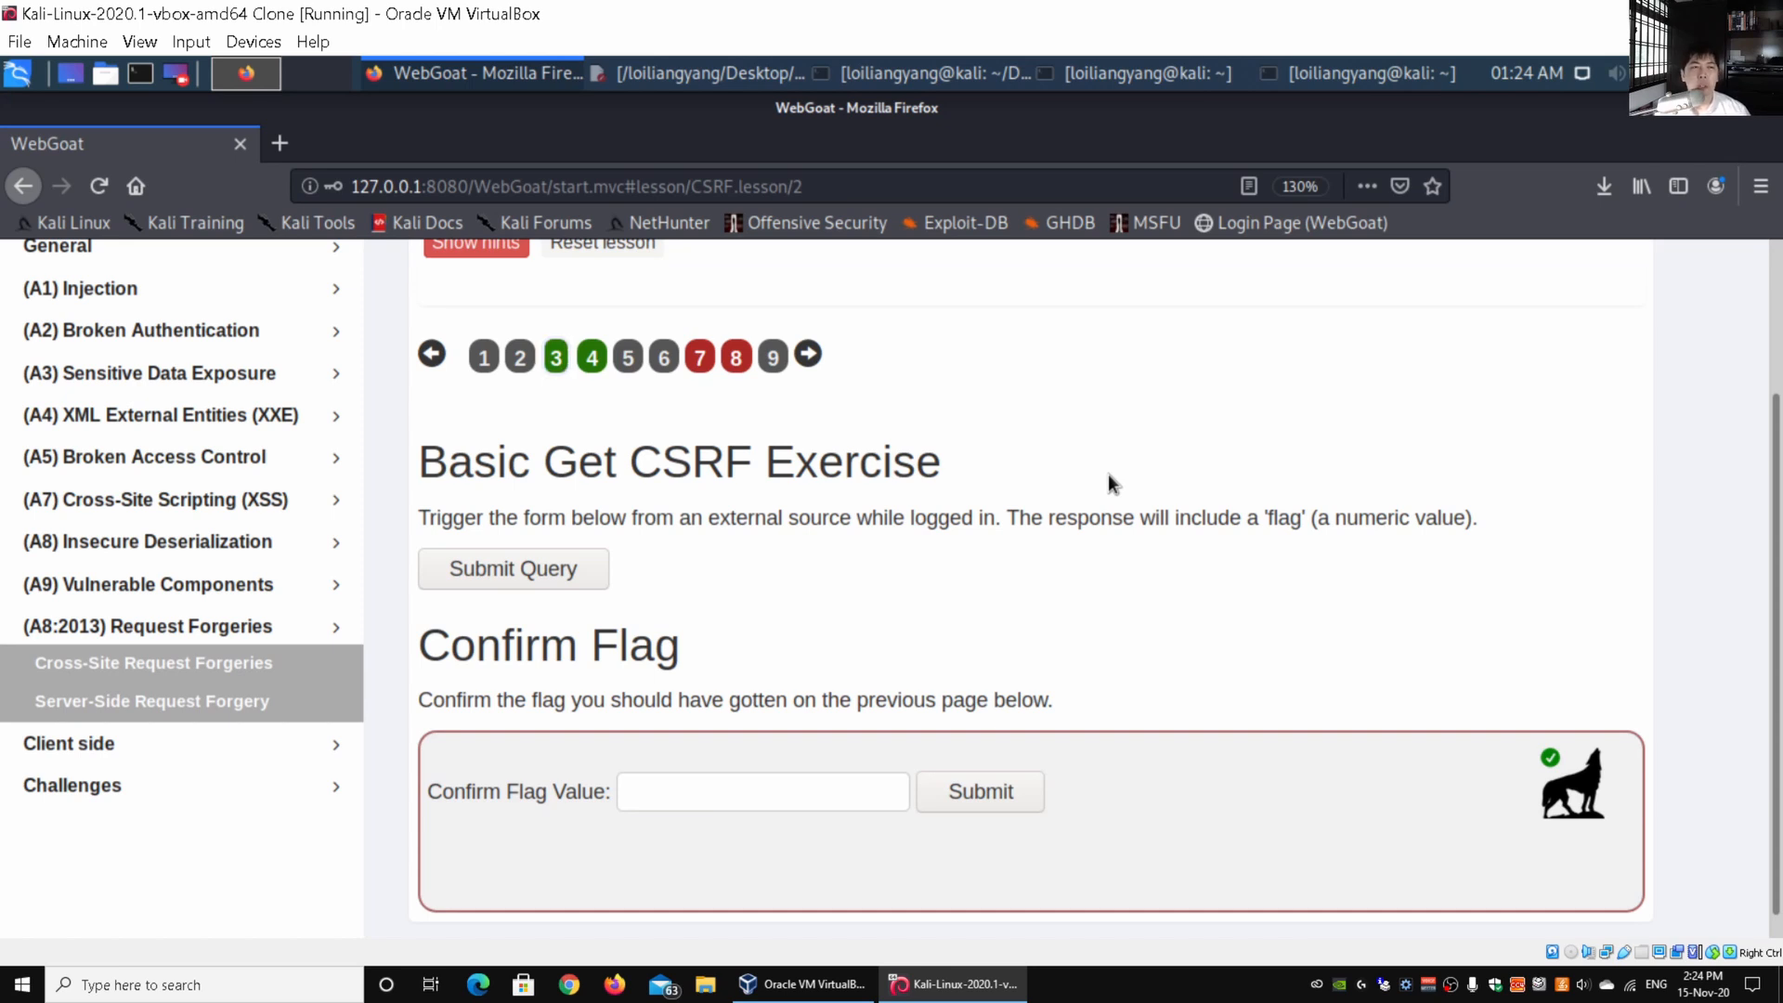
click(555, 357)
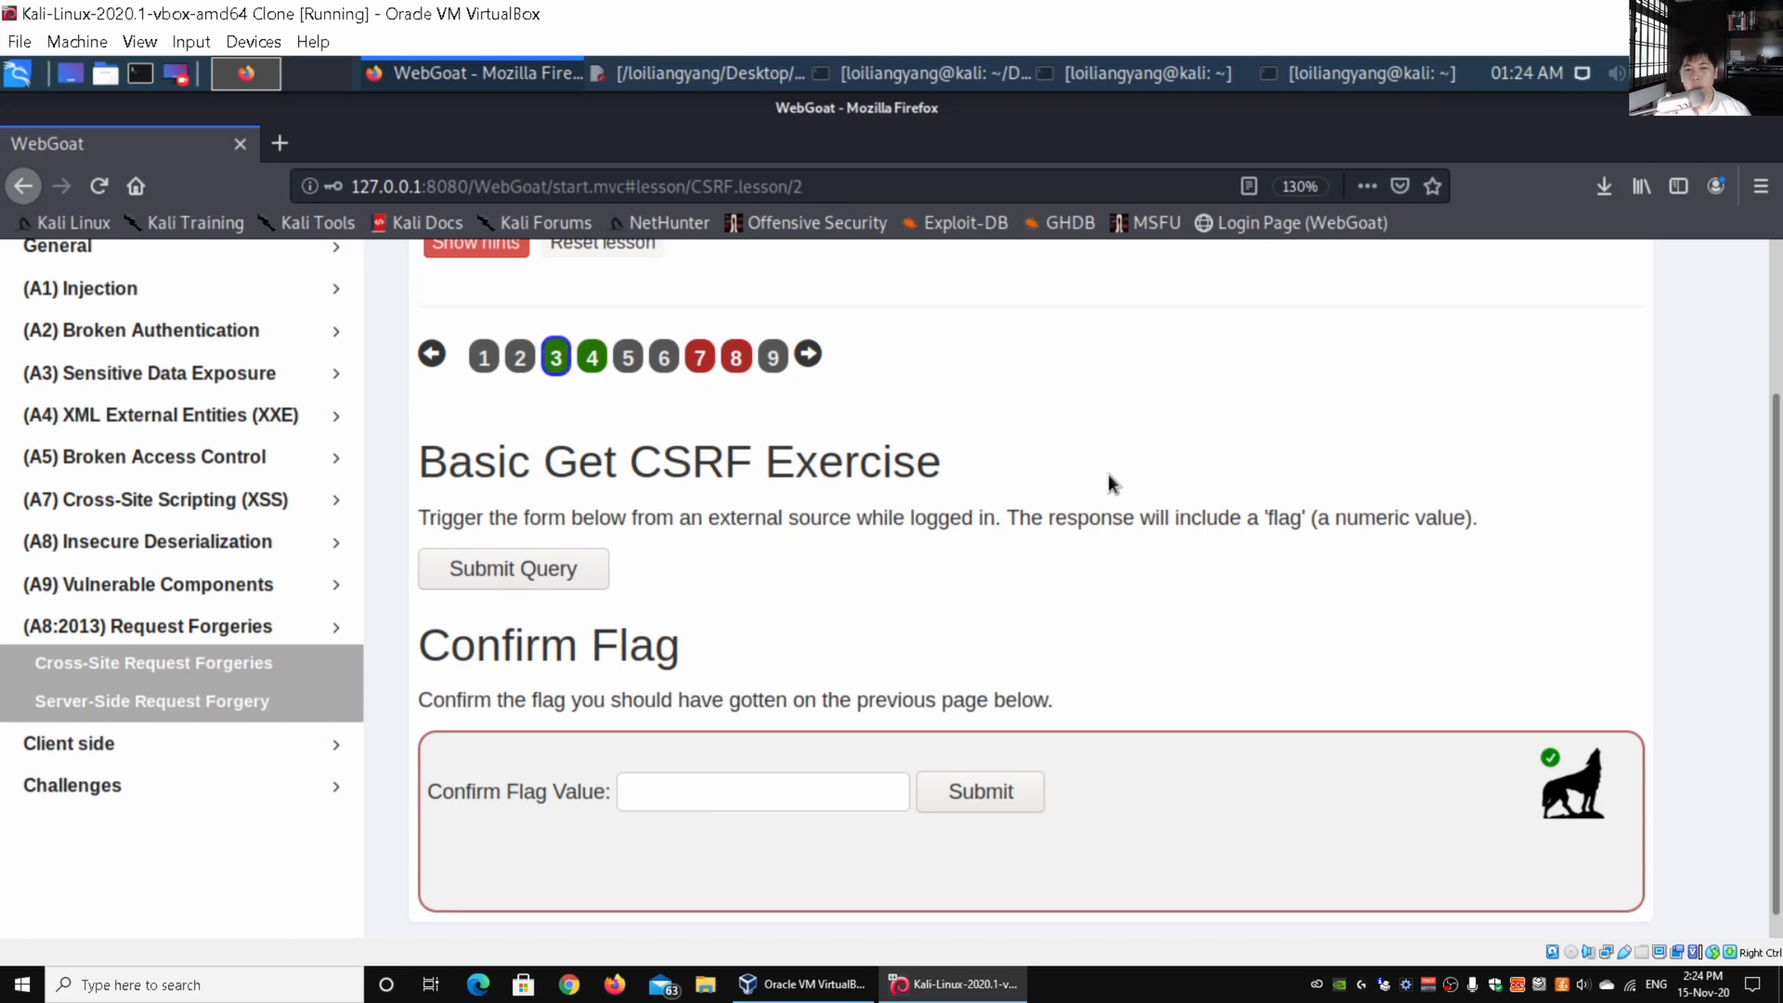
Inspect the form#basic-csrf-get element pointing to /WebGoat/csrf/basic-get-flag and copy its outer HTML.
scroll(down, 3)
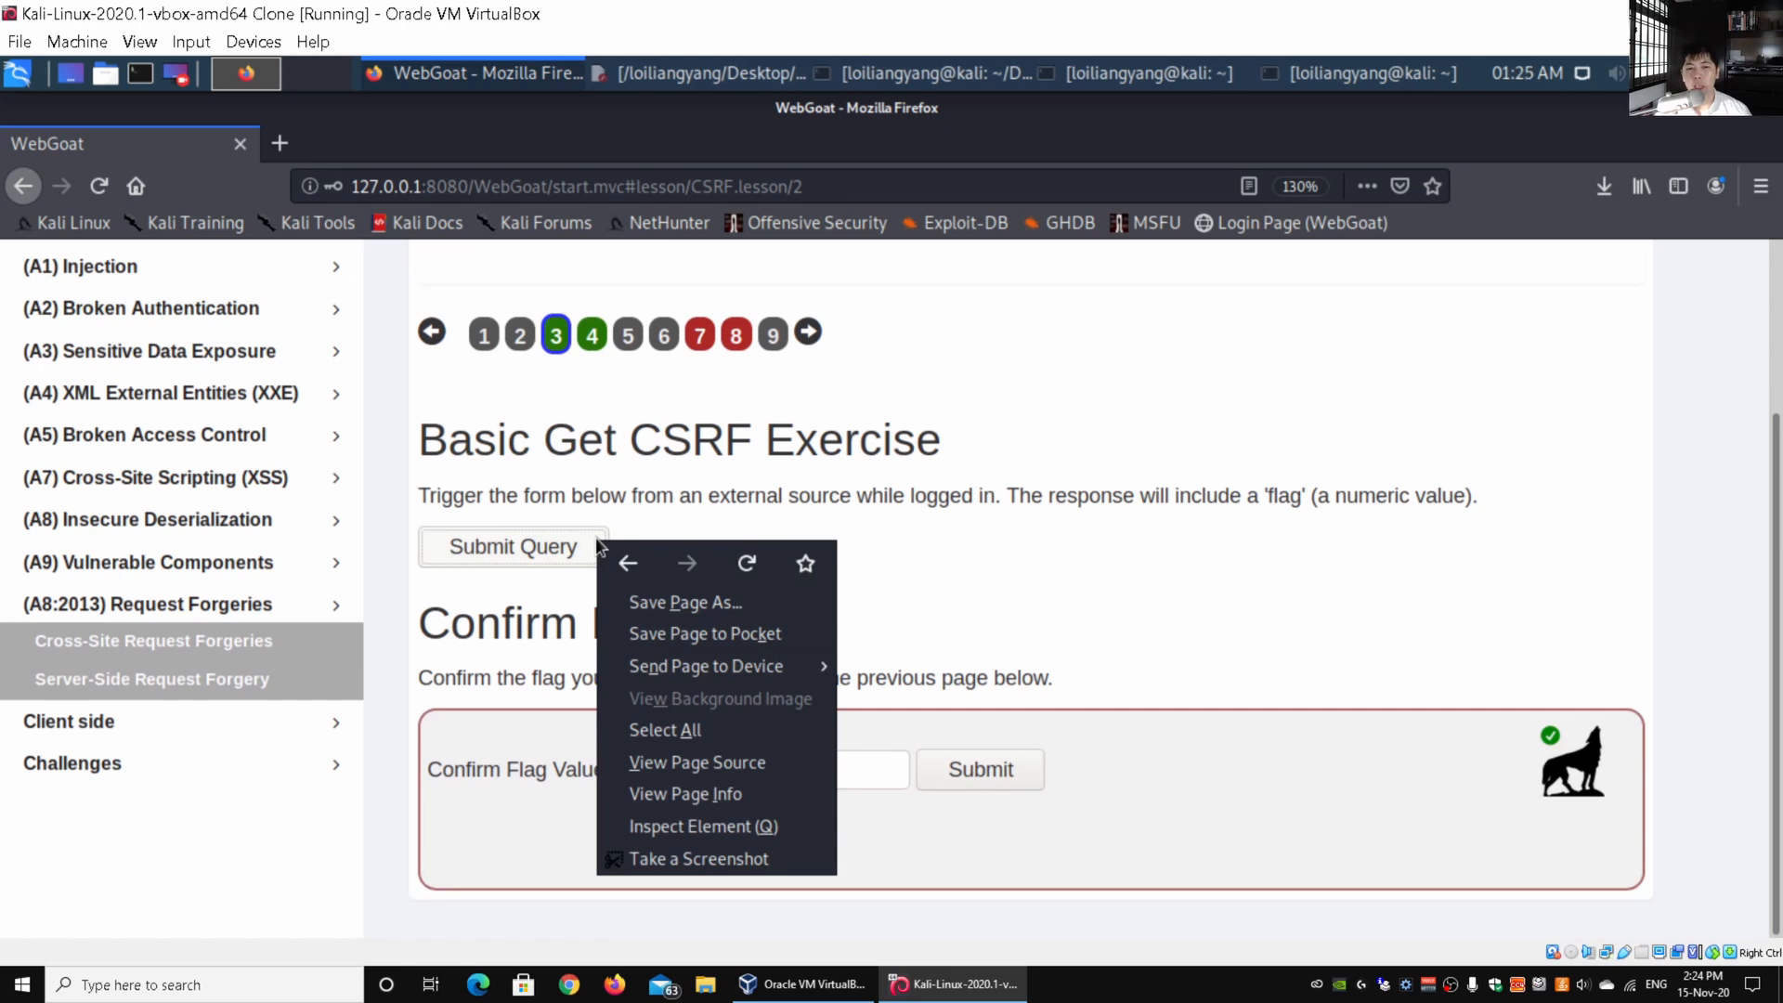
mouse_move(776, 825)
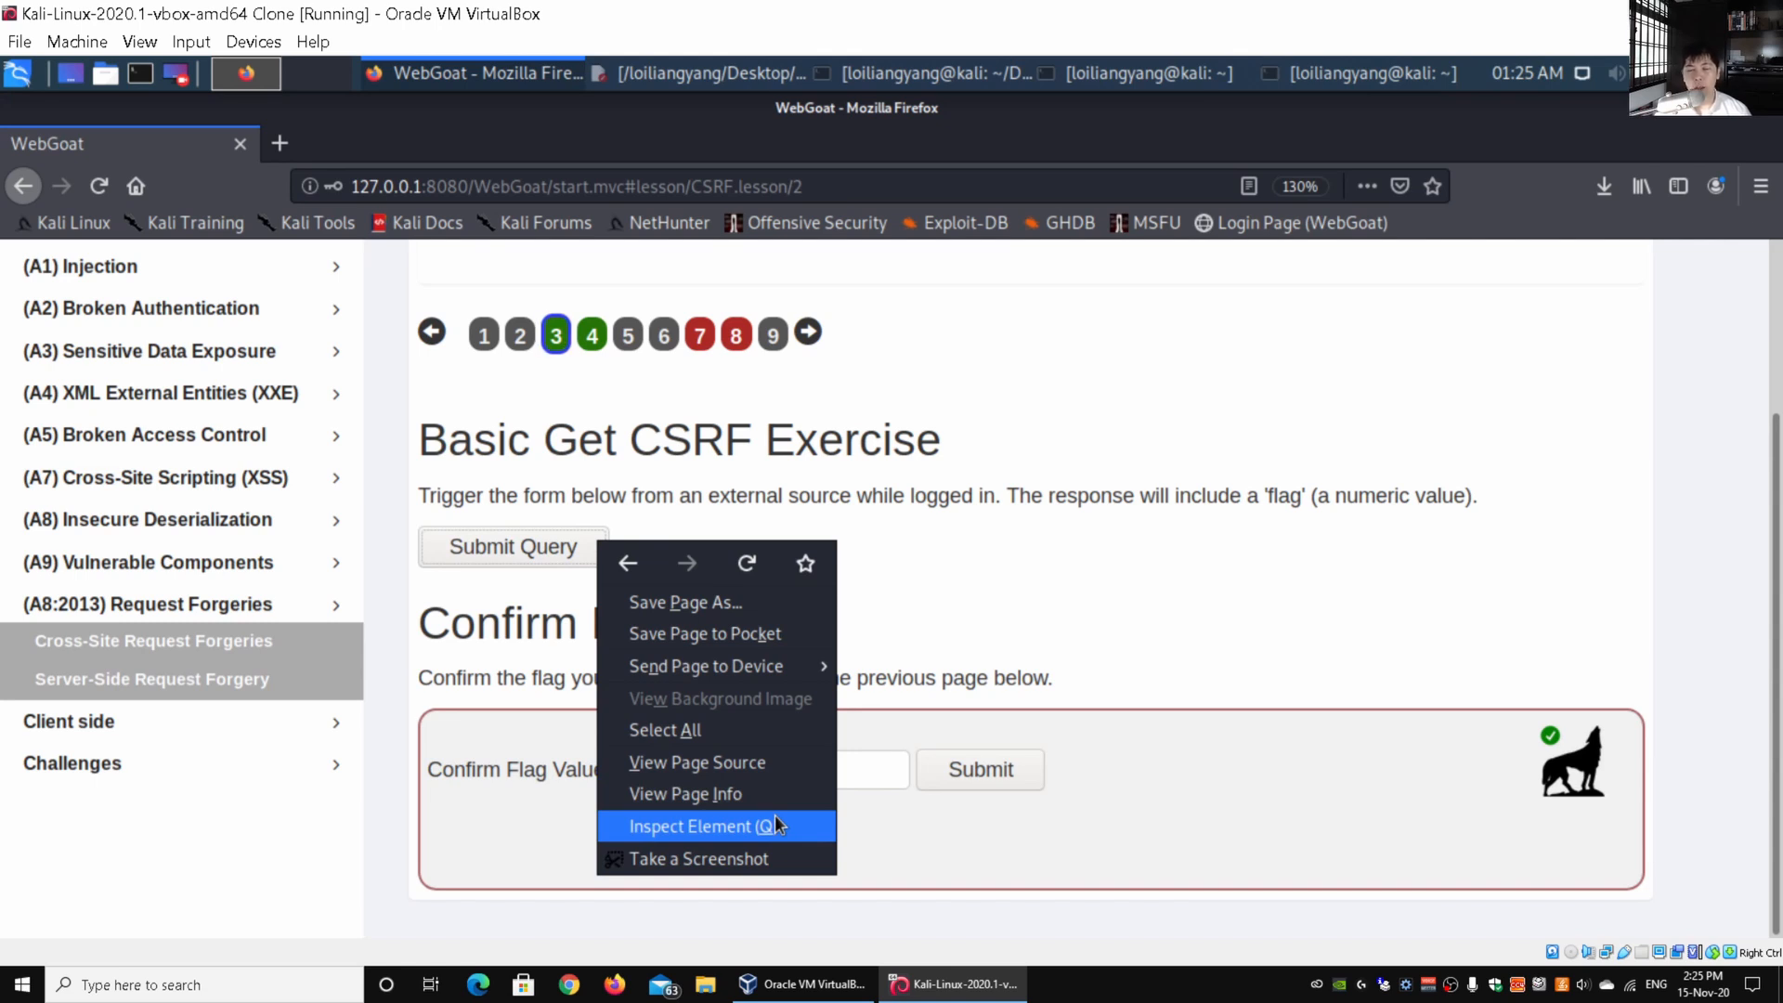
mouse_move(788, 832)
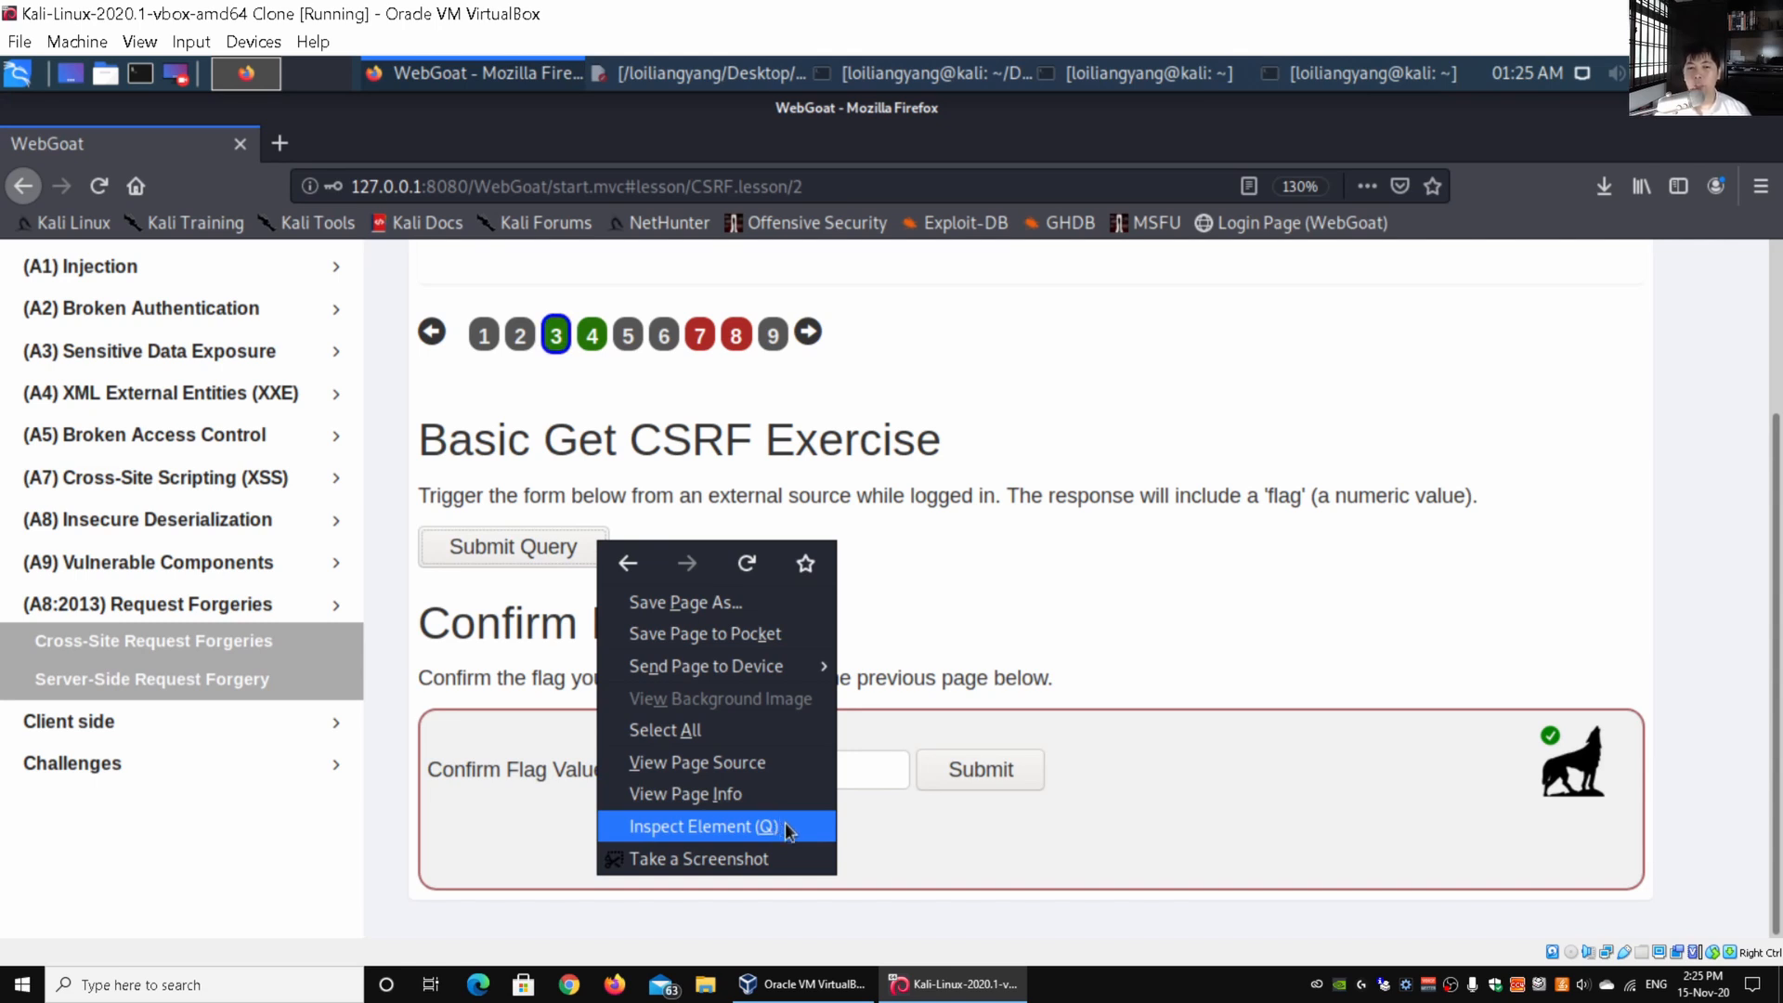
click(703, 827)
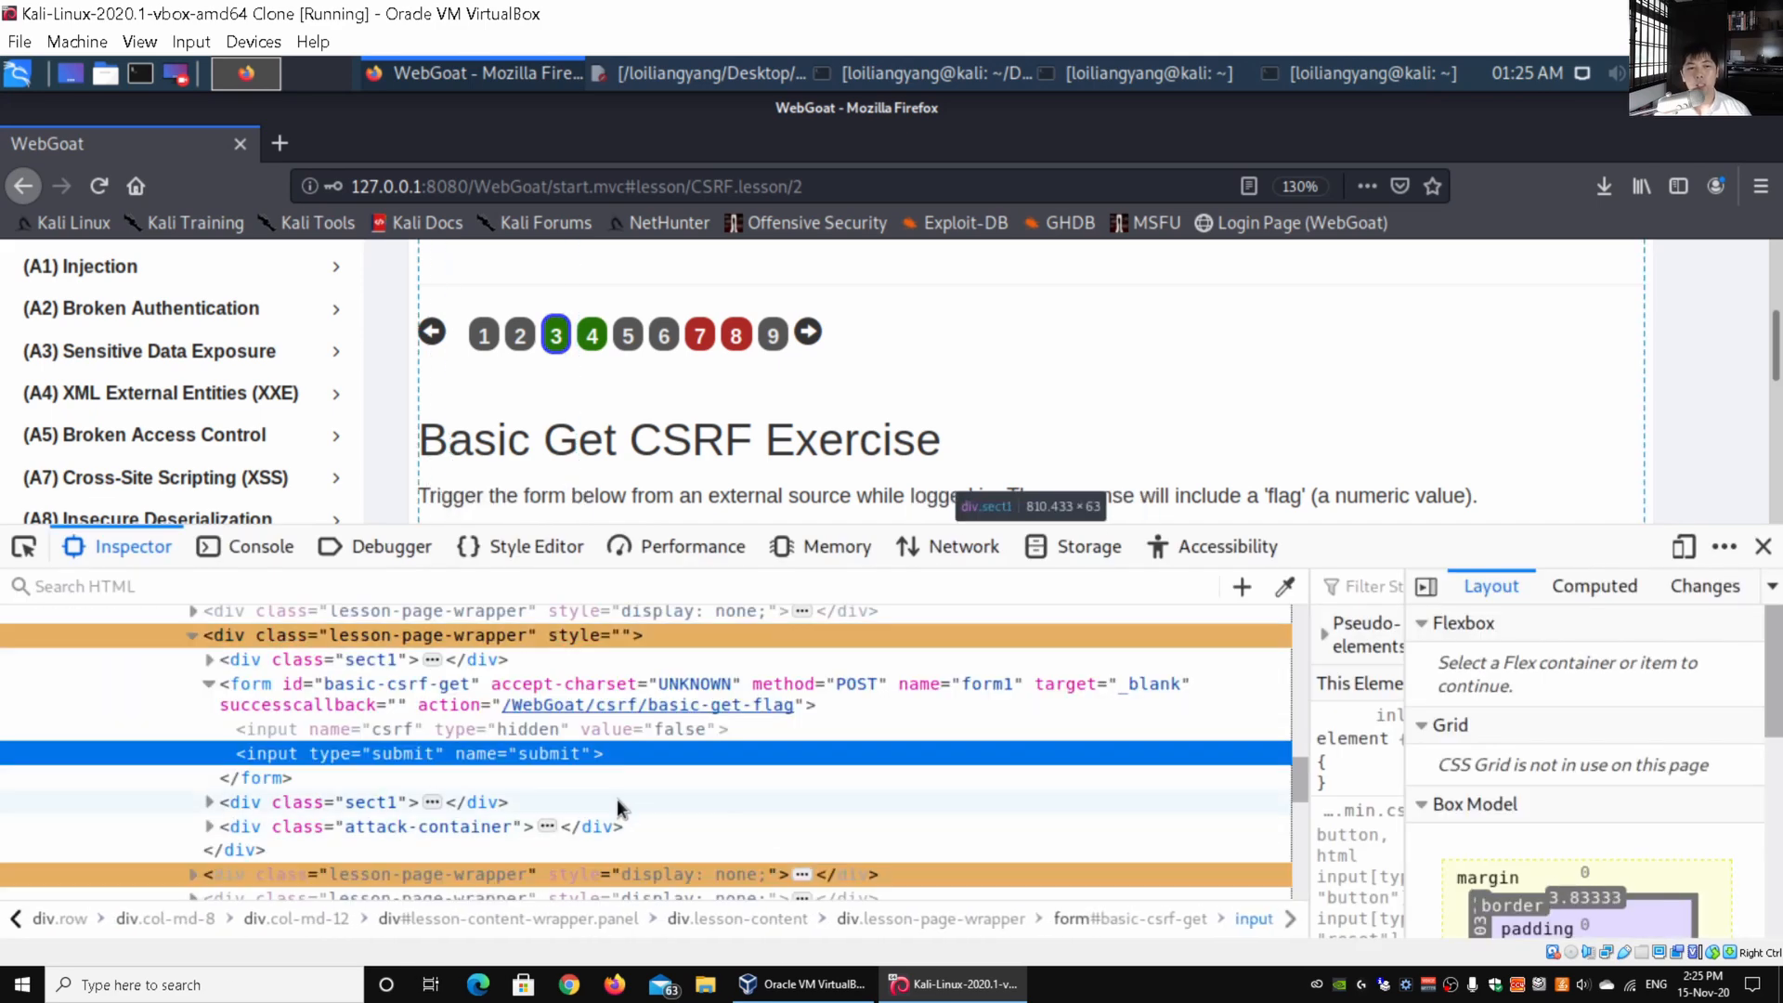
mouse_move(334, 704)
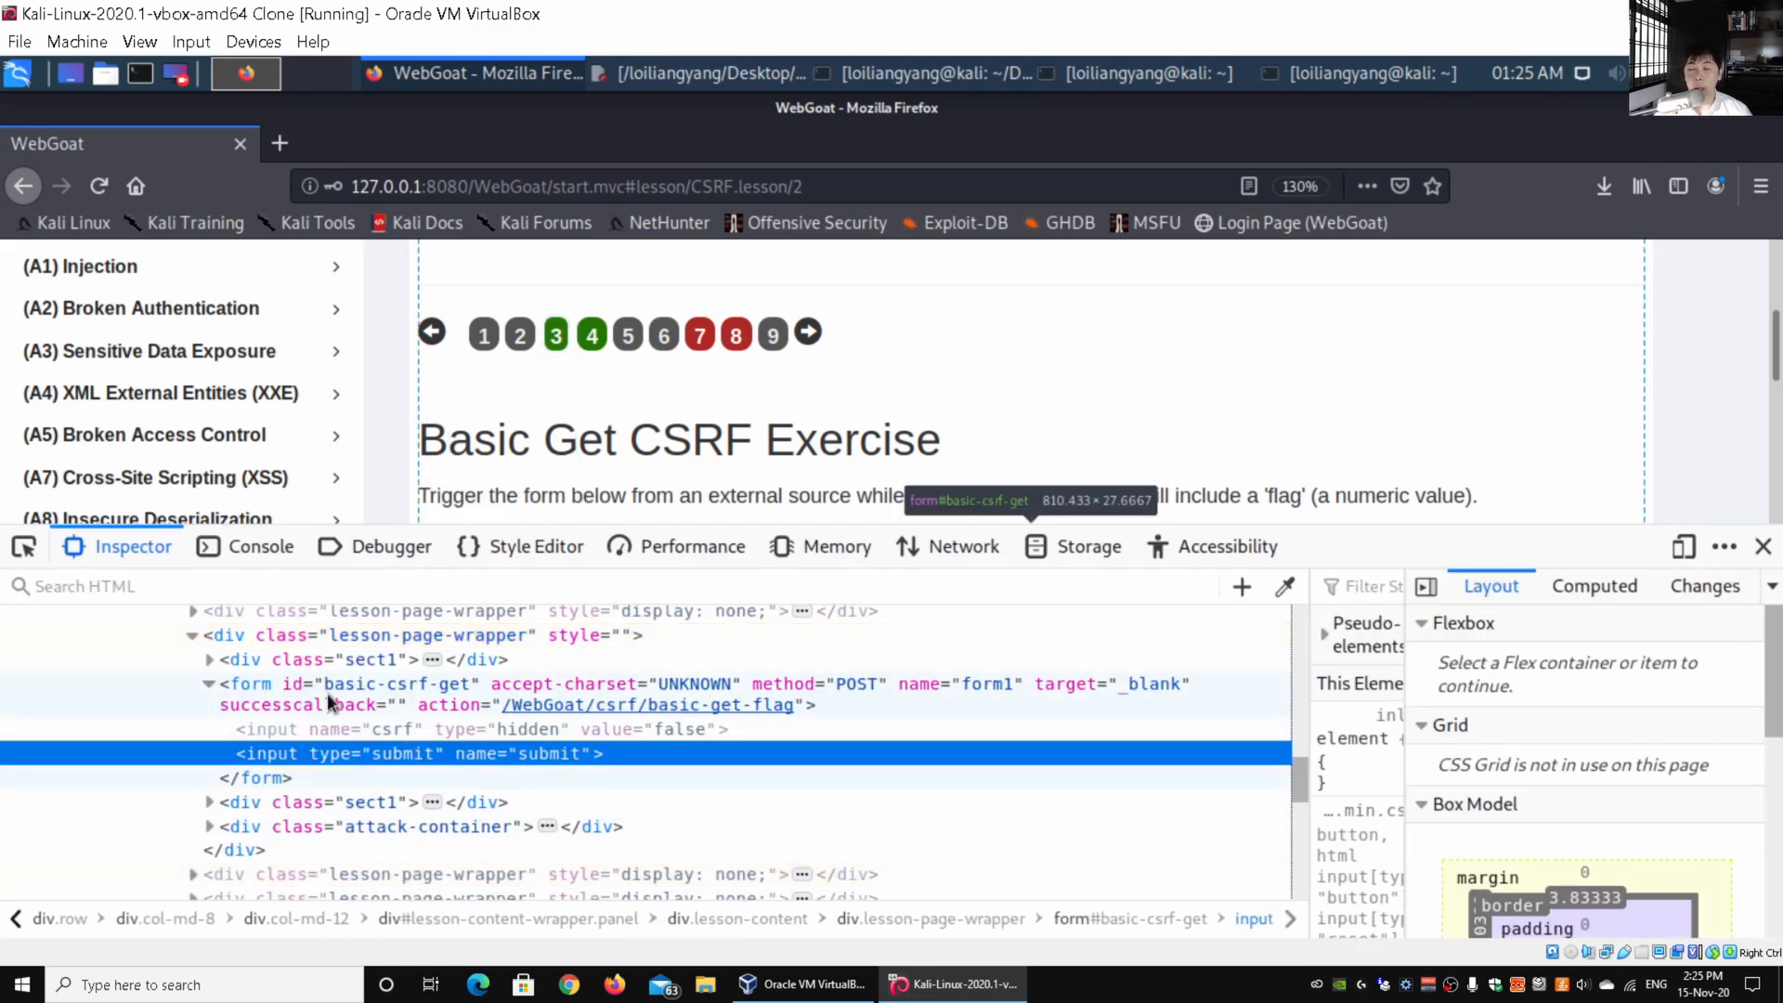
click(368, 683)
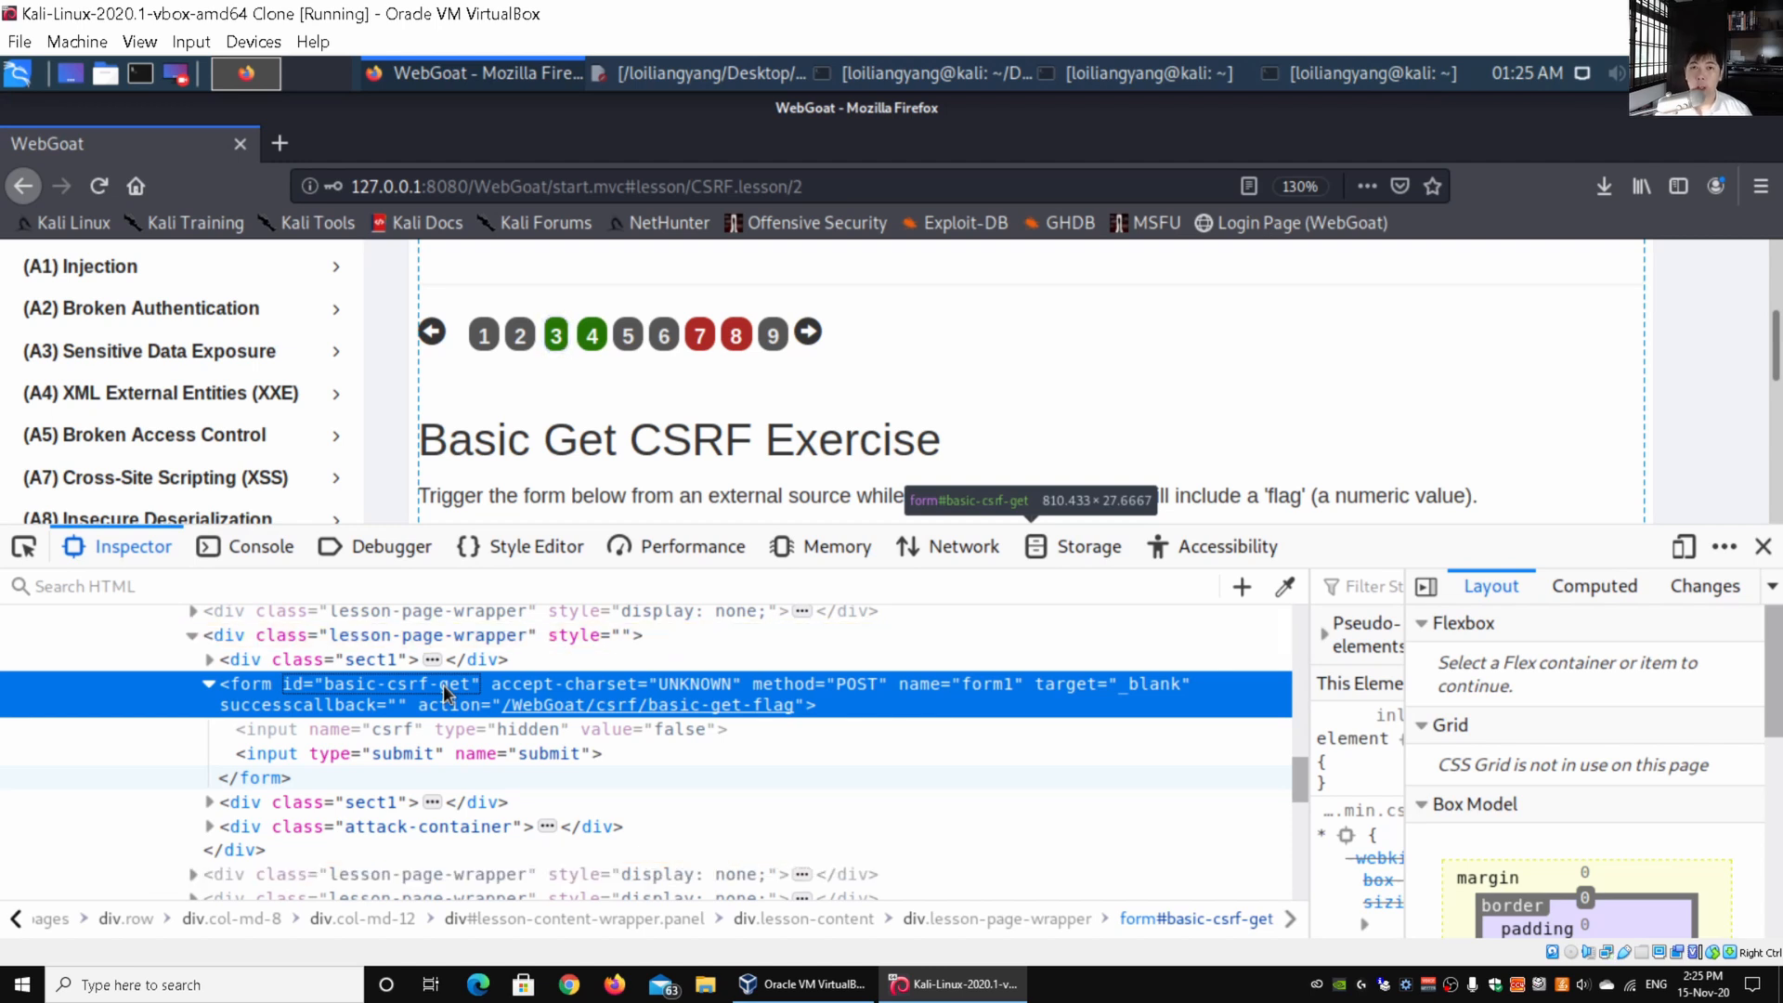
click(555, 335)
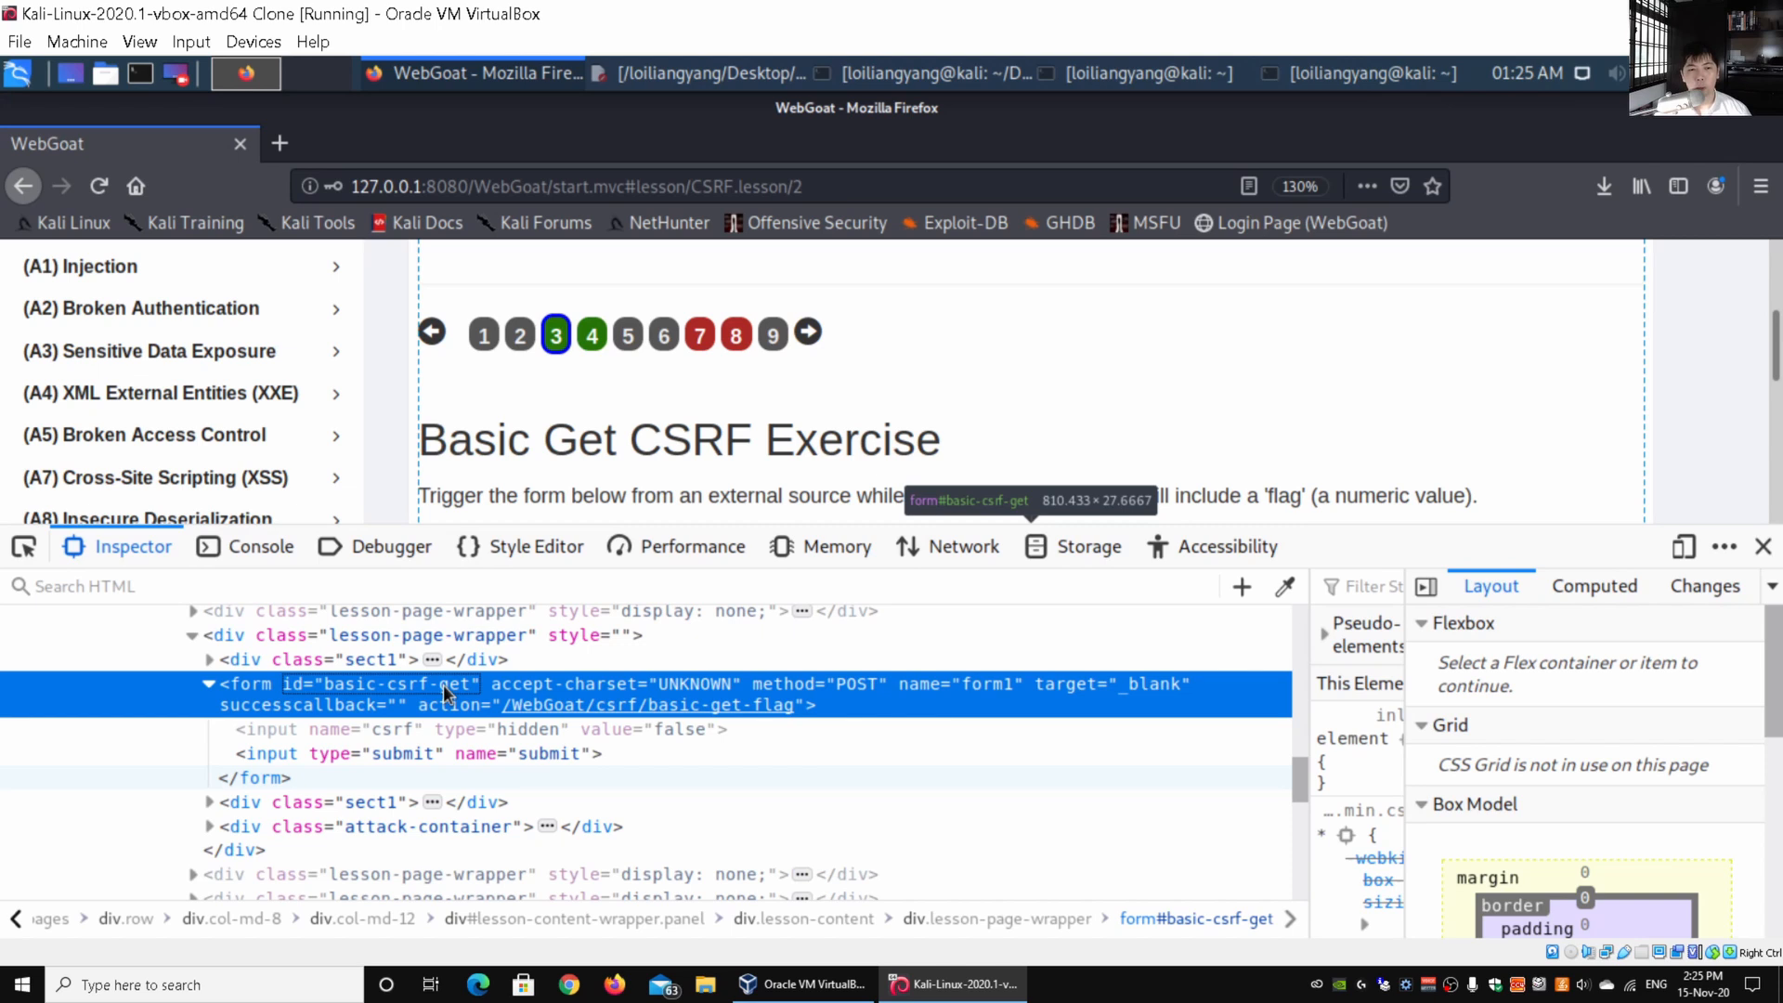
mouse_move(390, 739)
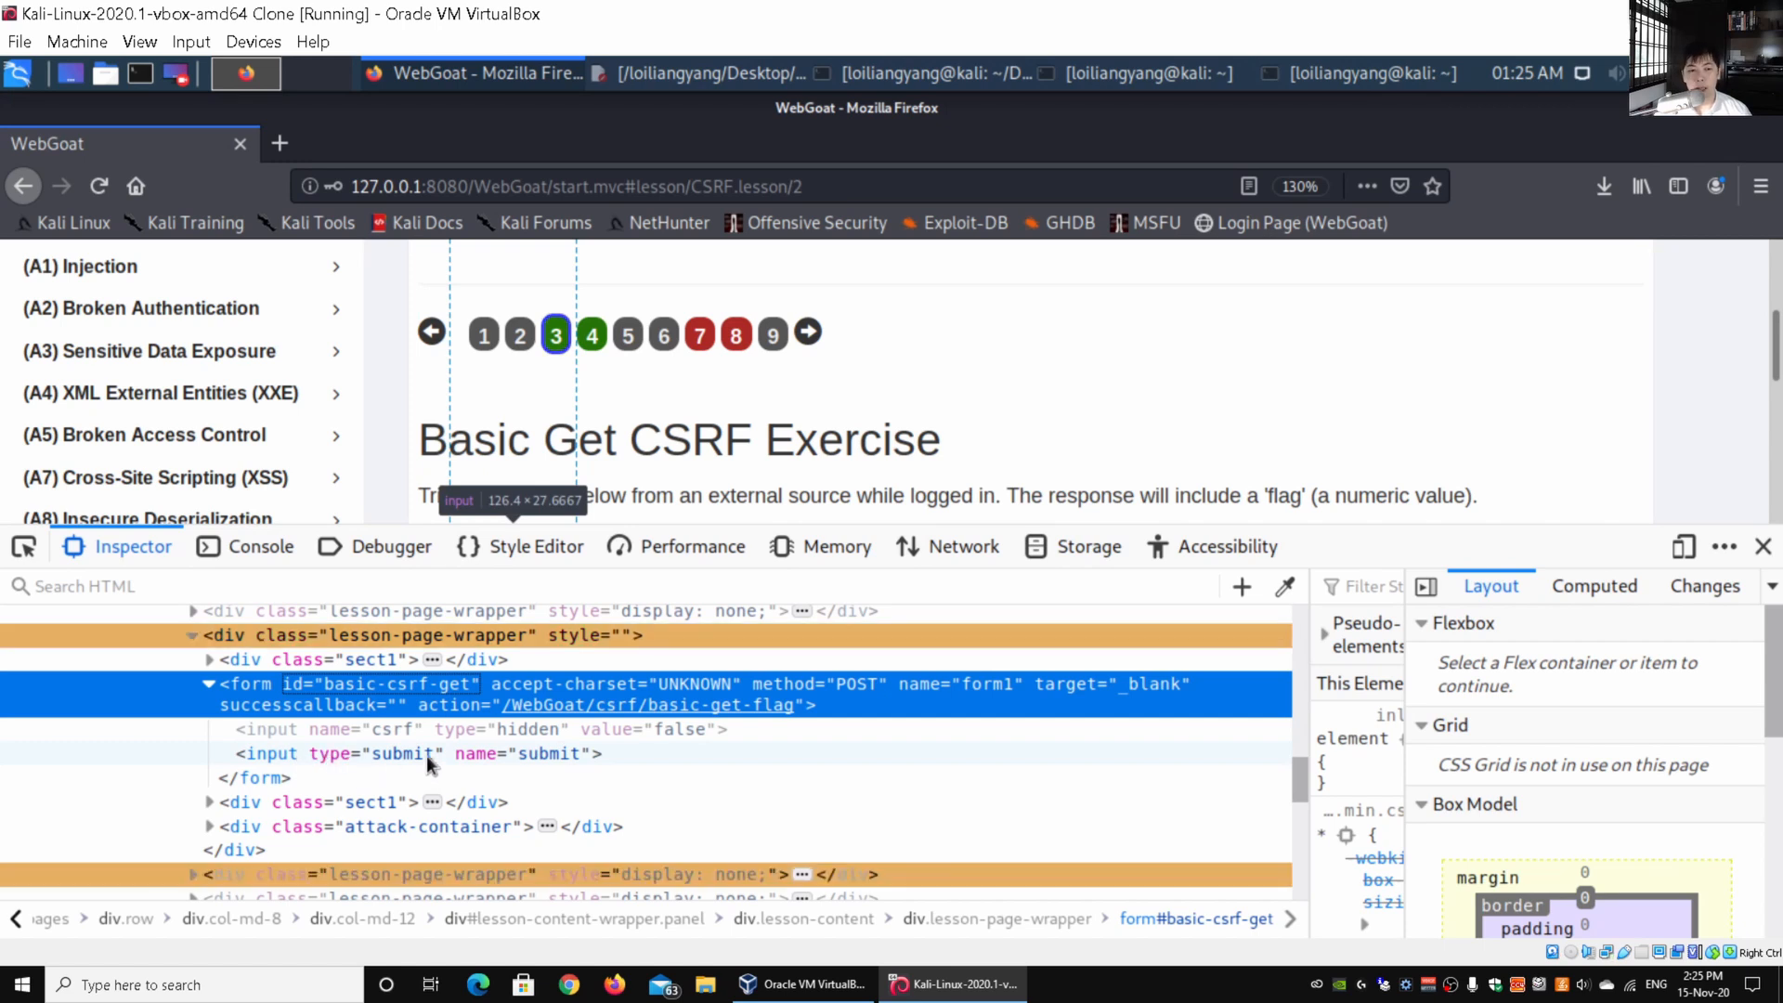
mouse_move(383, 708)
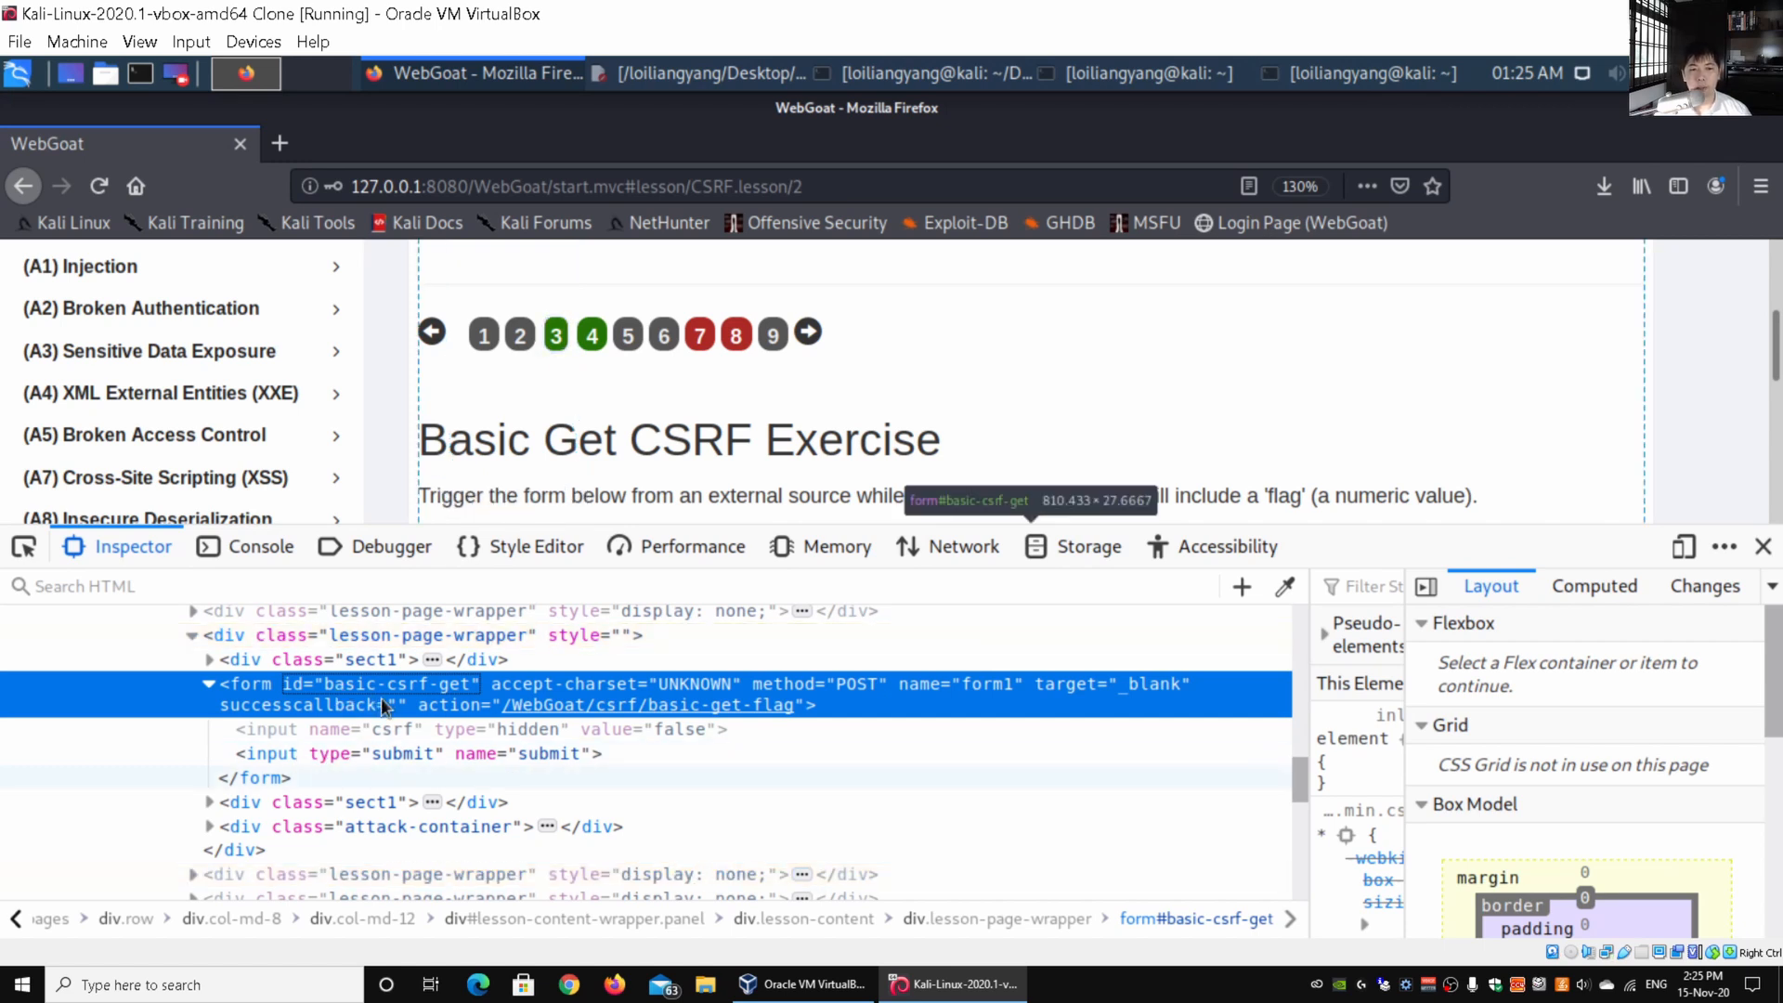
right_click(383, 705)
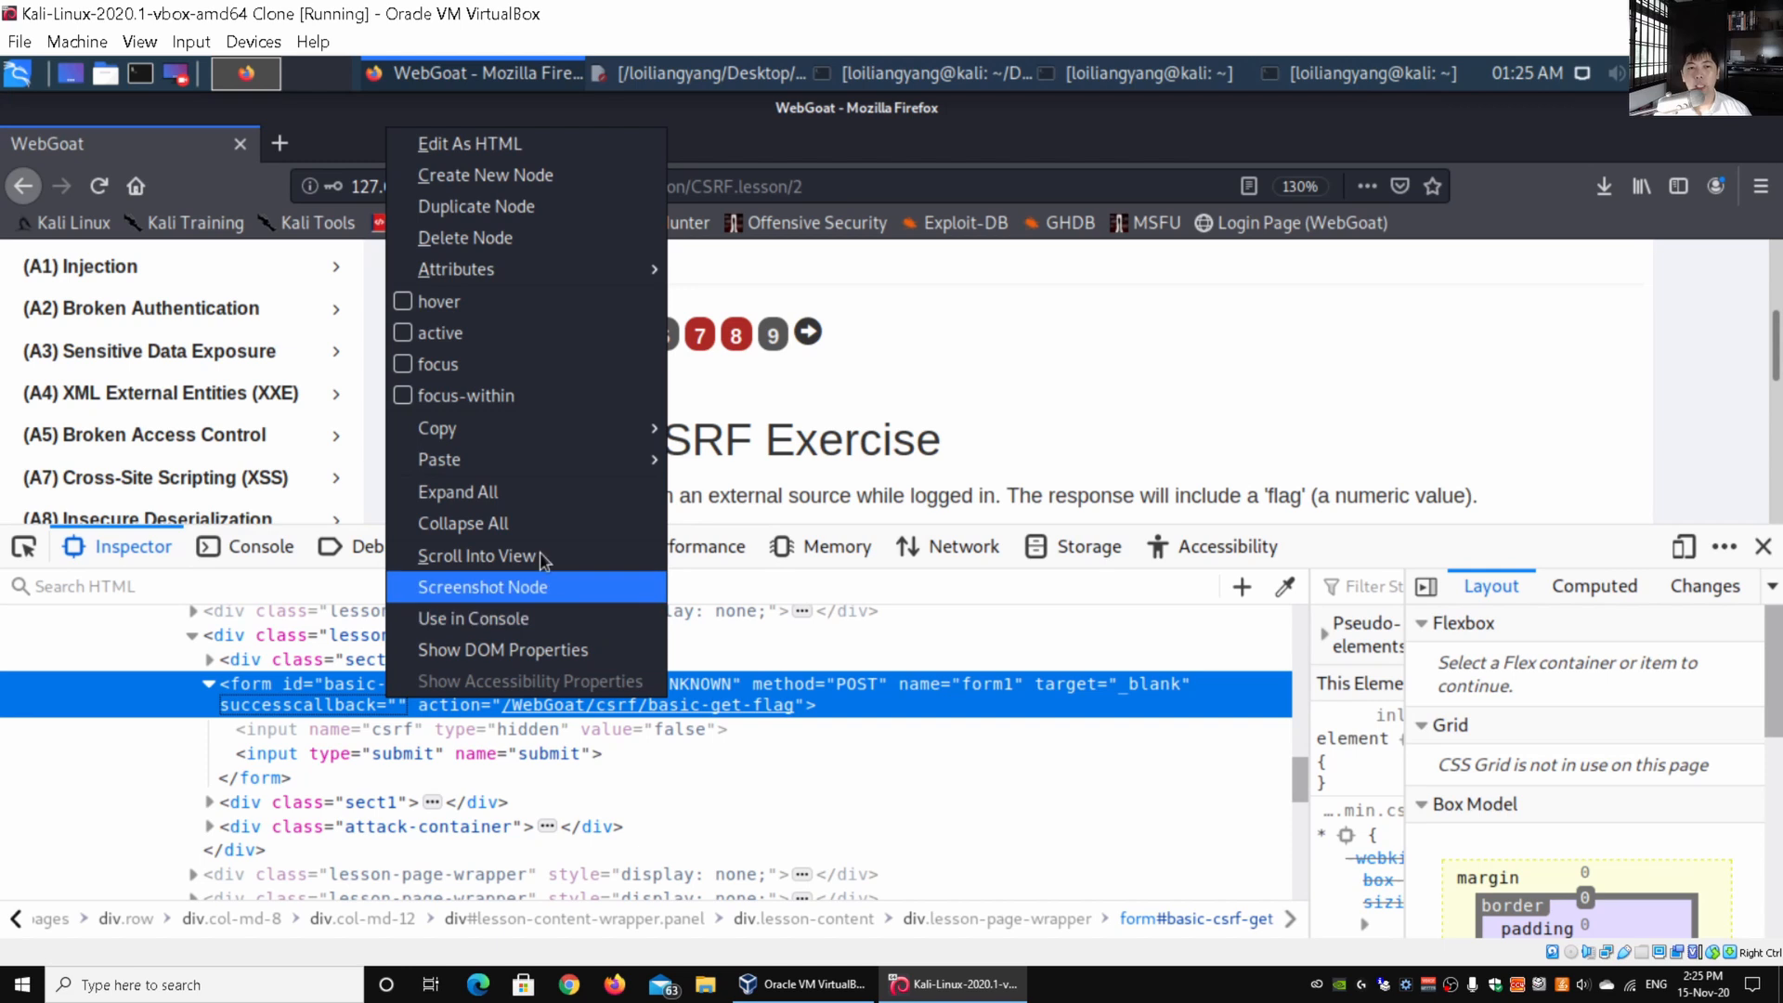
mouse_move(438, 428)
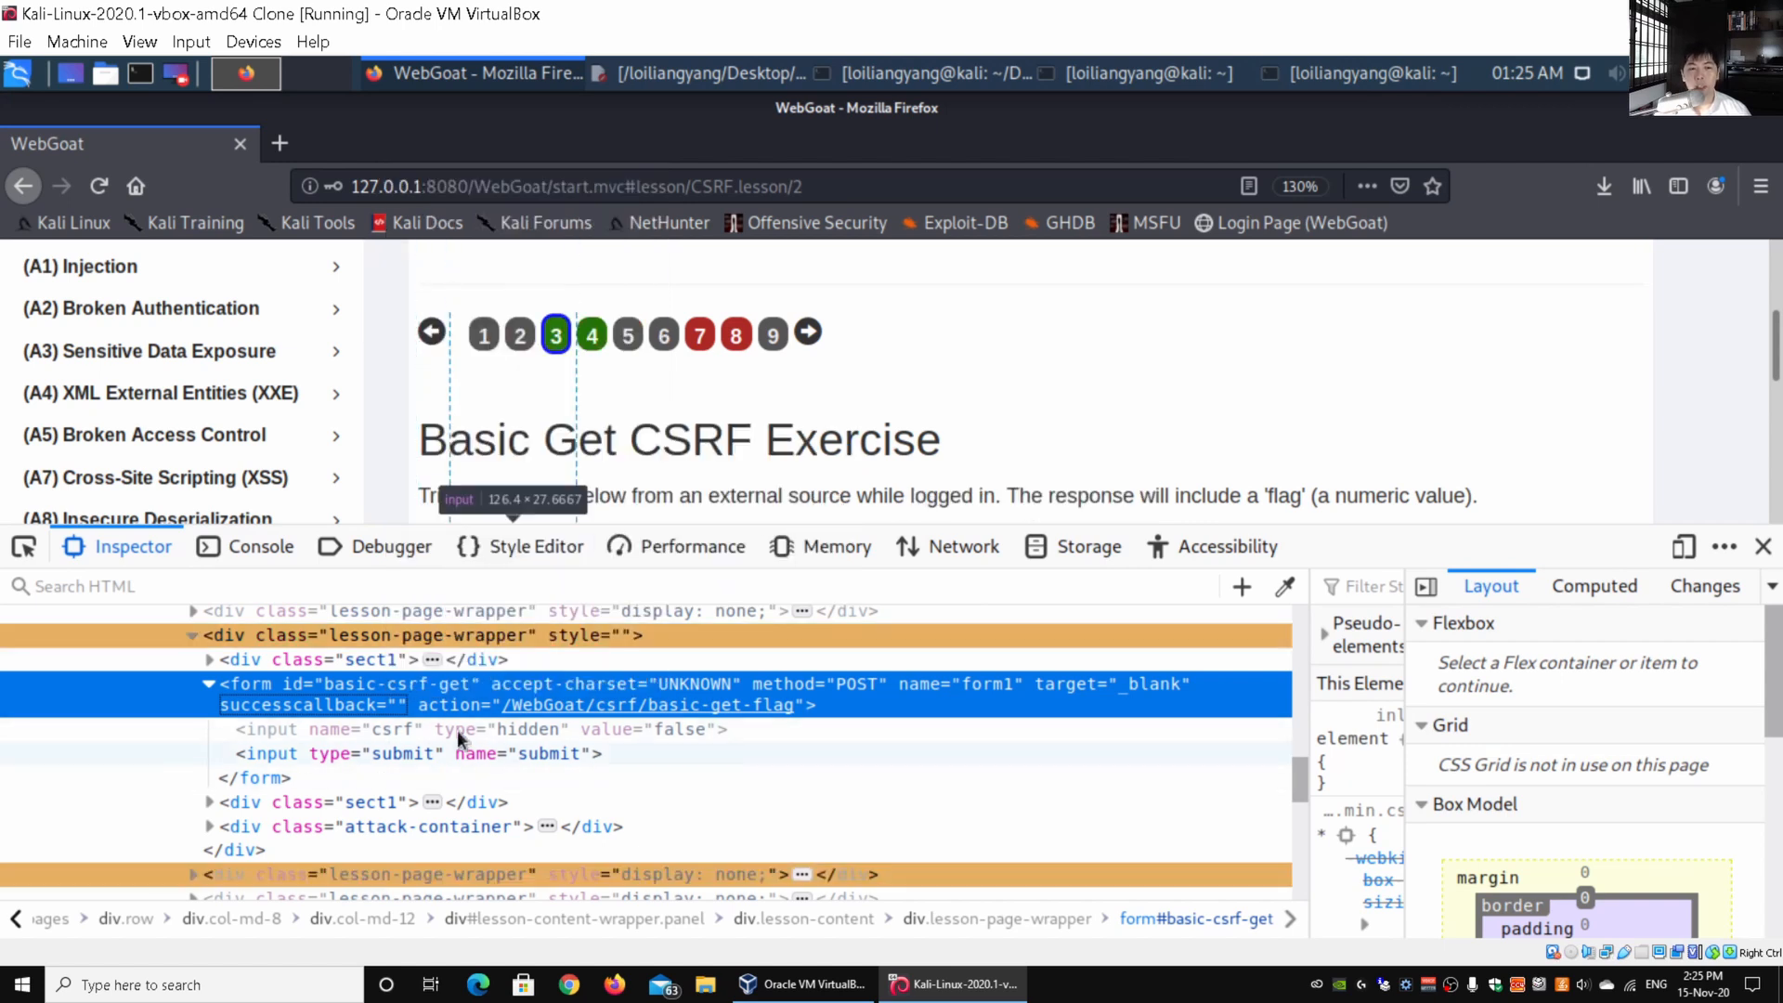
mouse_move(698, 251)
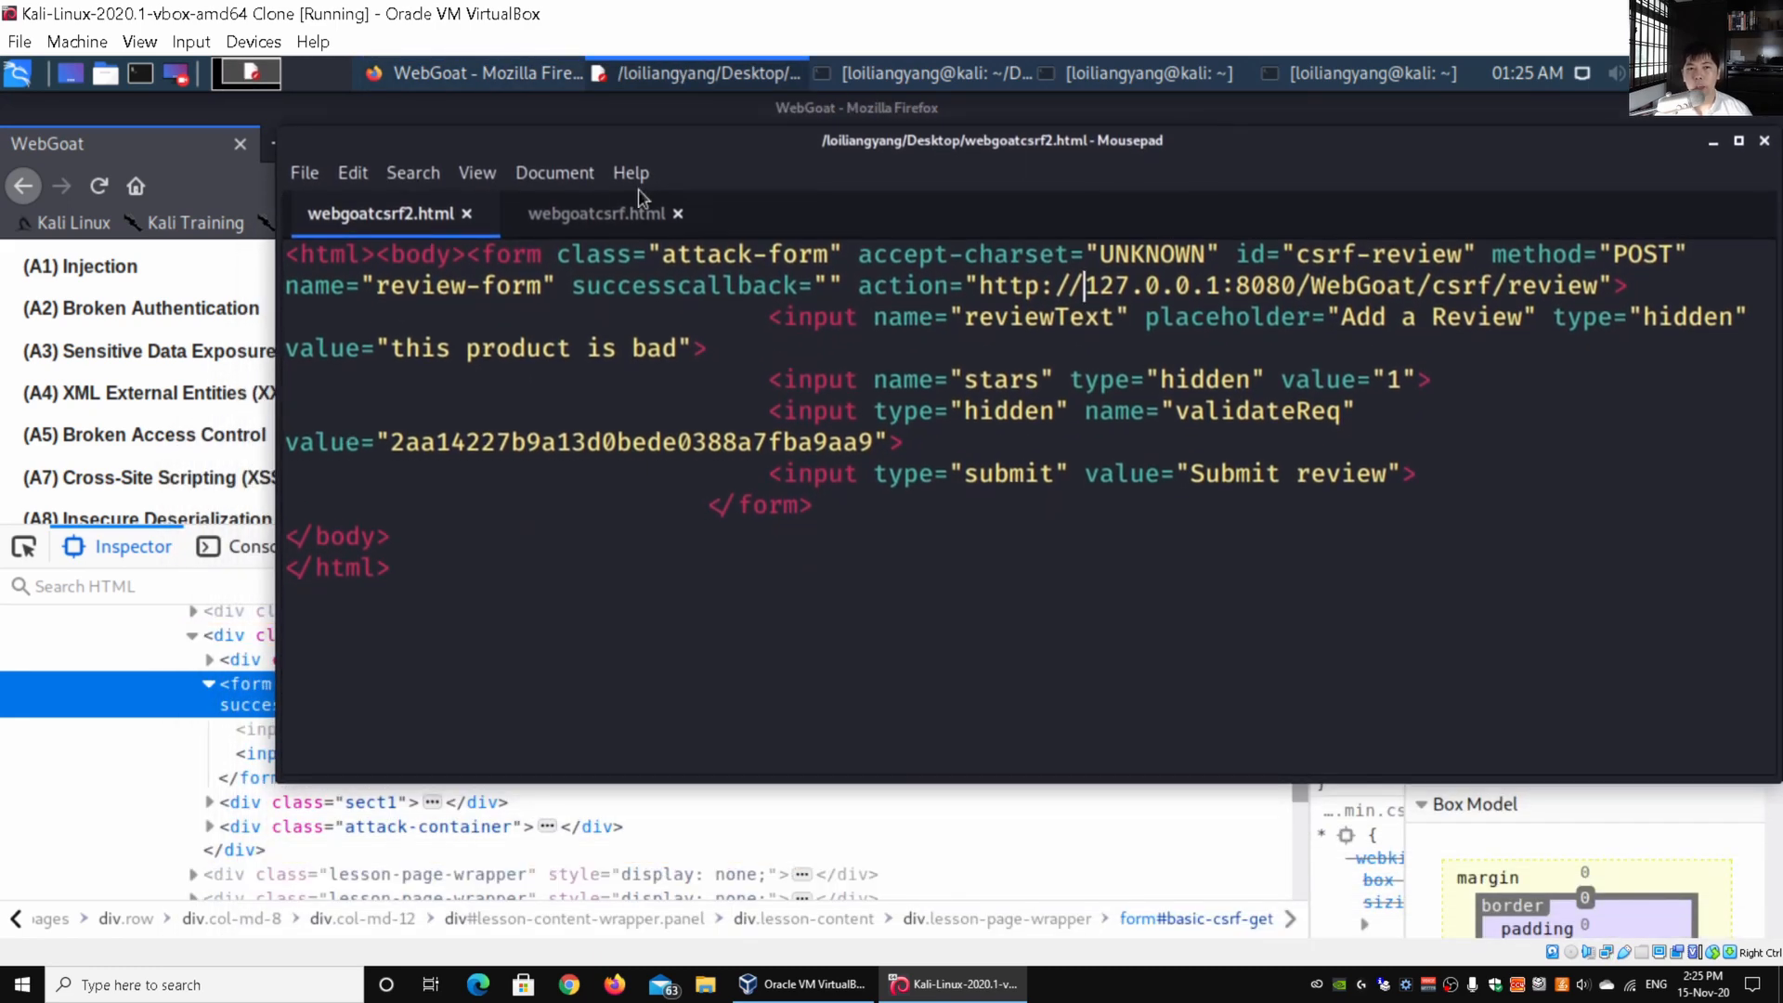
click(594, 212)
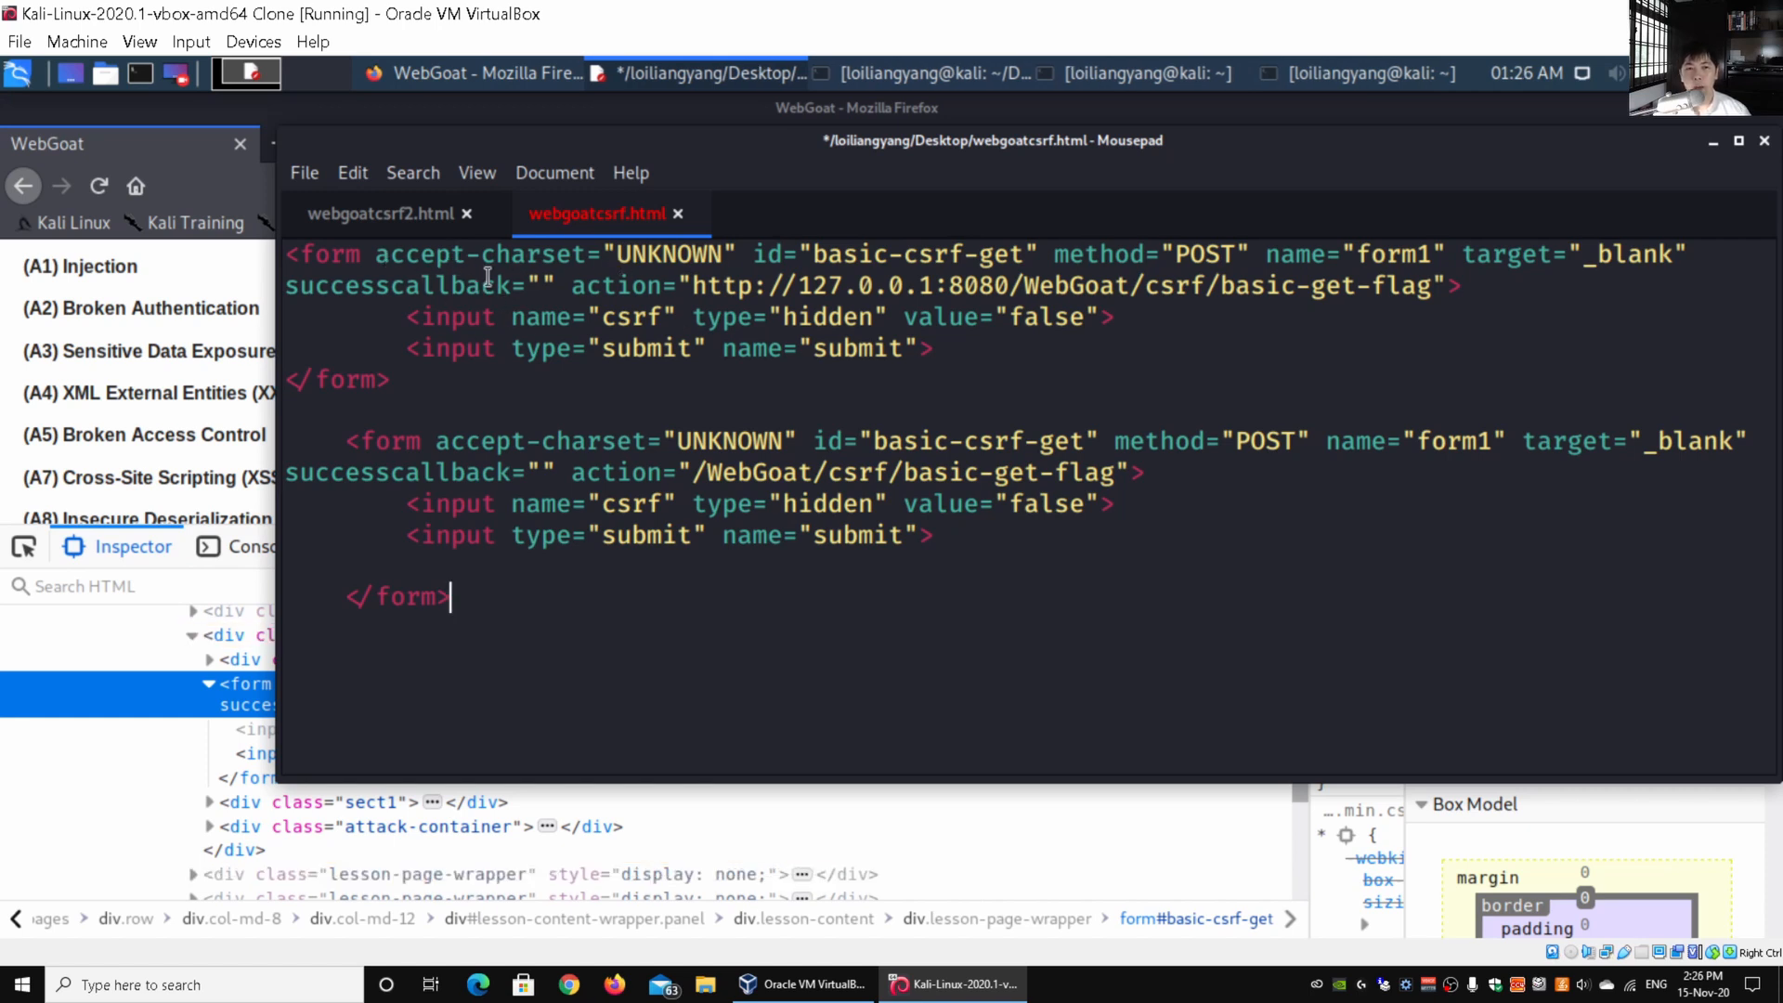
mouse_move(565, 270)
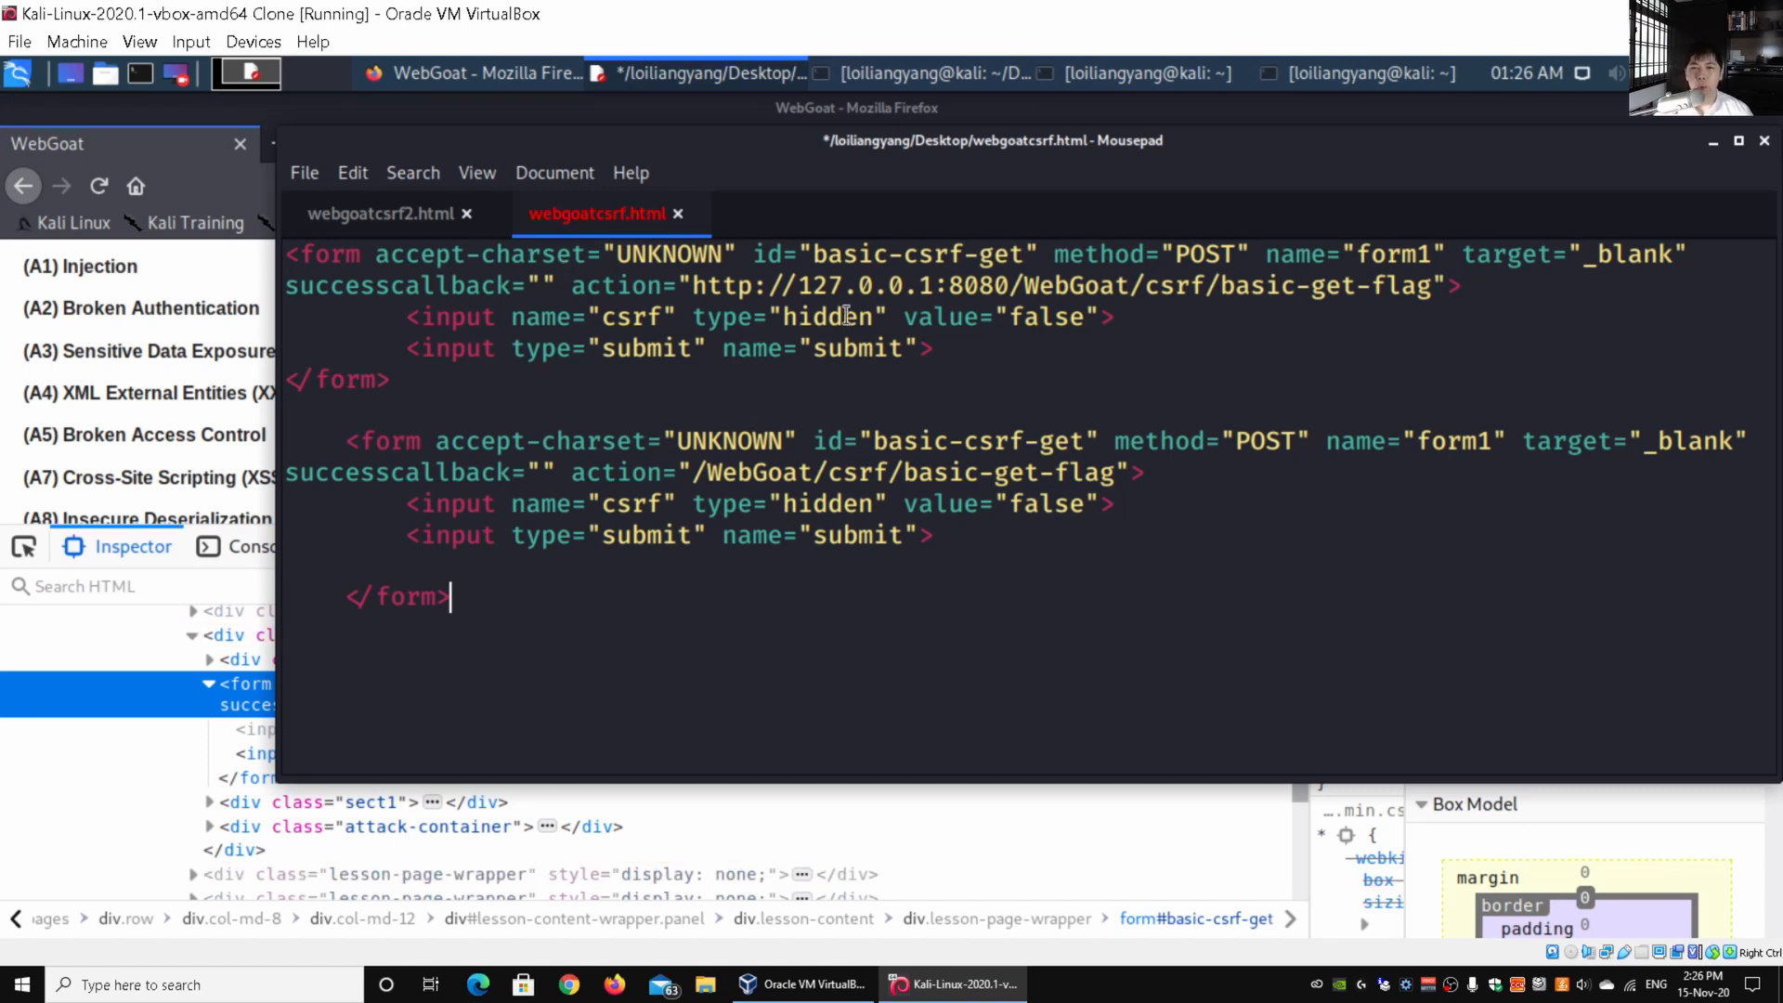
mouse_move(693, 286)
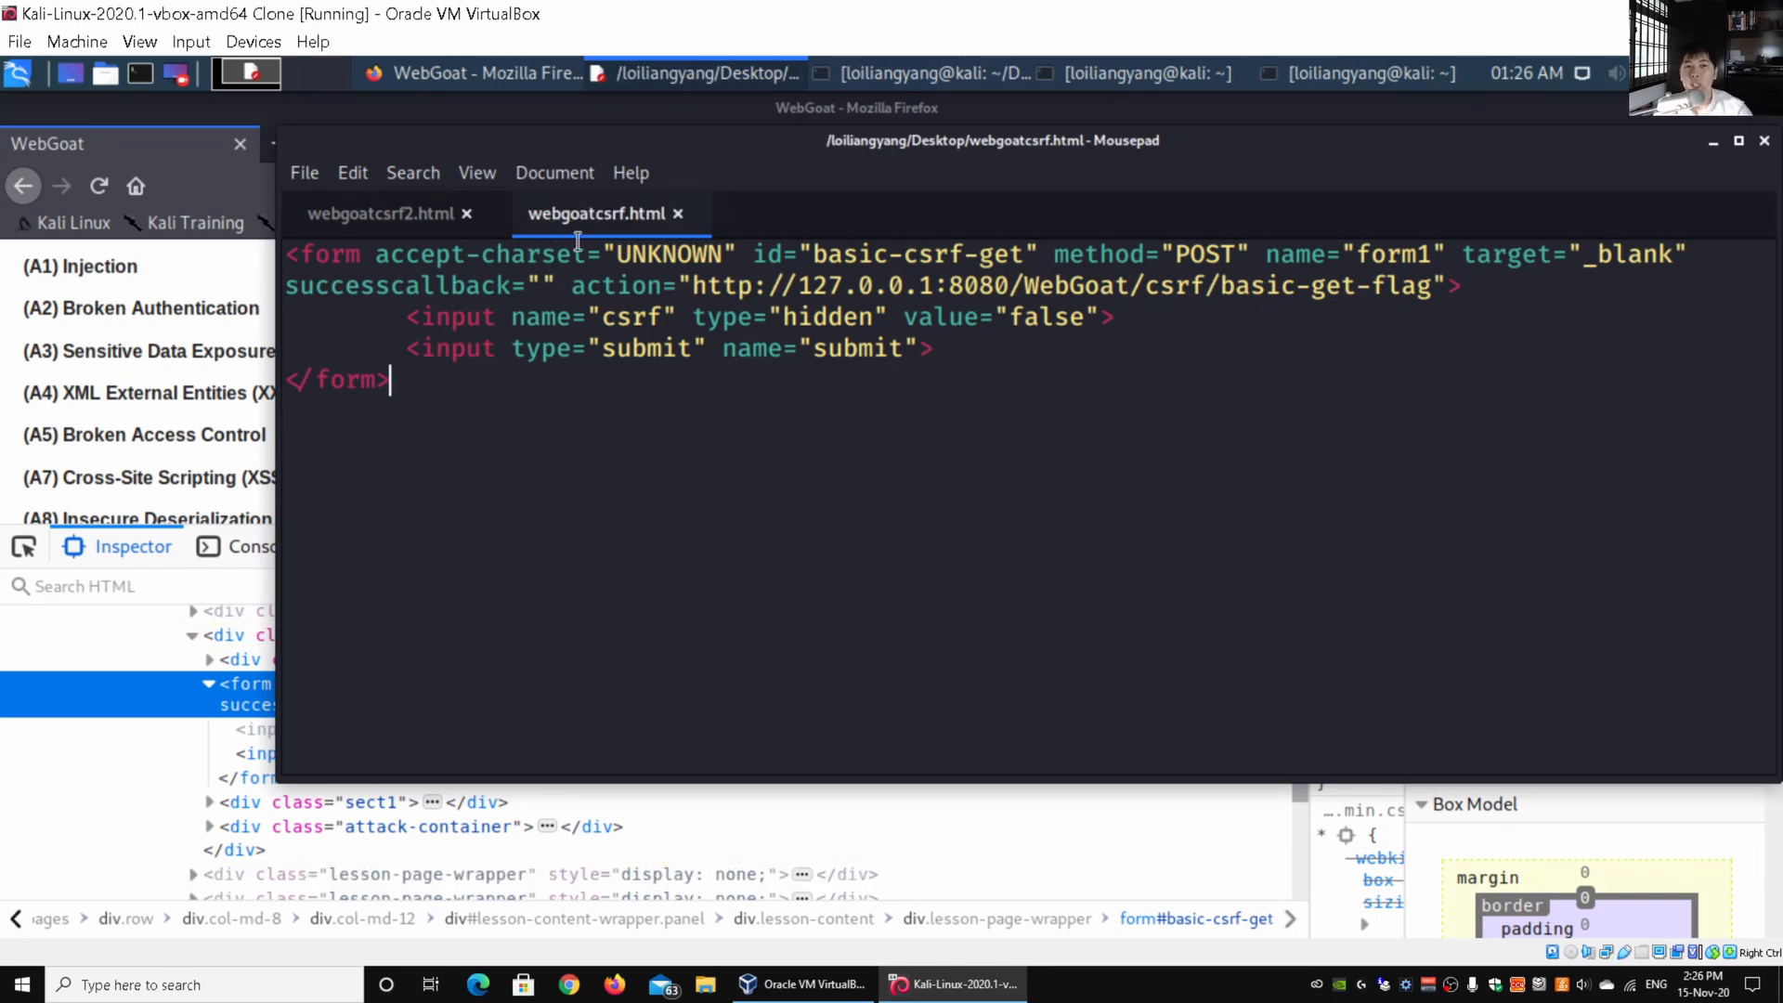
mouse_move(542, 239)
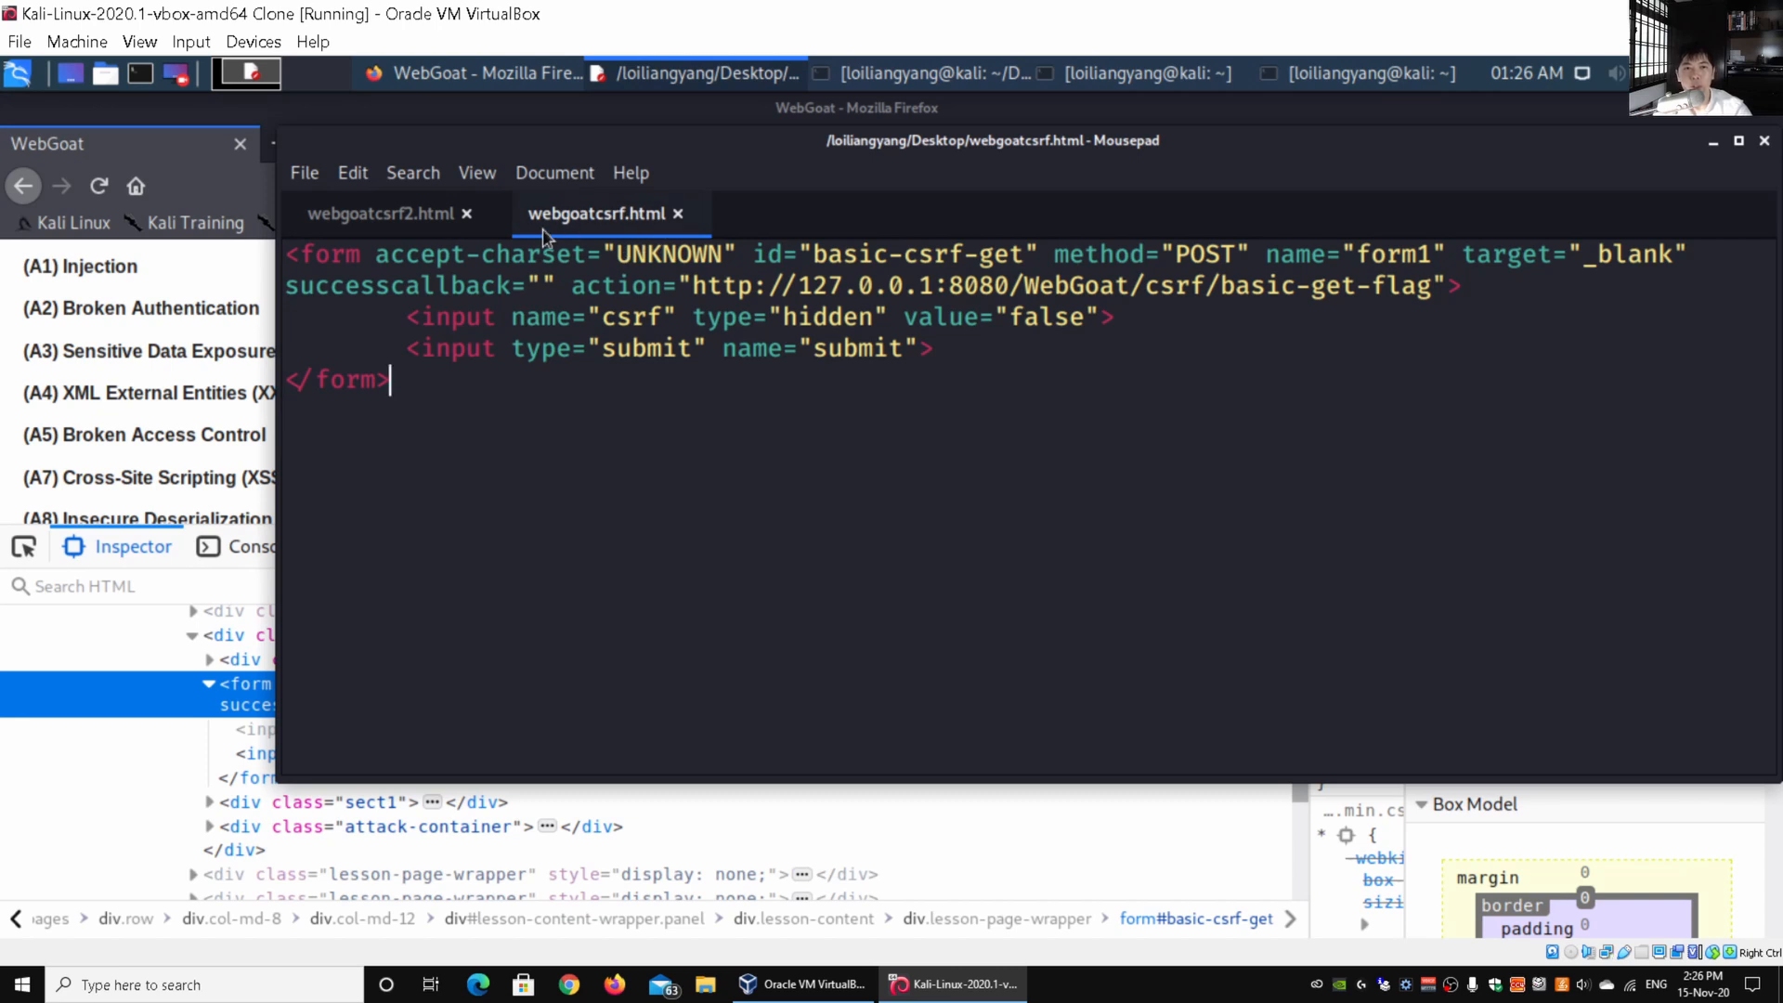
mouse_move(587, 238)
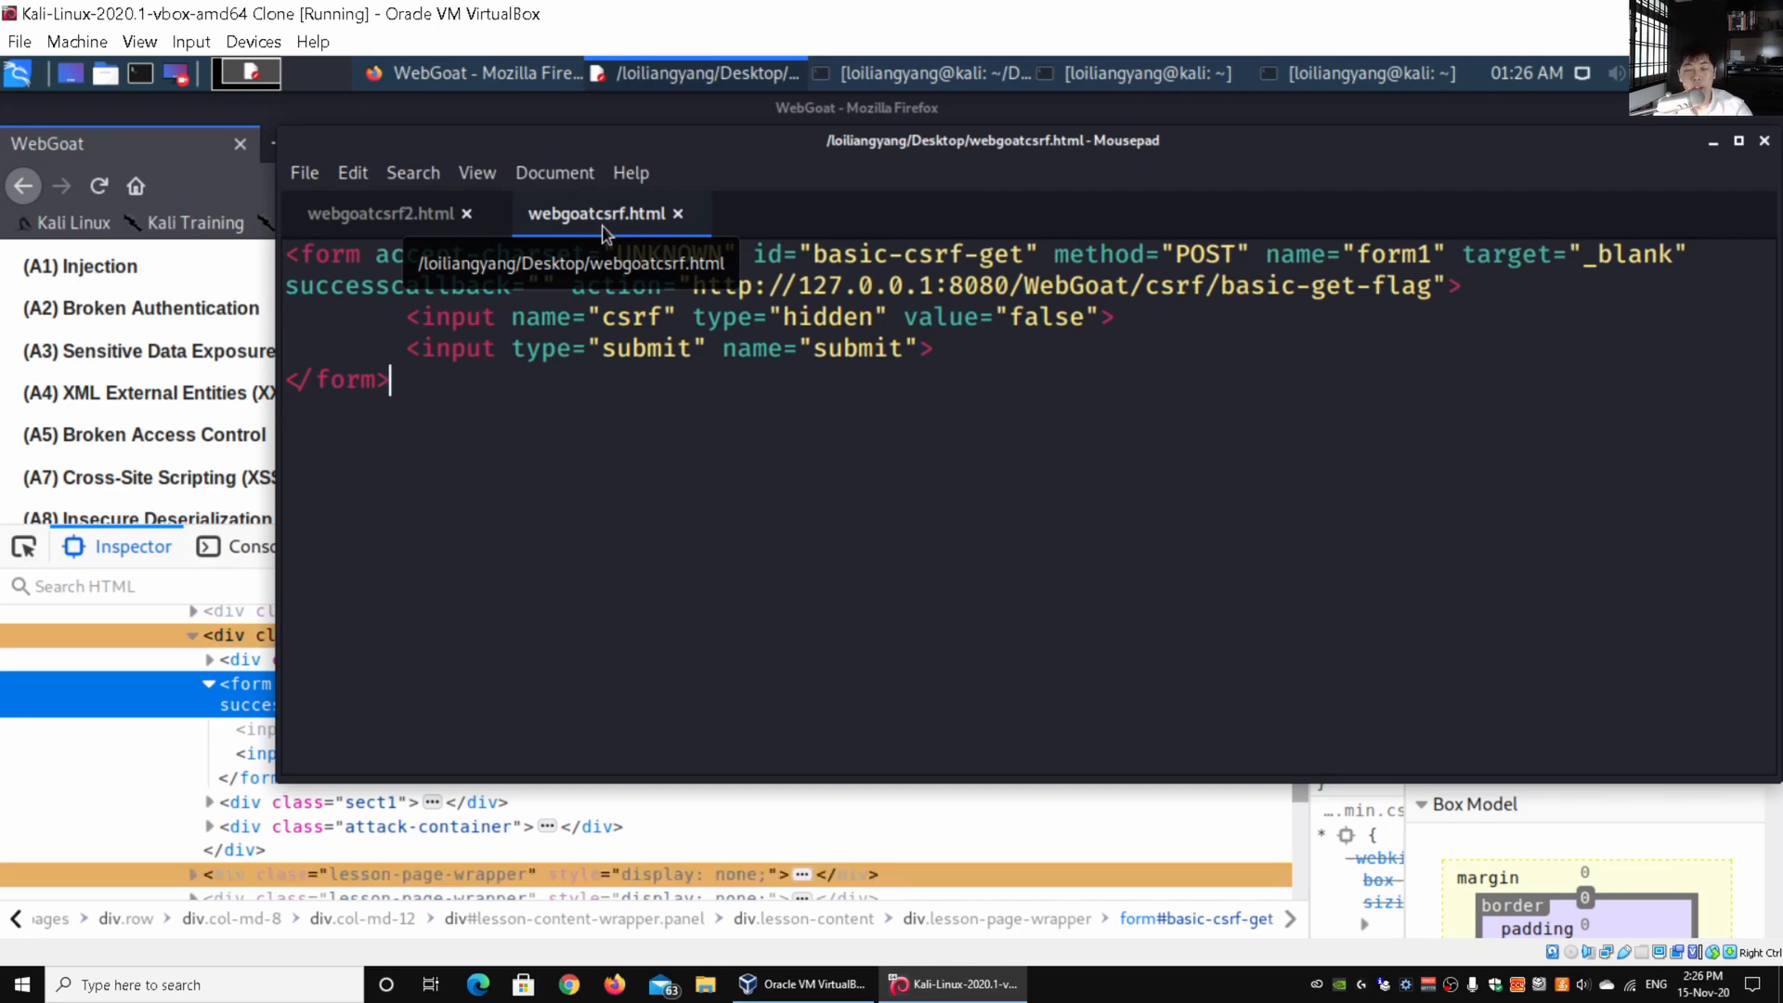
click(477, 72)
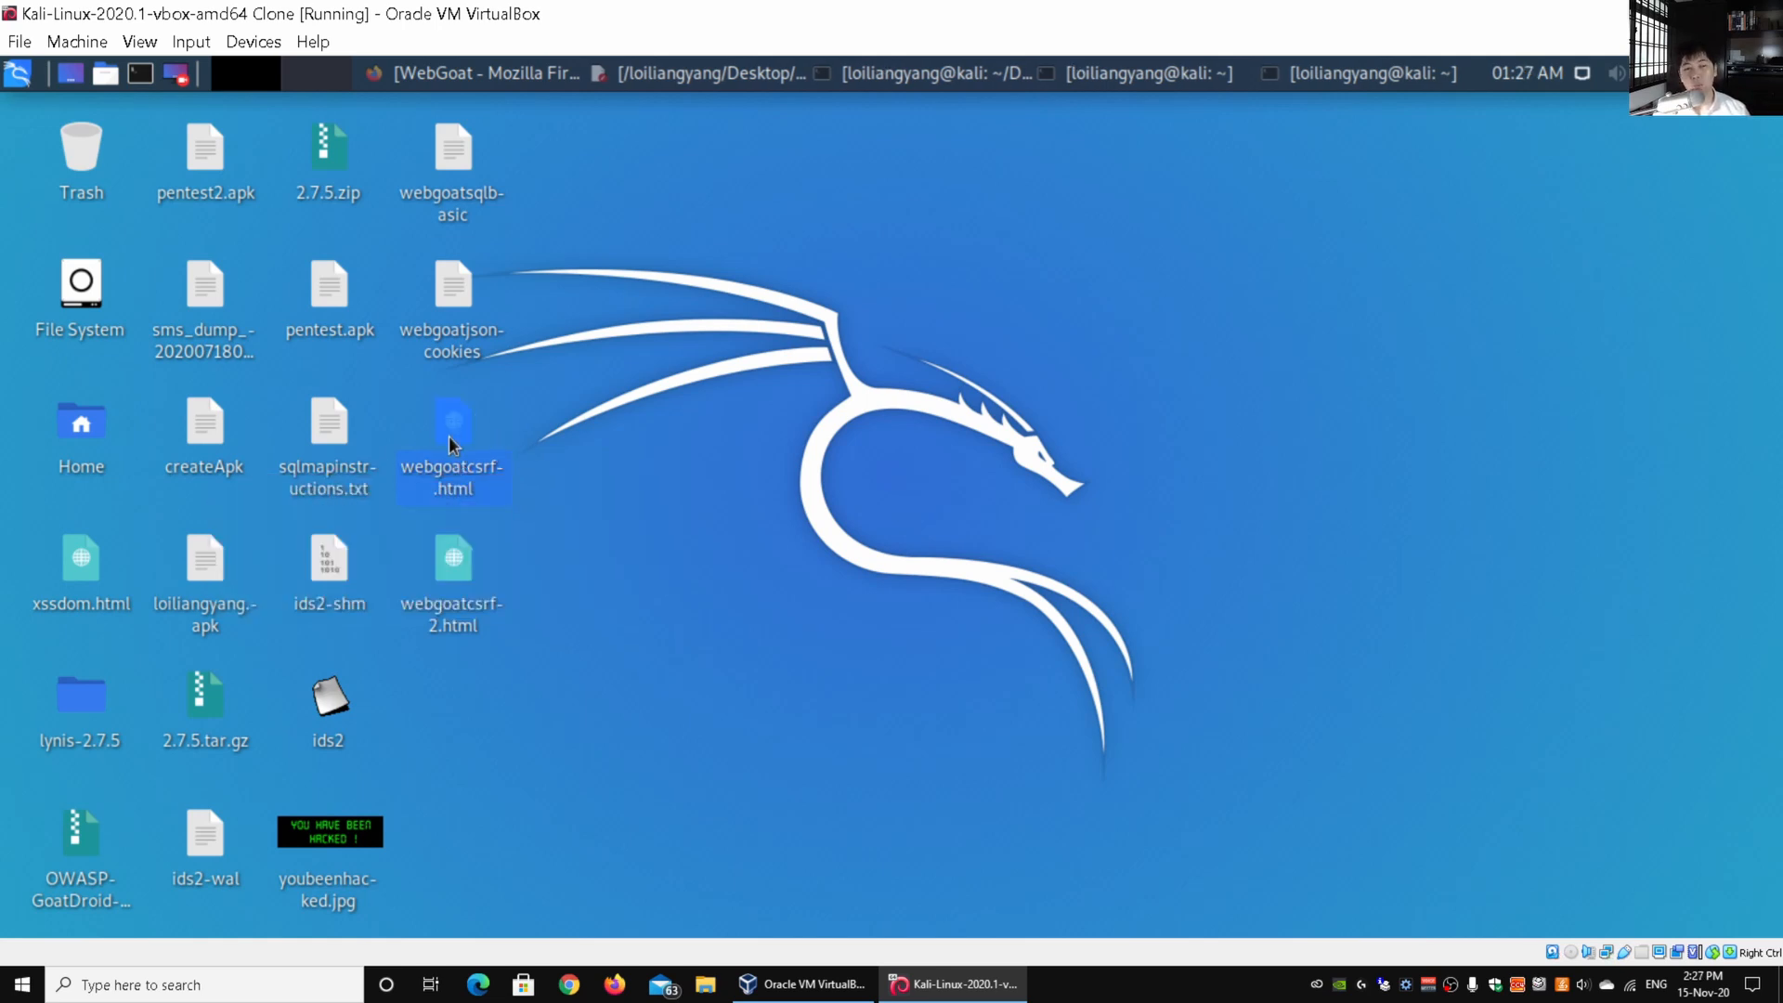
mouse_move(451, 442)
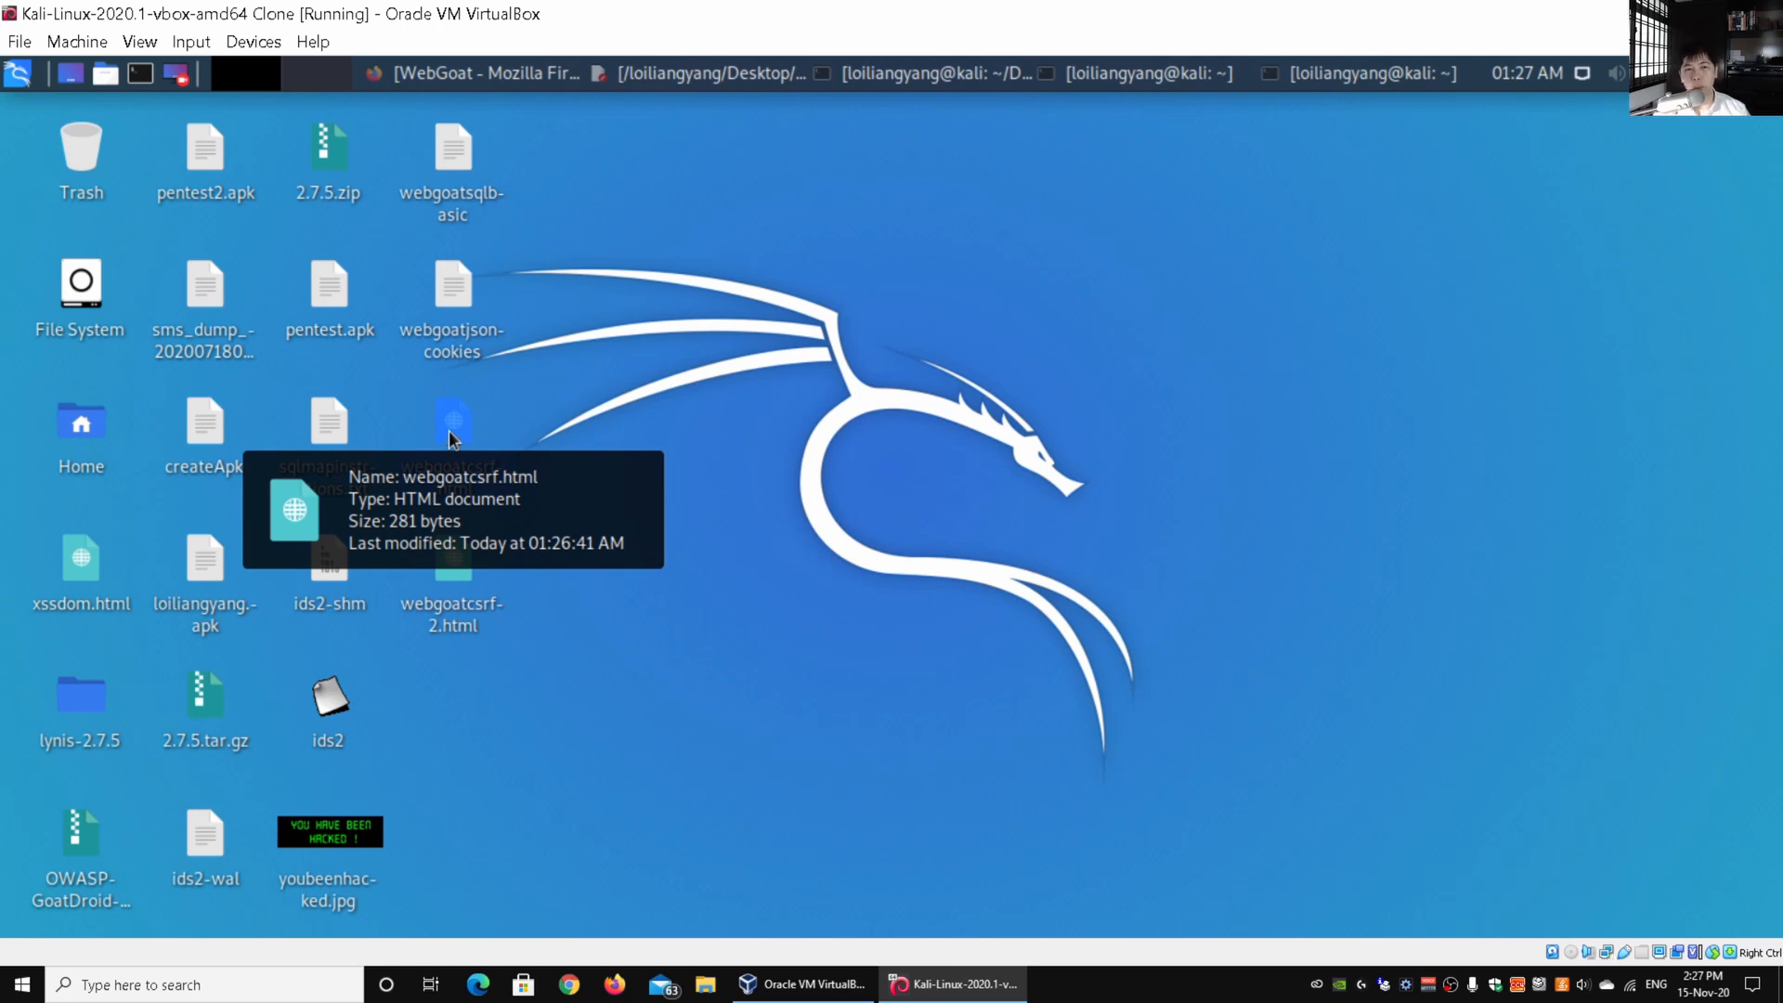
Open the desktop file webgoatcsrf.html in a web browser.
right_click(451, 423)
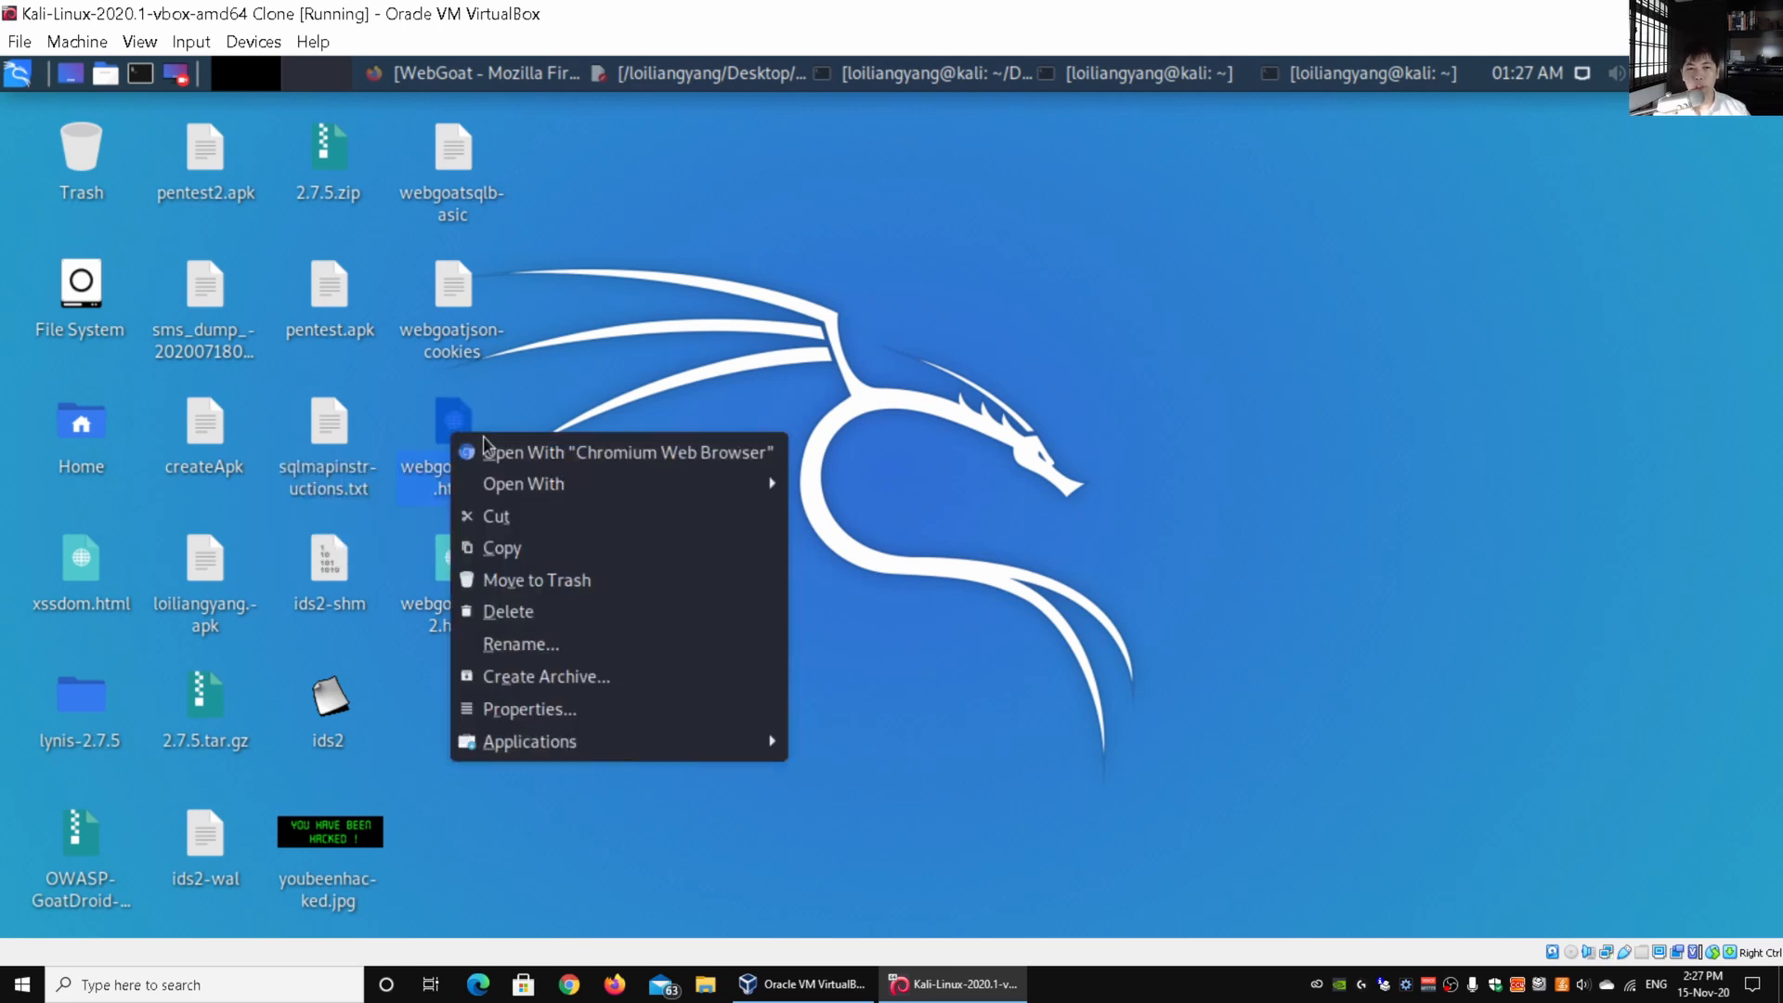
click(628, 451)
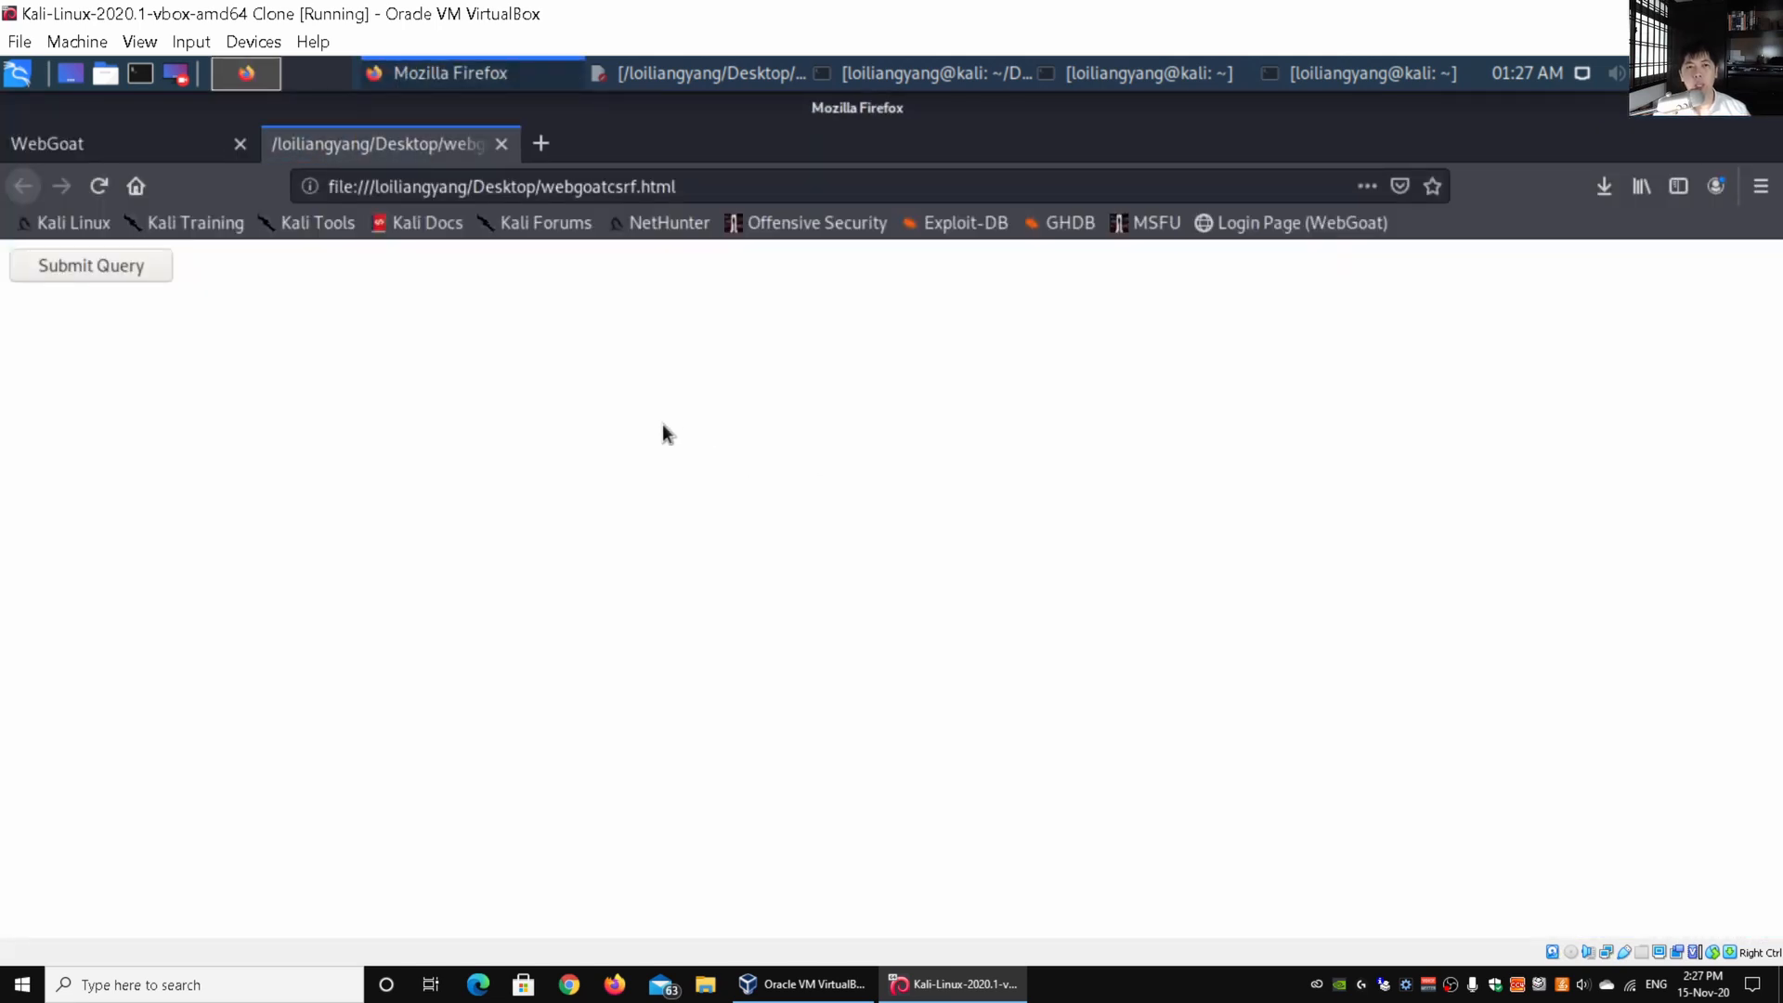
mouse_move(587, 319)
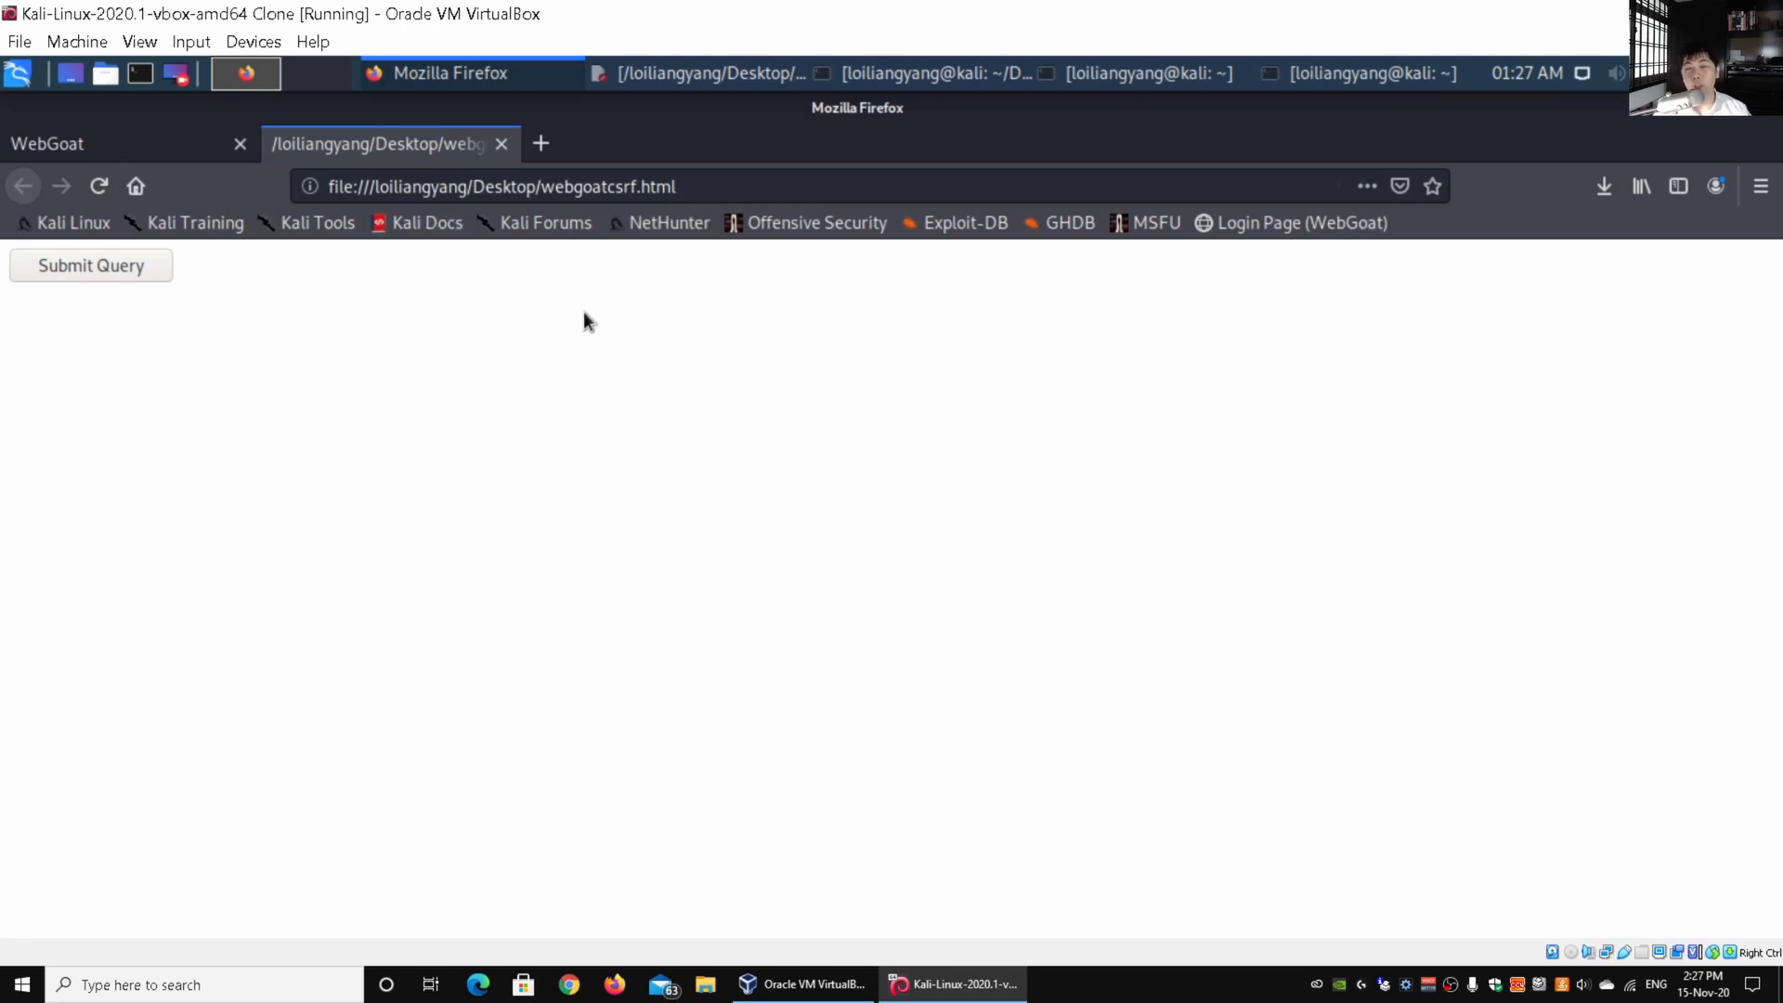
mouse_move(538, 305)
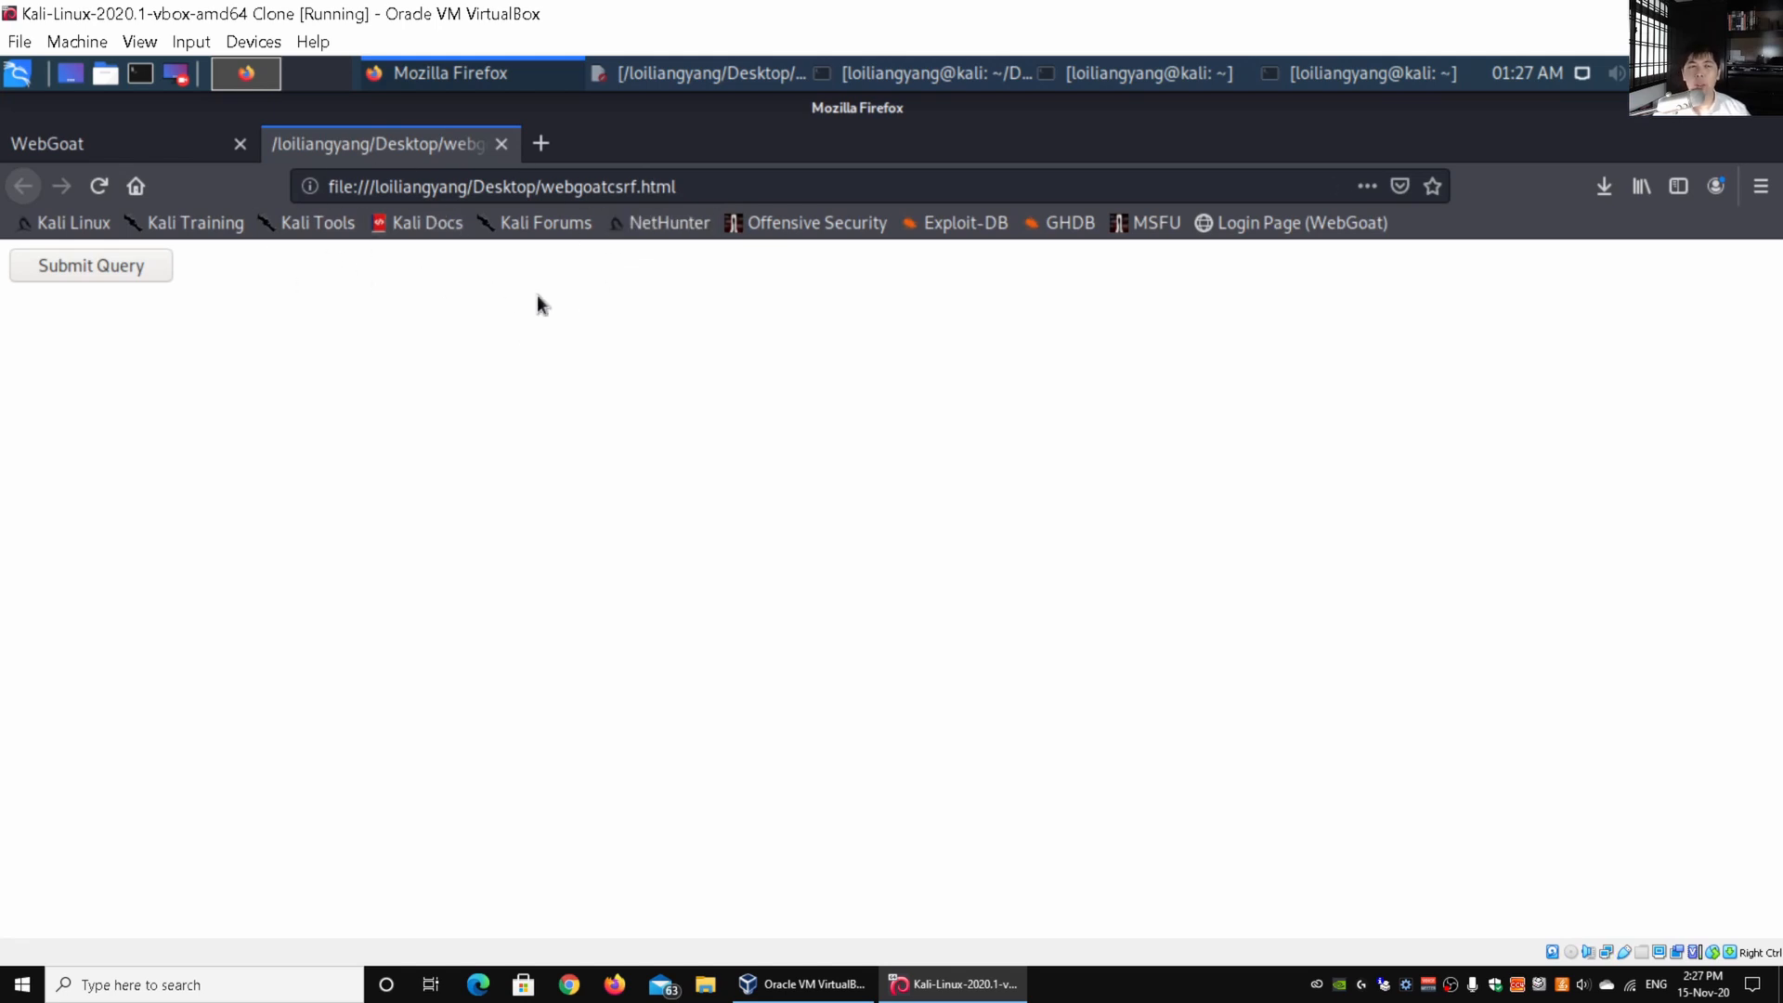
mouse_move(107, 279)
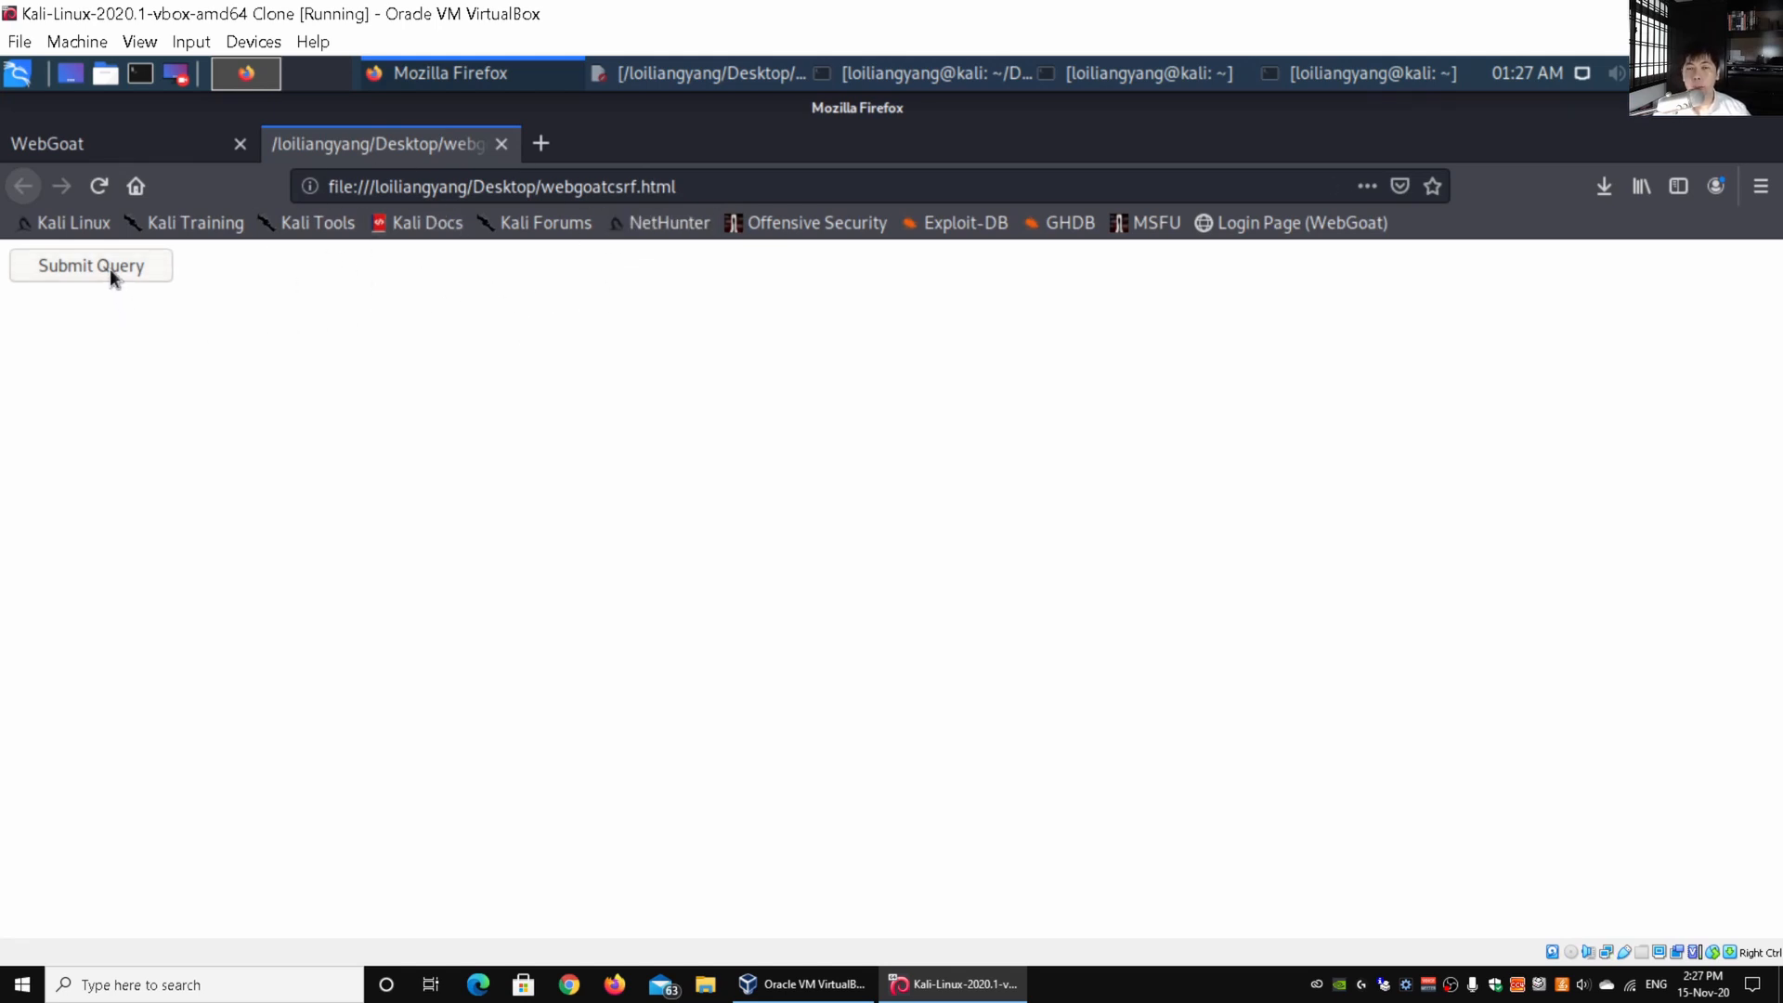
Submit the forged local form, copy flag 57077 from the JSON response, and return to the lesson.
click(89, 266)
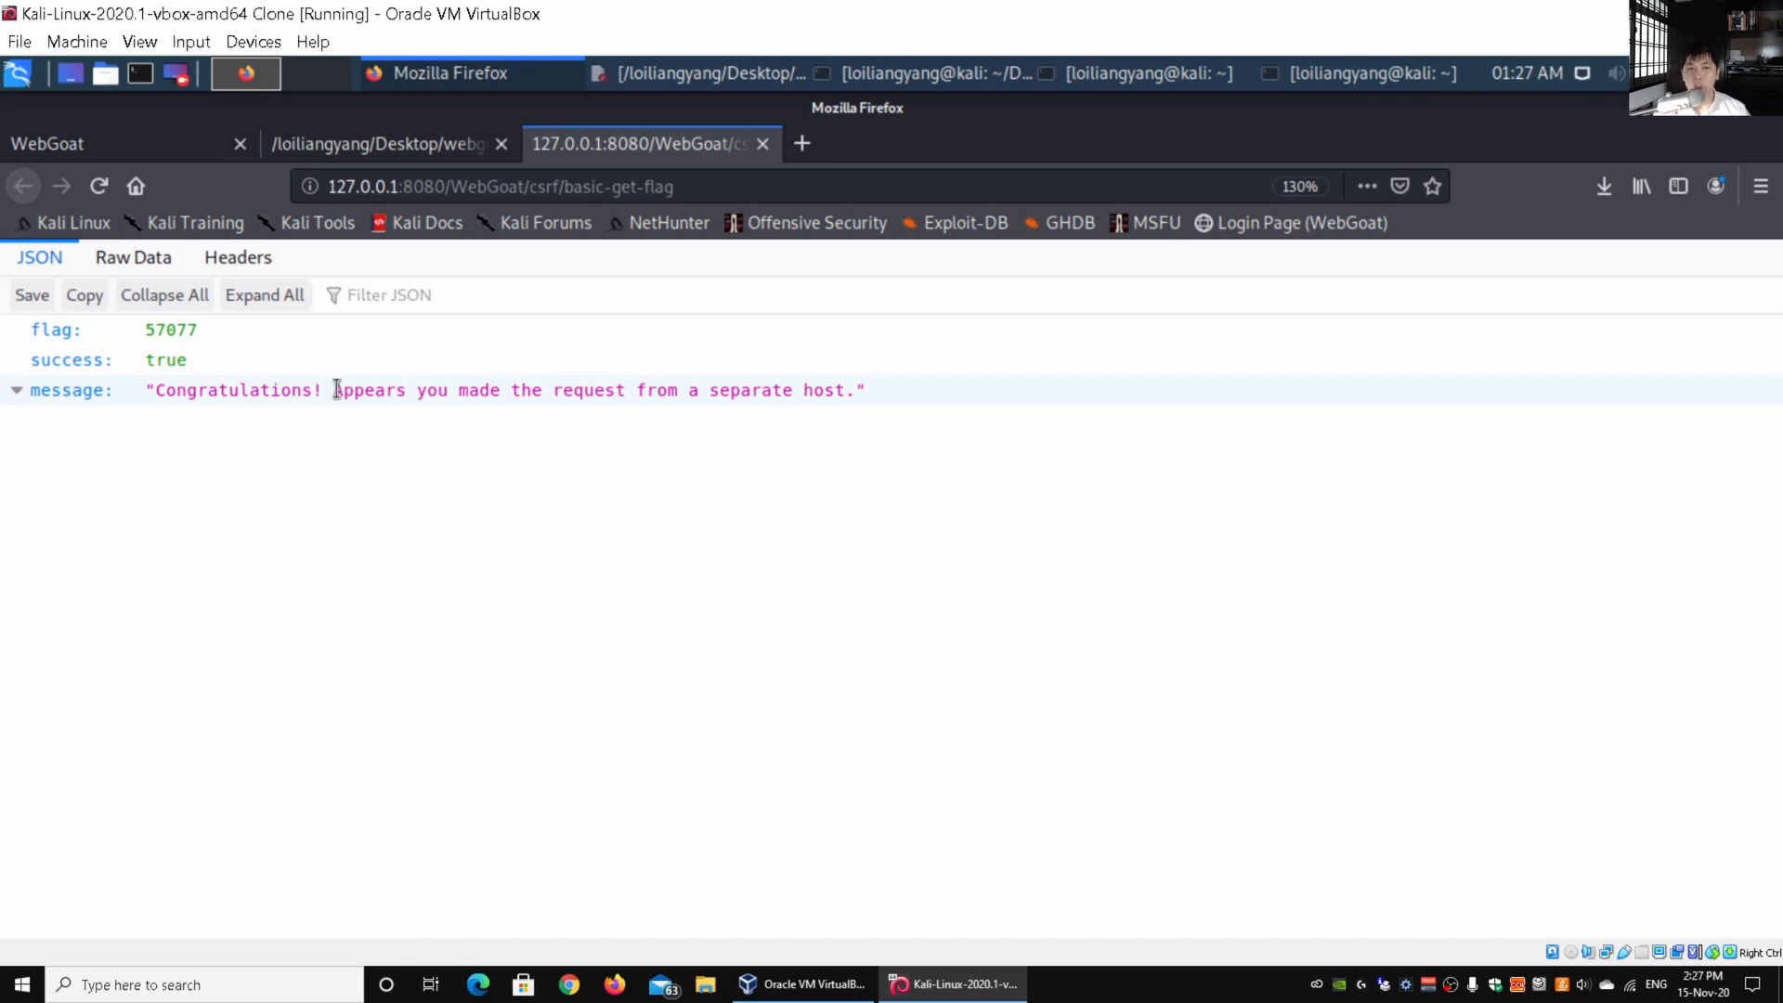
mouse_move(598, 399)
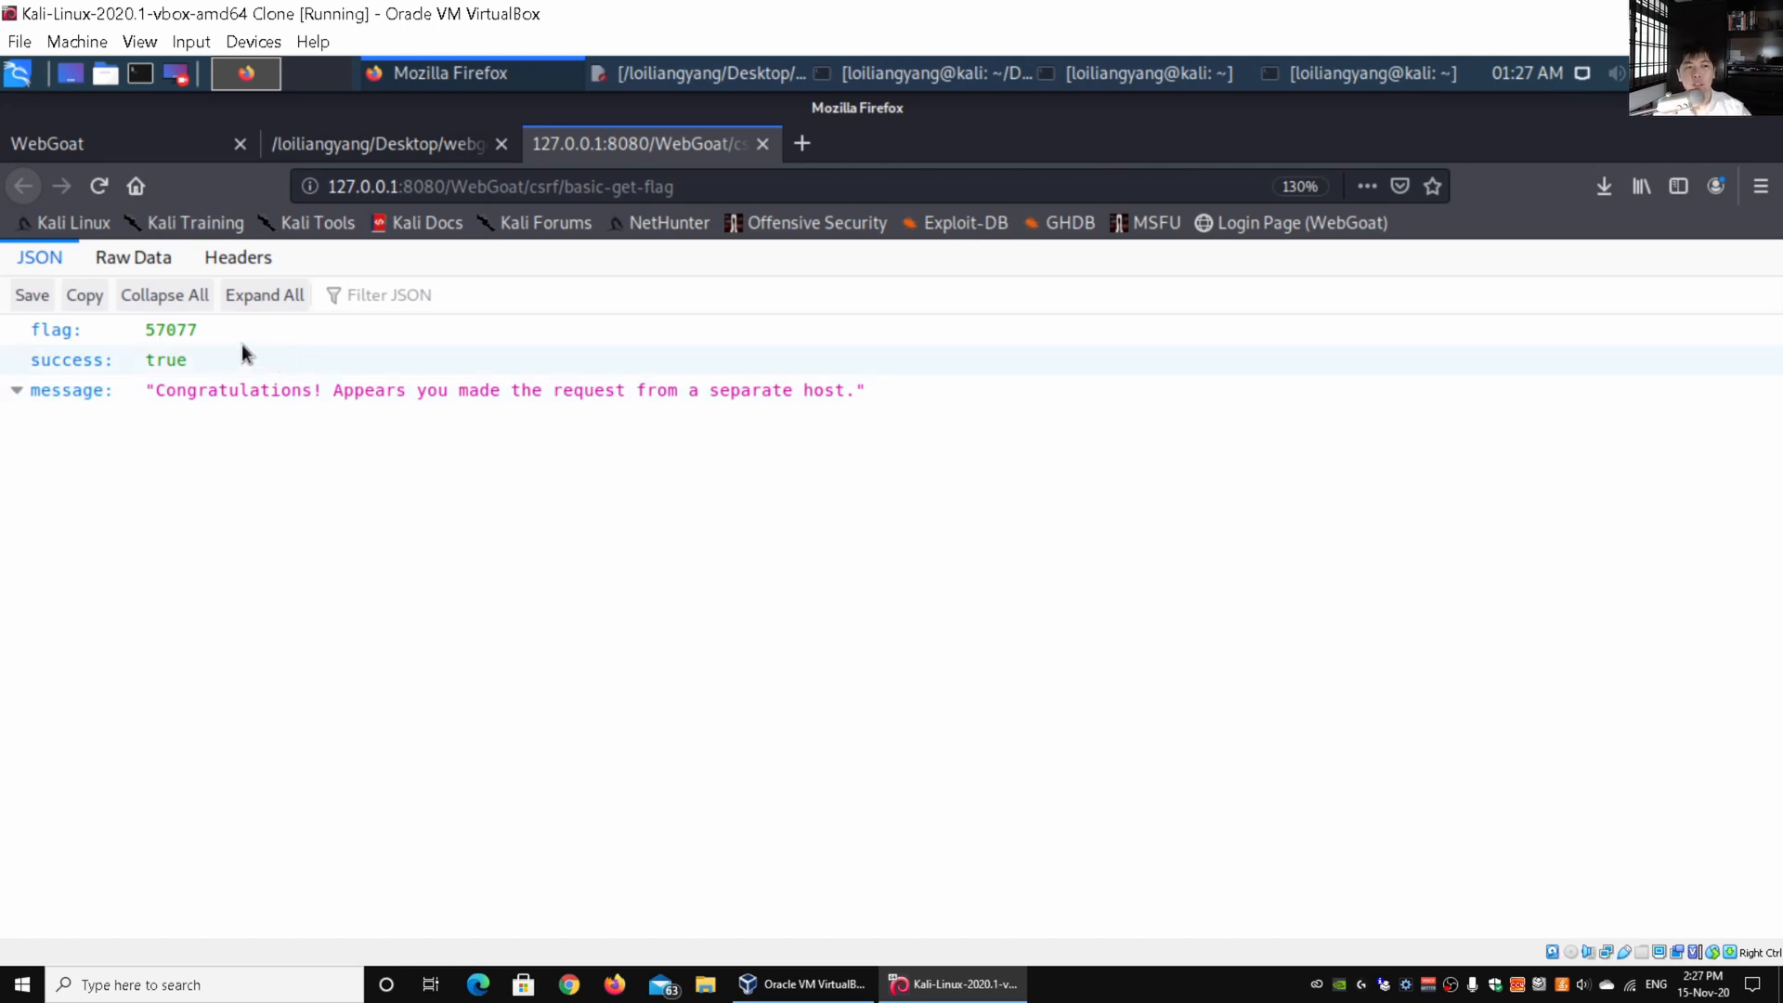
double_click(170, 330)
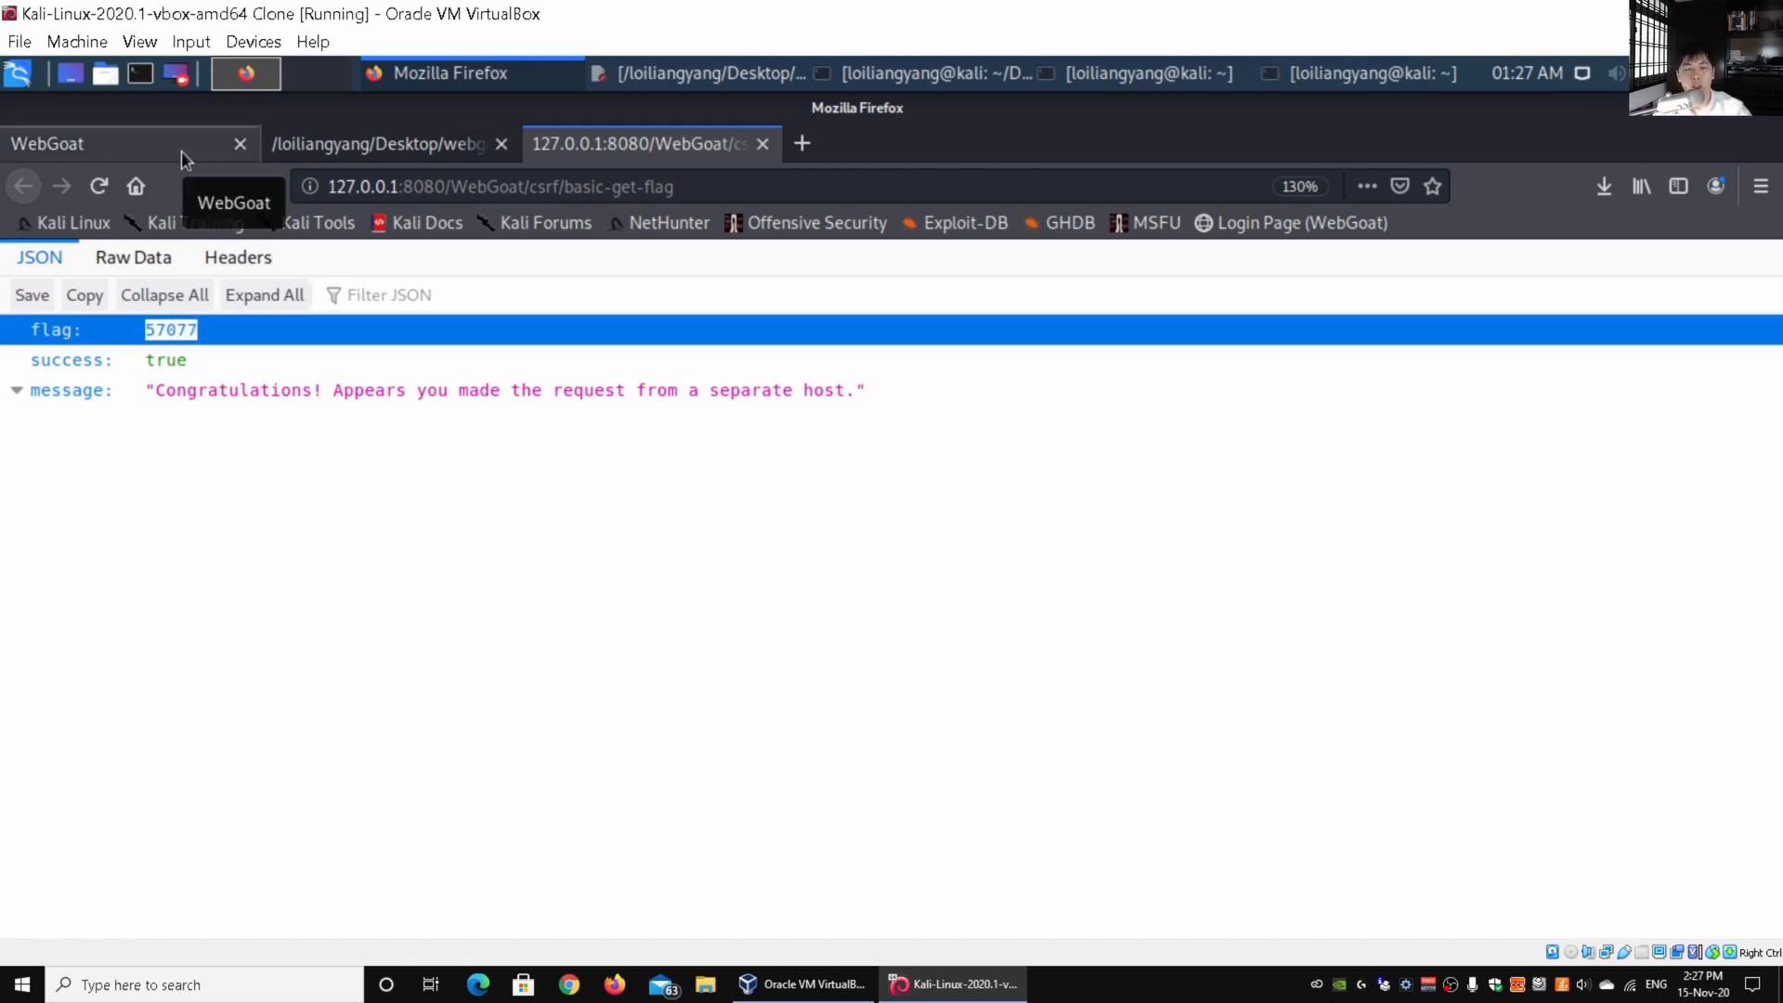
click(93, 145)
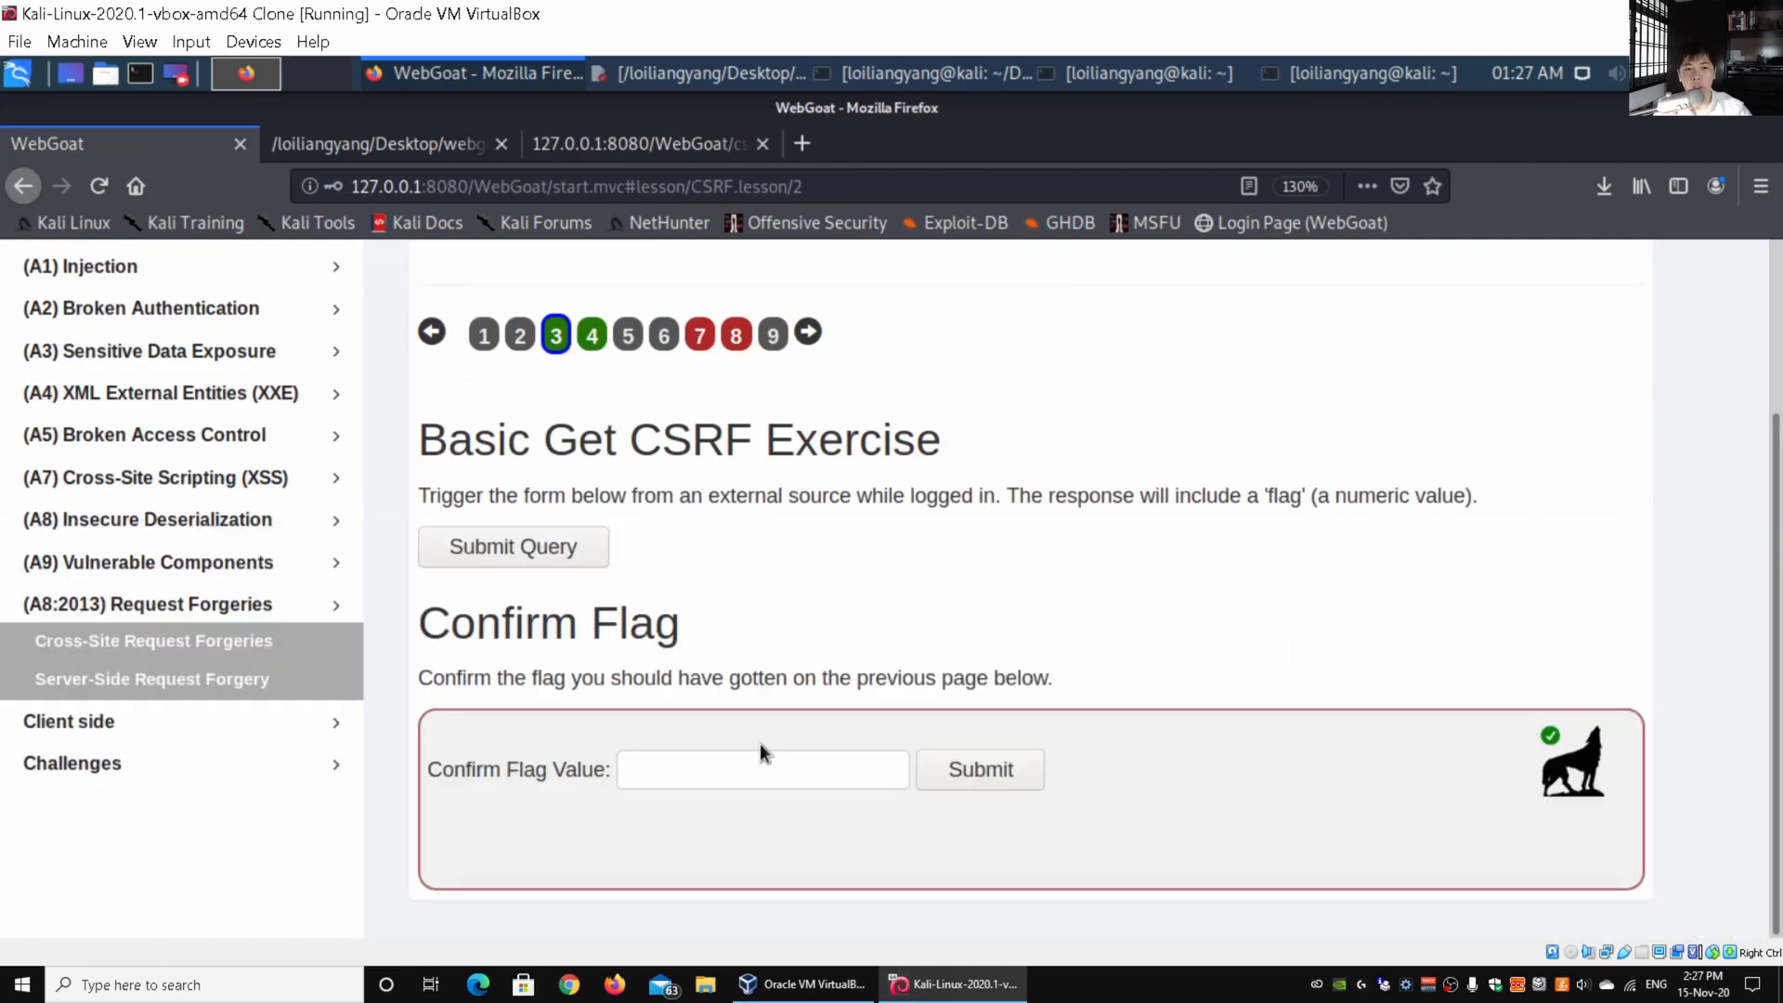
Enter flag 57077 in Confirm Flag Value and submit it so the lesson reports it correct.
text(57)
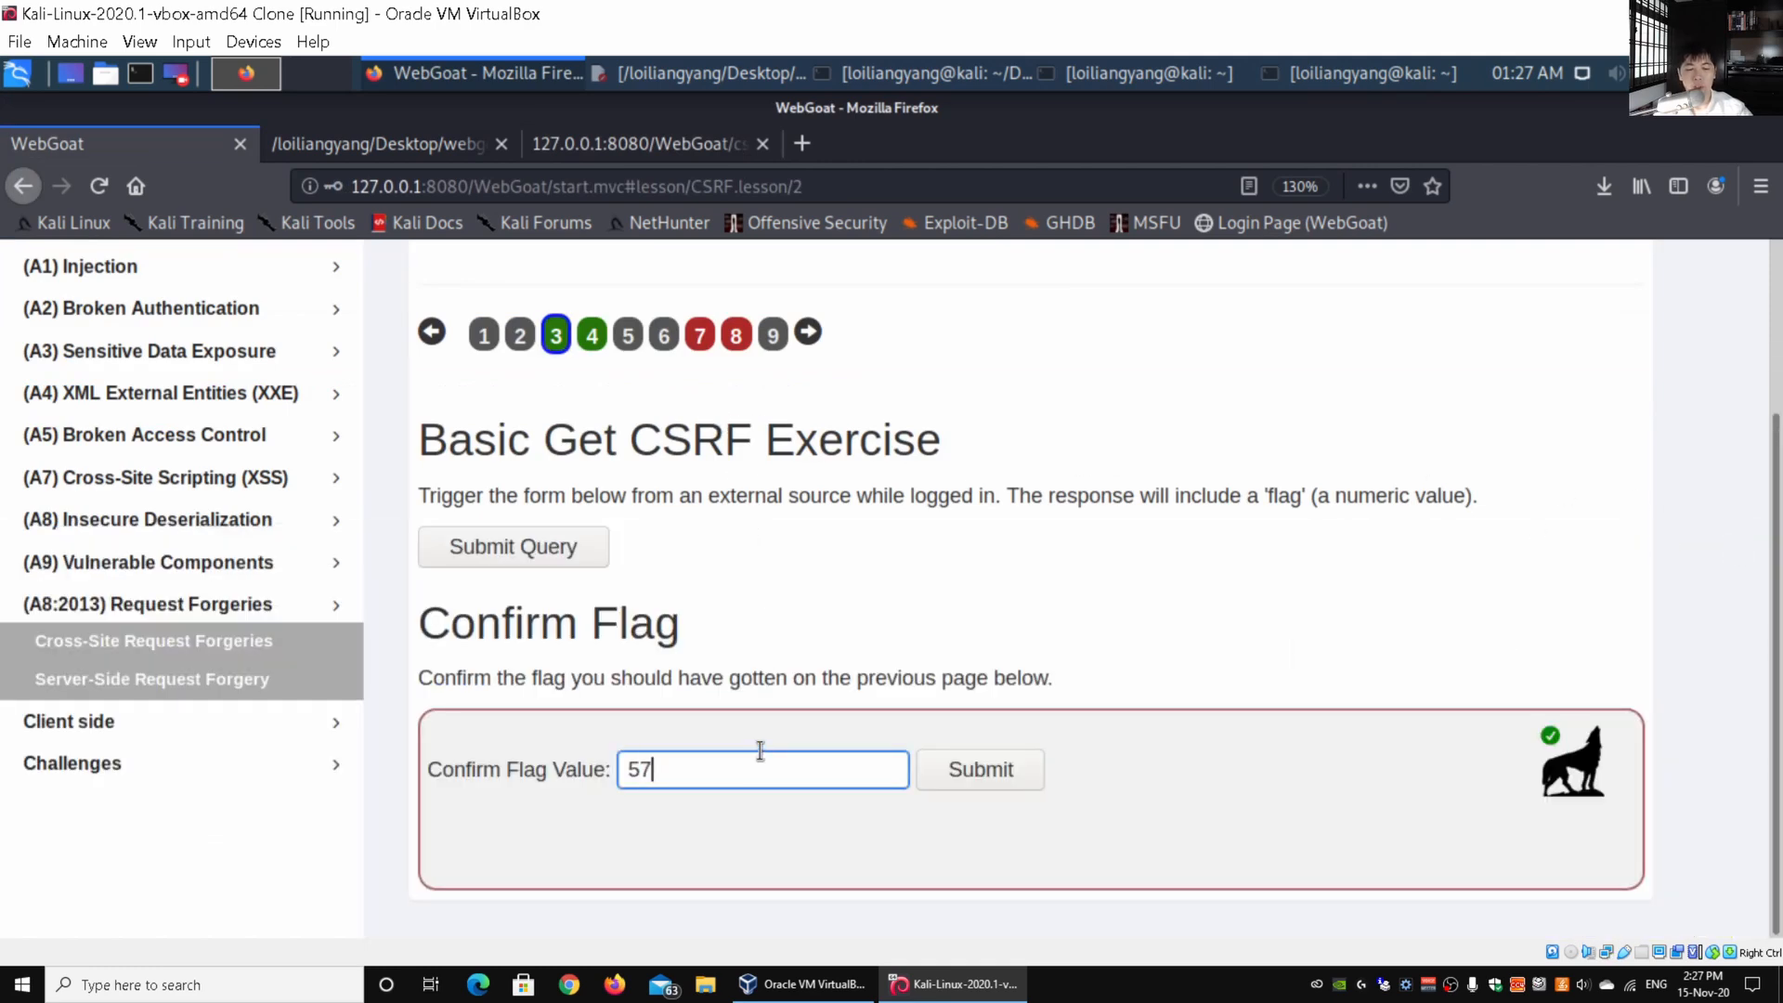
click(645, 145)
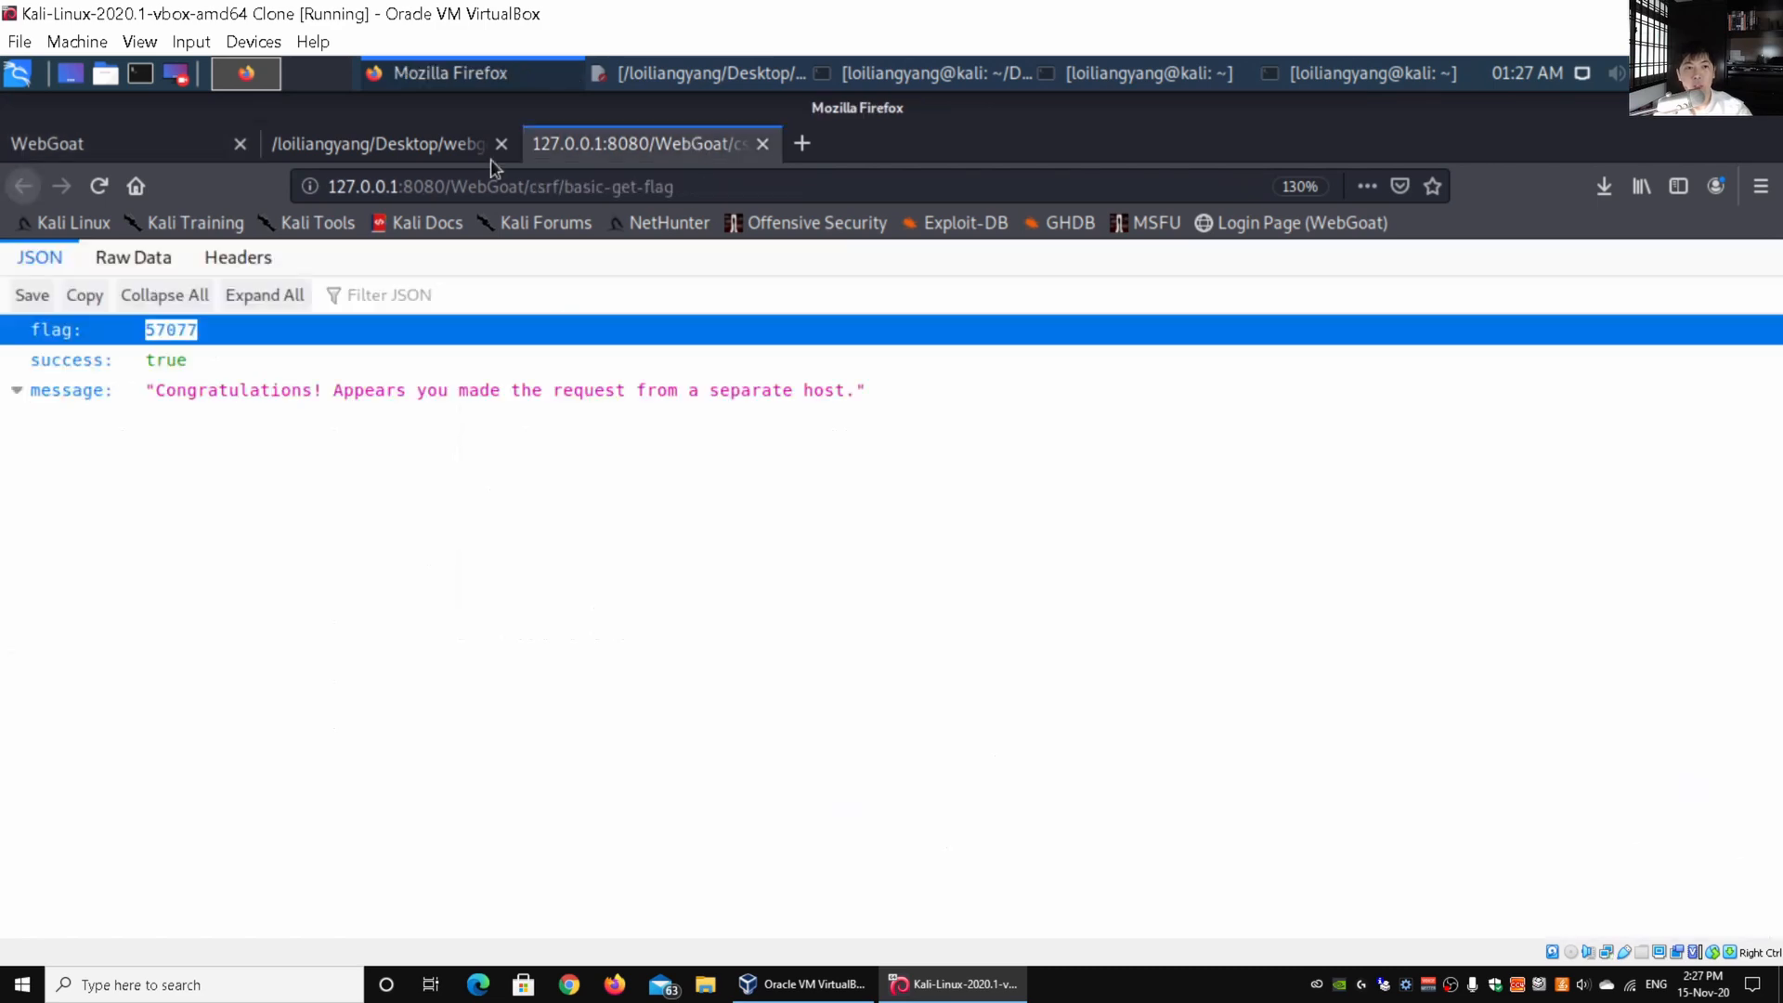
mouse_move(154, 148)
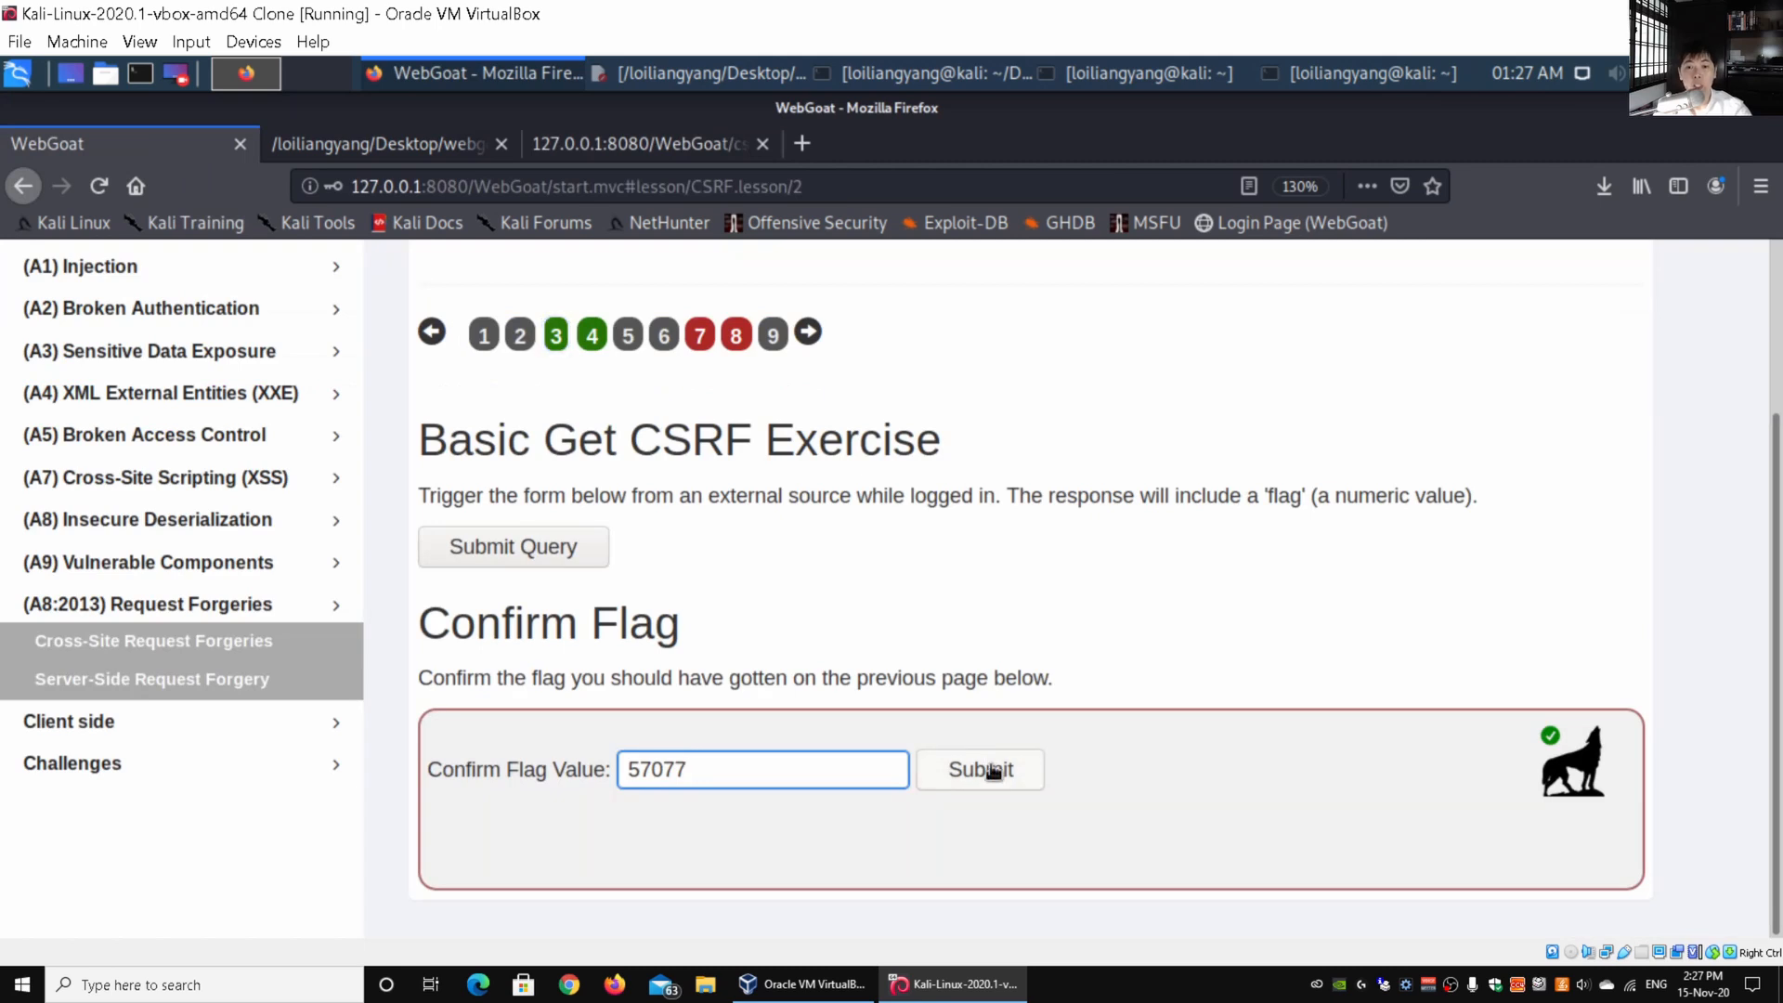
click(980, 769)
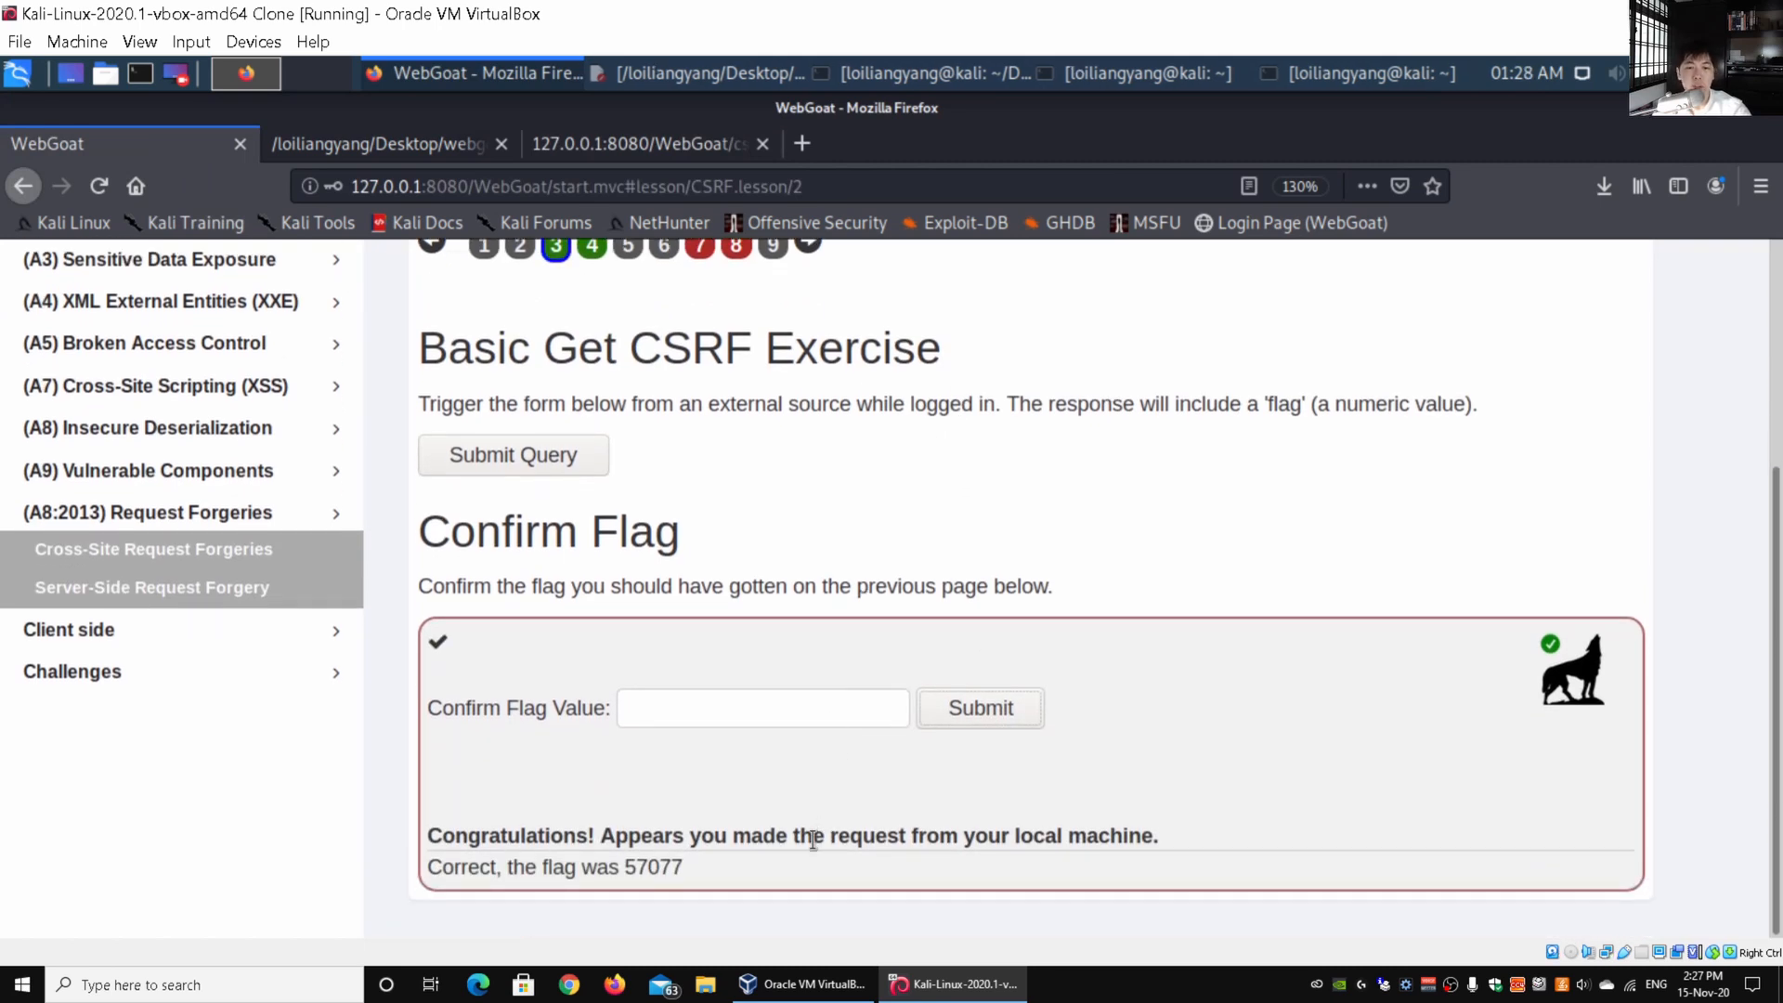